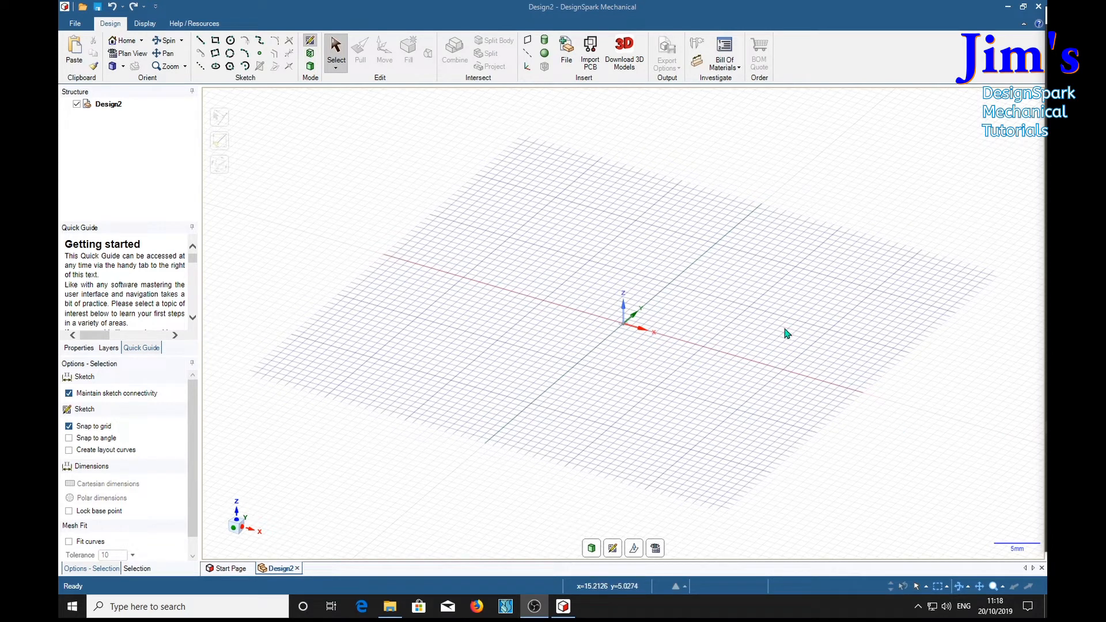
Switch to Plan View and draw a vertical 45 mm line centred on the origin.
click(130, 54)
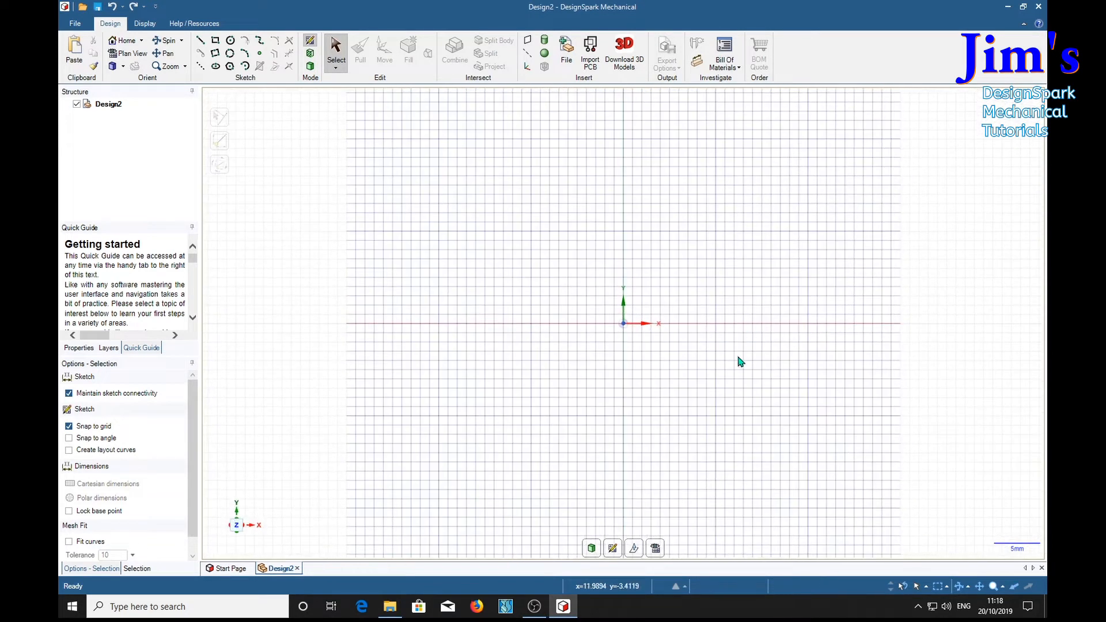
mouse_move(673, 213)
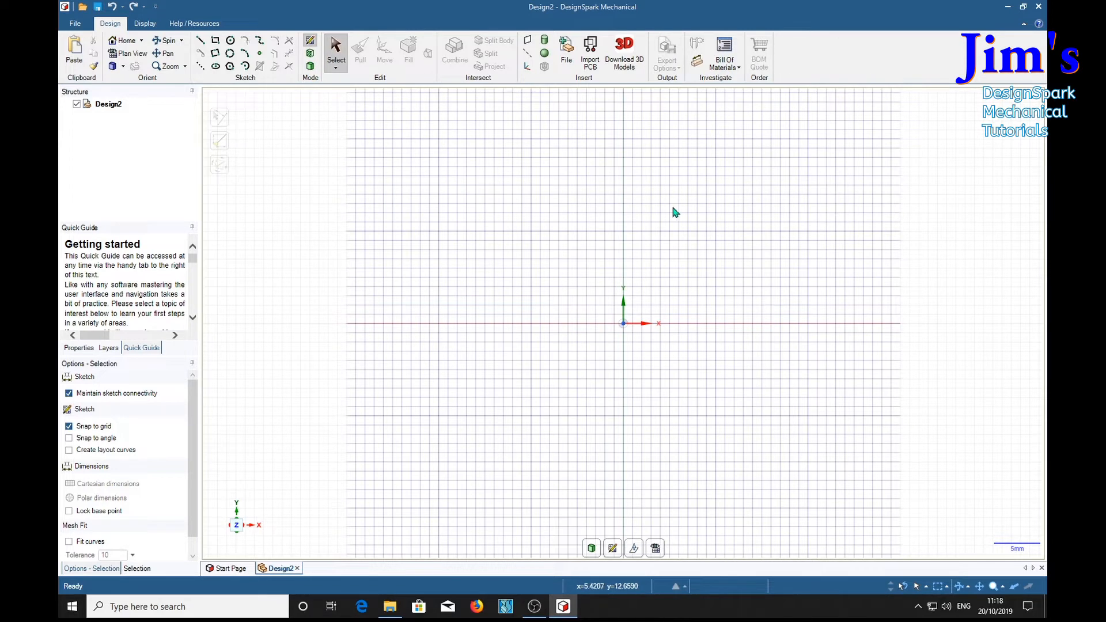
mouse_move(546, 300)
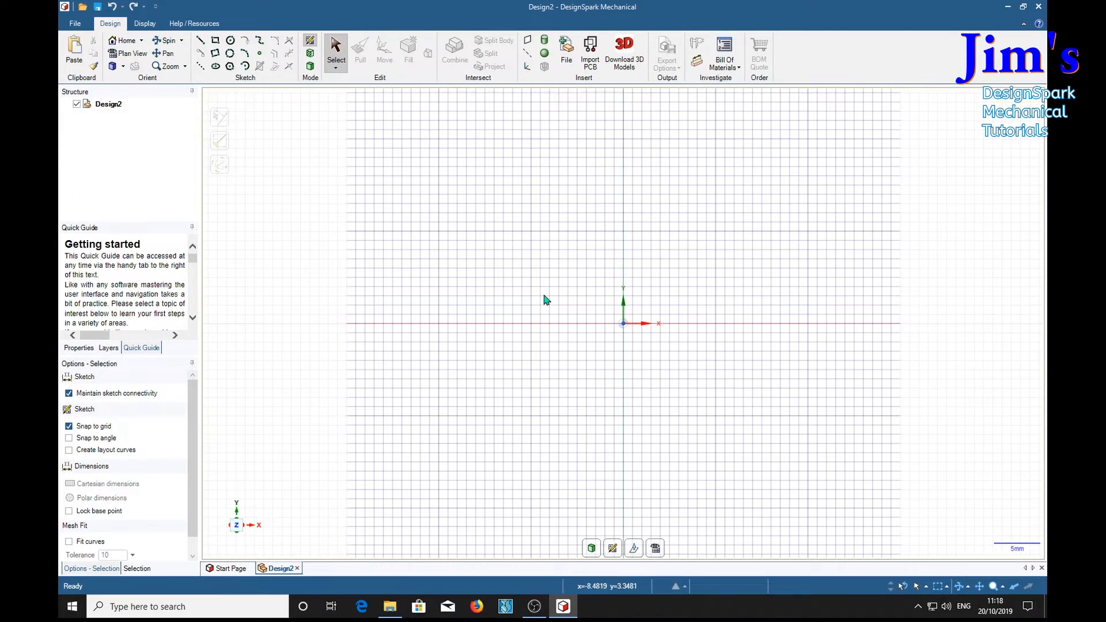
mouse_move(596, 154)
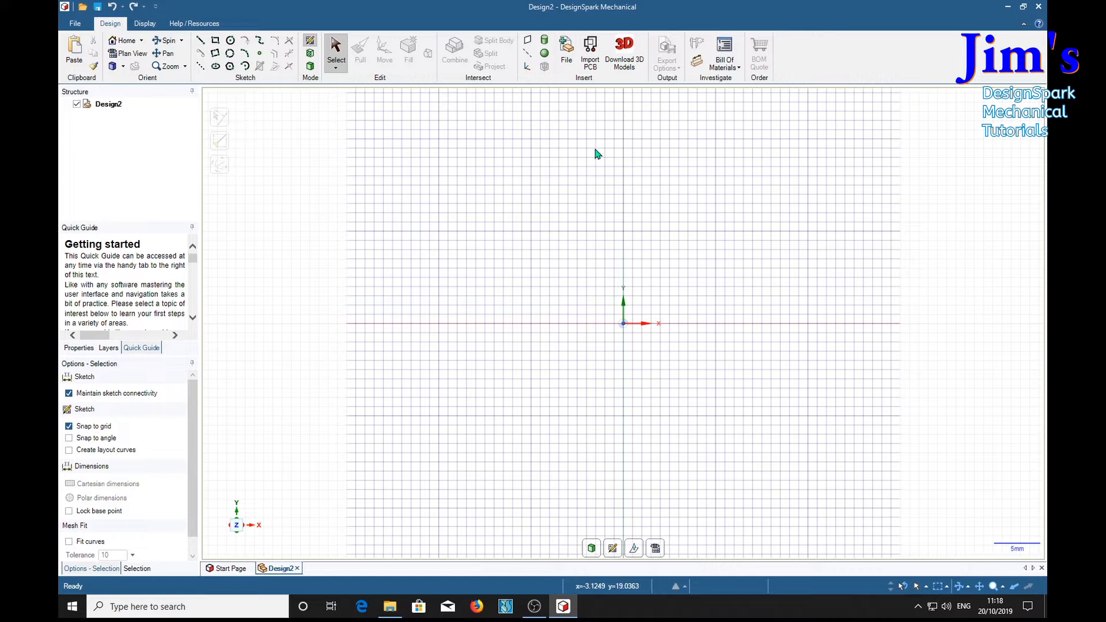
mouse_move(220, 110)
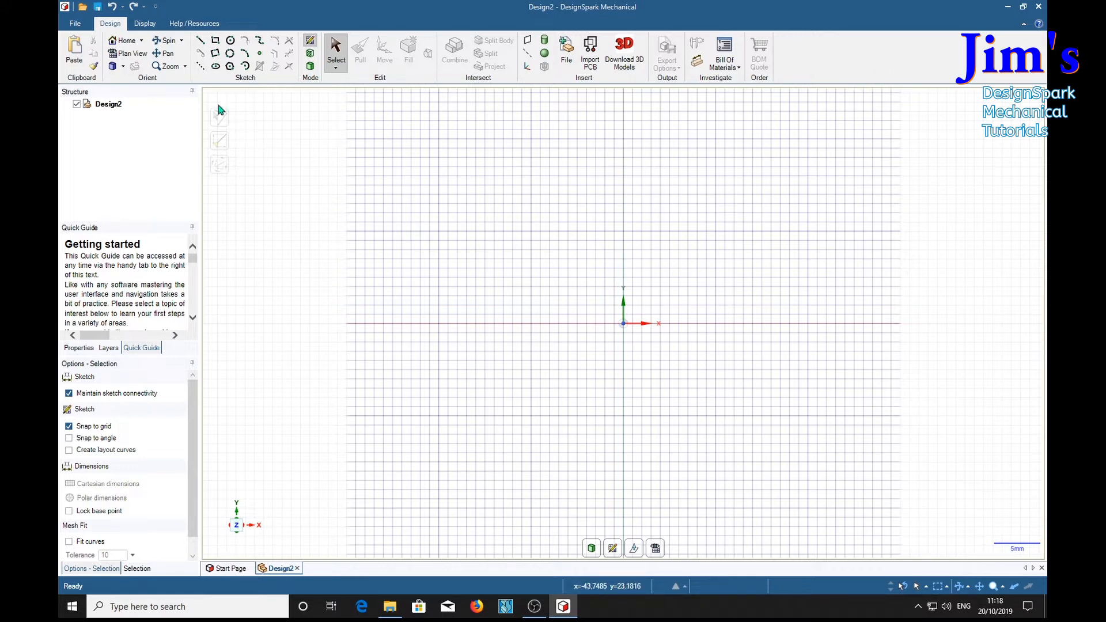
click(201, 40)
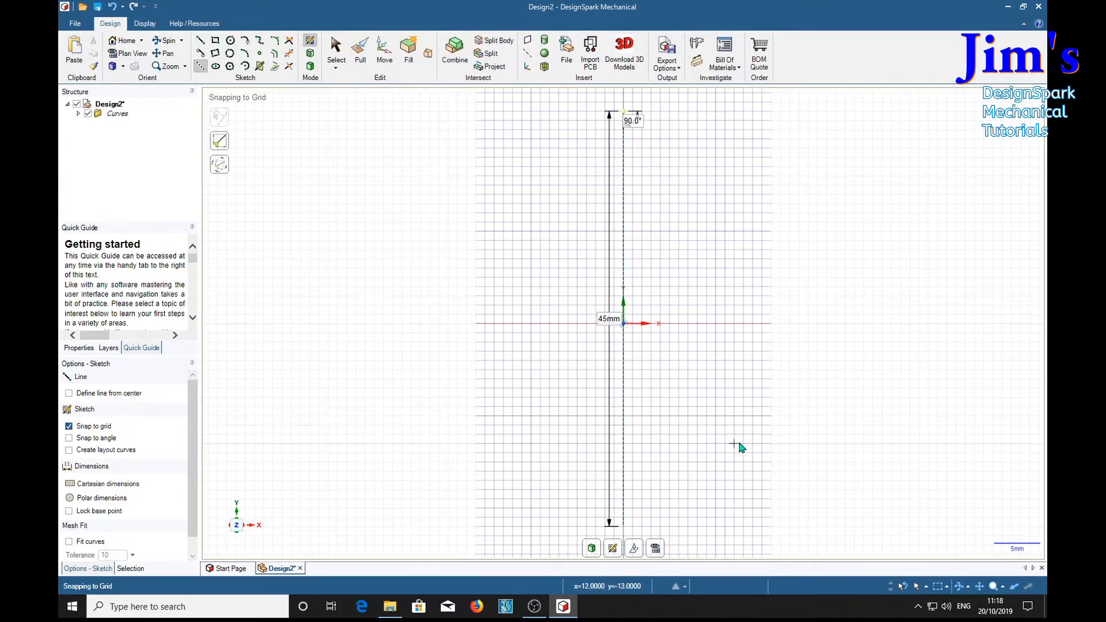
mouse_move(835, 436)
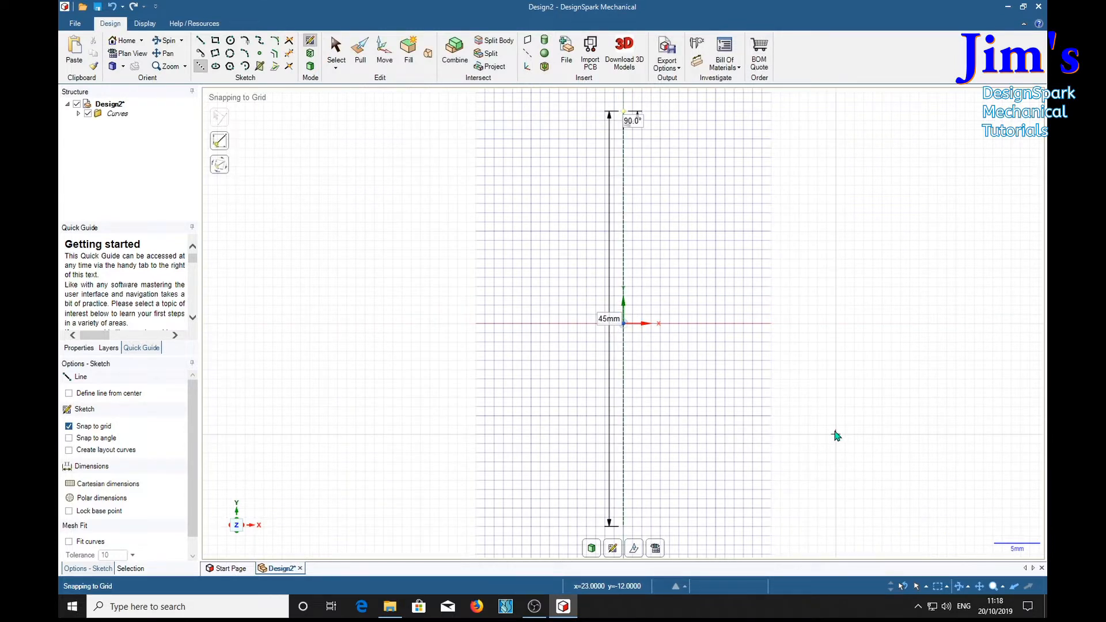
mouse_move(814, 457)
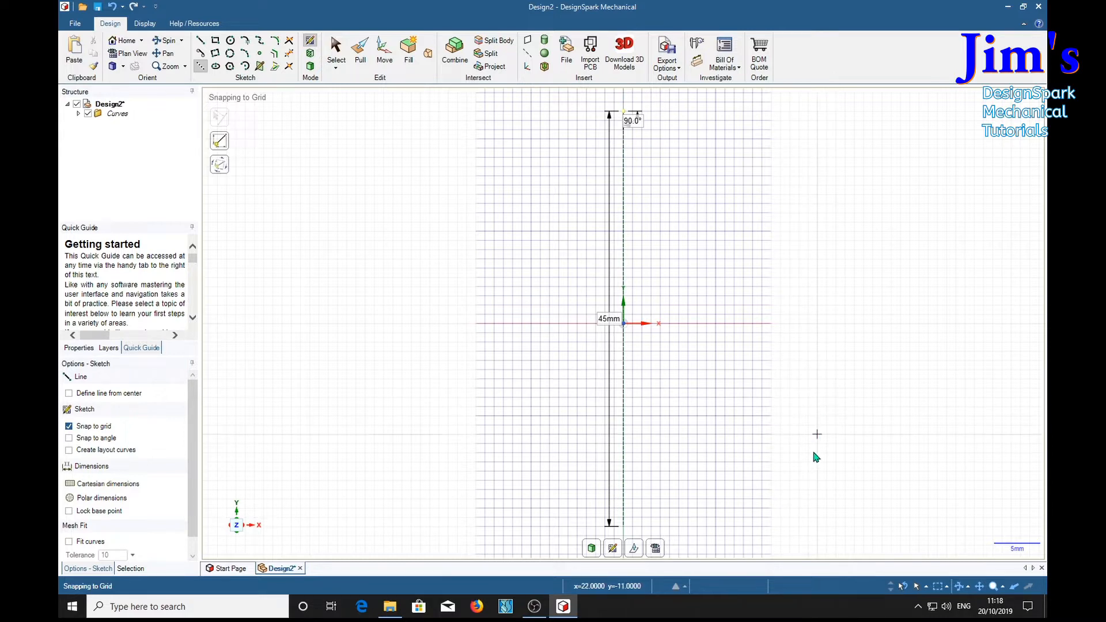
mouse_move(769, 406)
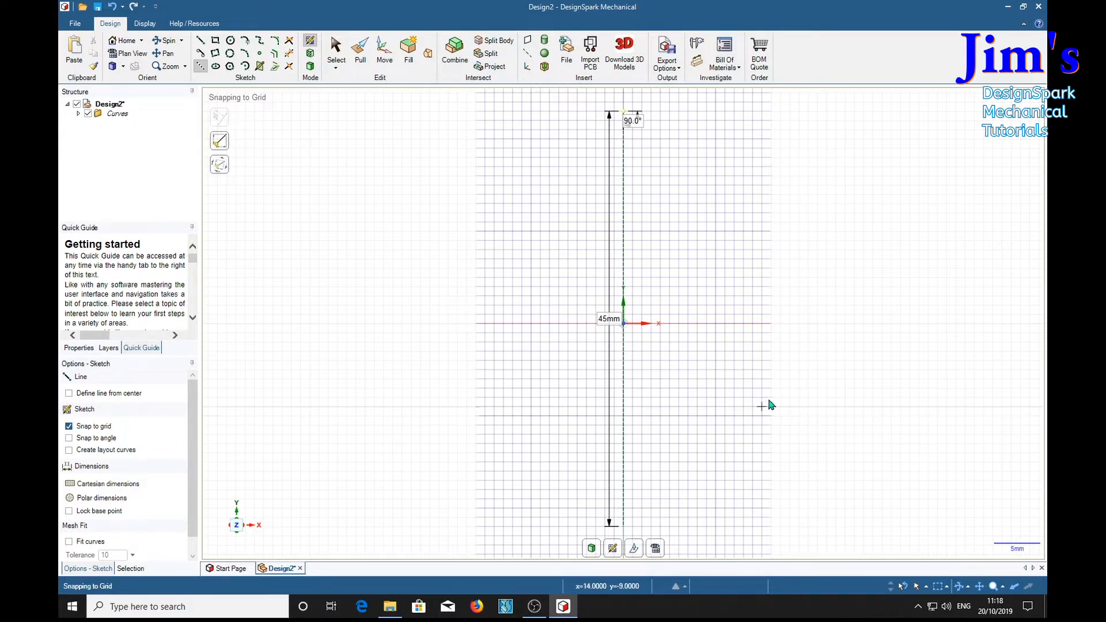
mouse_move(716, 409)
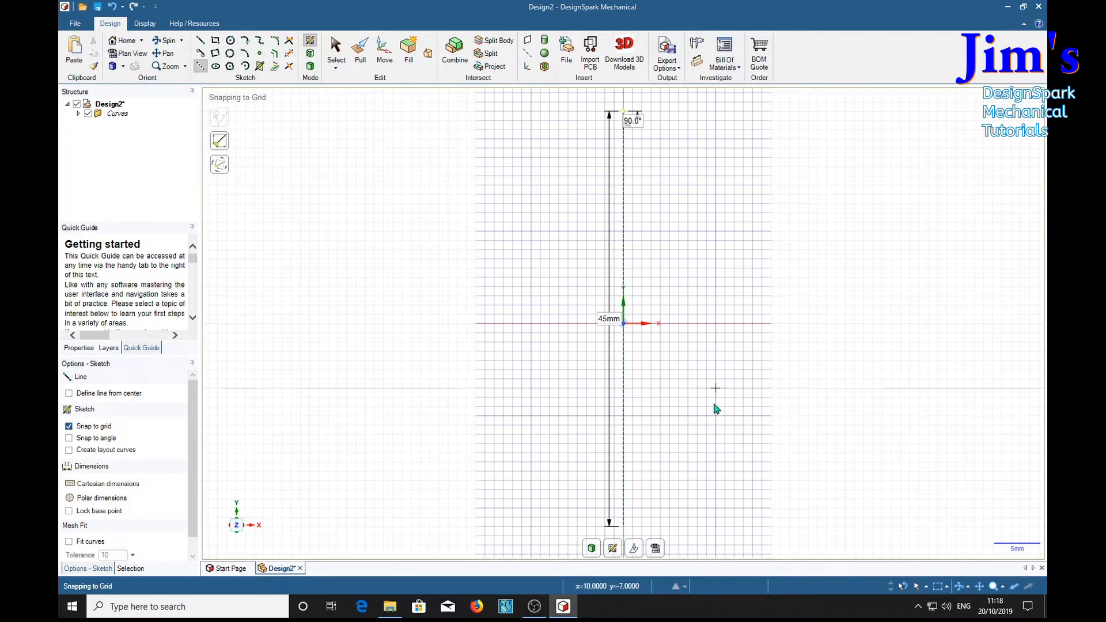
mouse_move(480, 420)
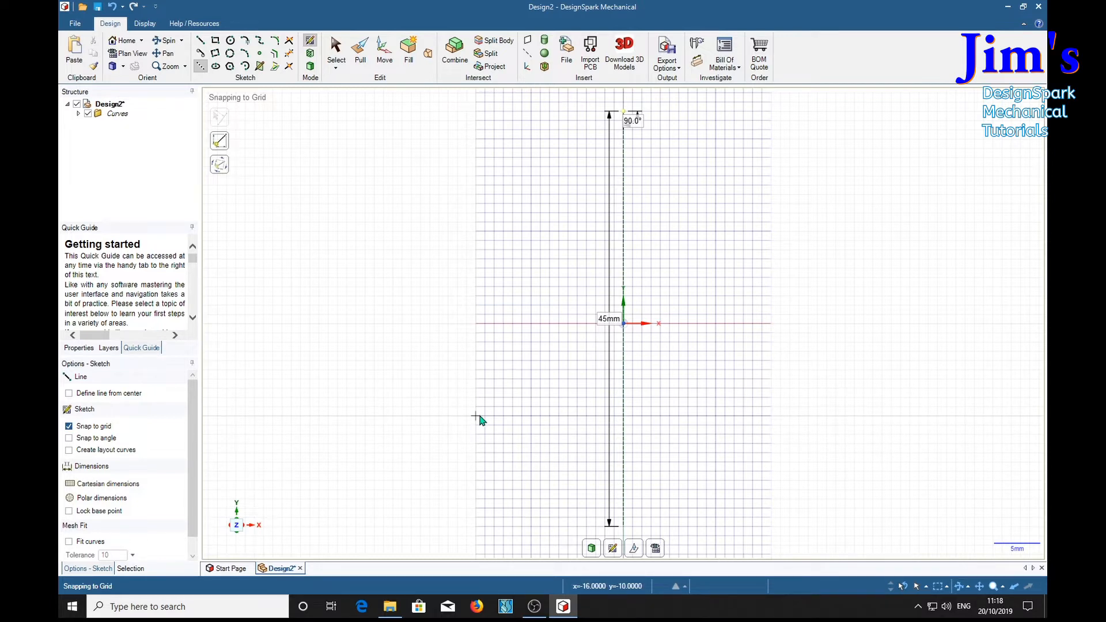
mouse_move(645, 532)
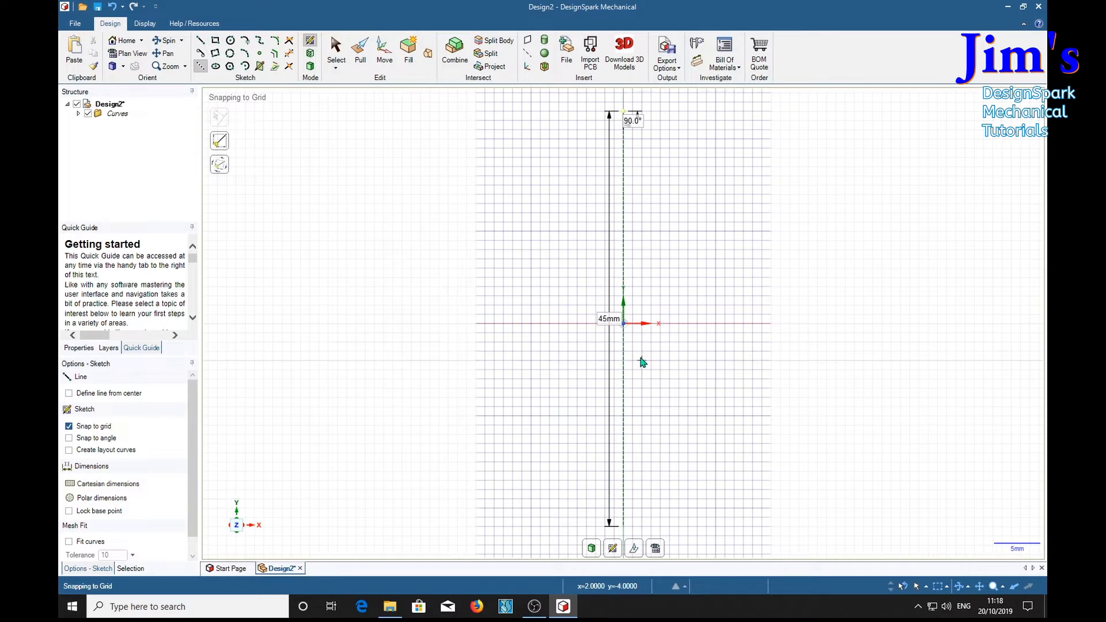
mouse_move(584, 426)
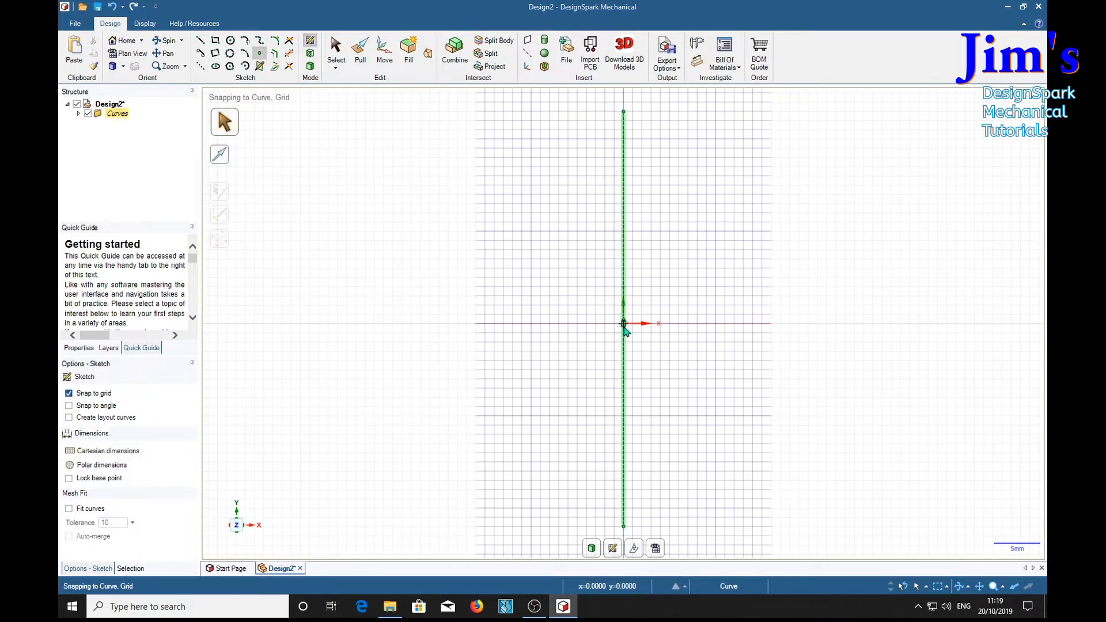
Deselect the 45 mm line and zoom the grid view in and out.
click(622, 323)
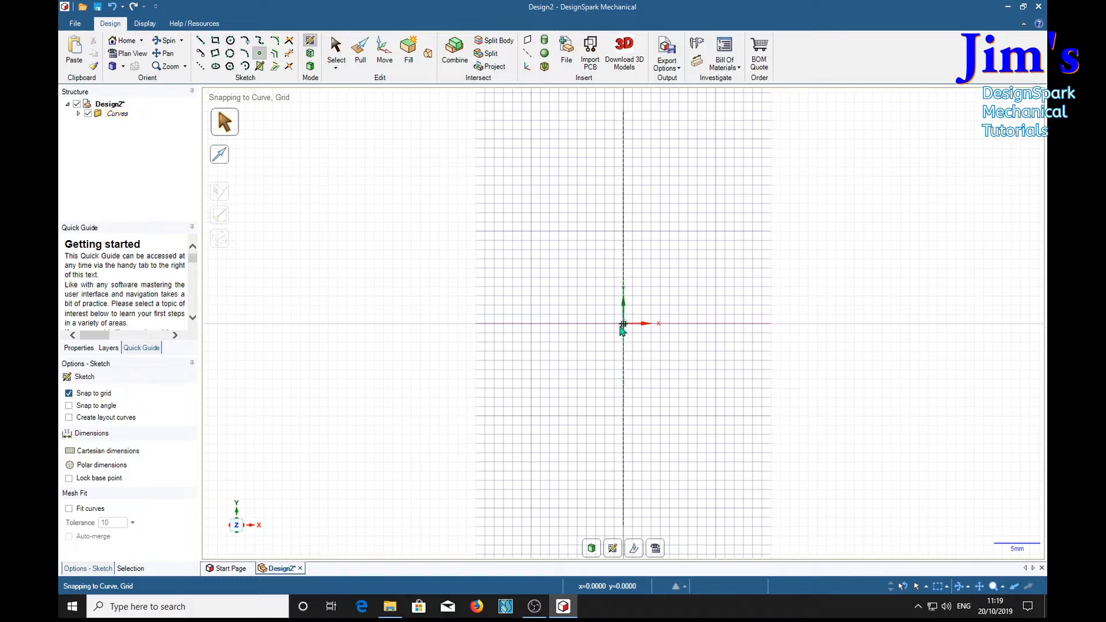
mouse_move(512, 327)
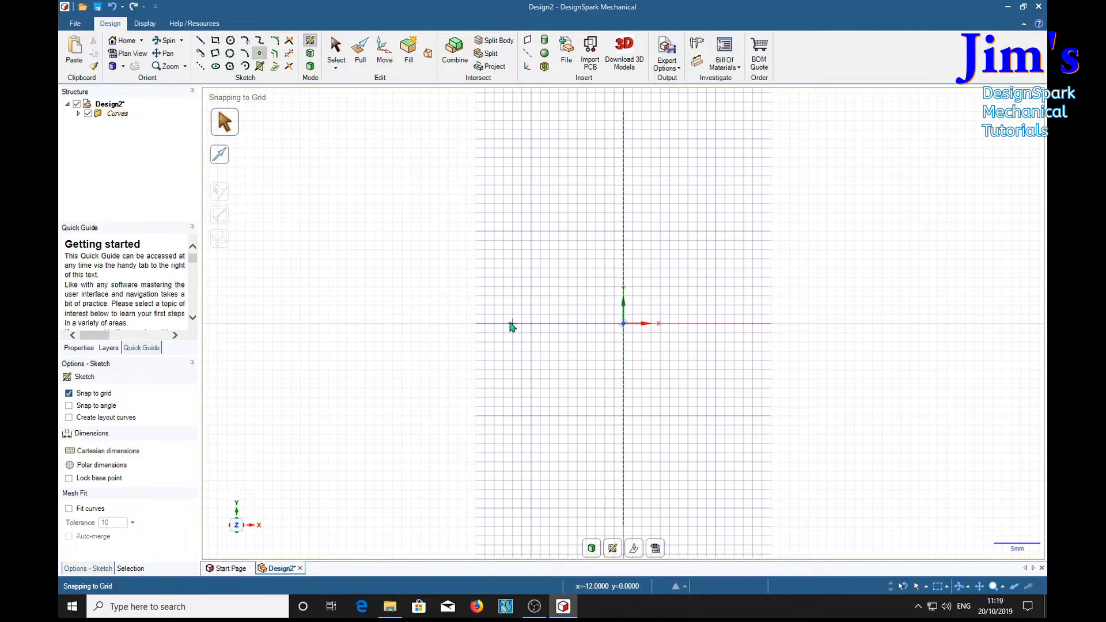
mouse_move(530, 328)
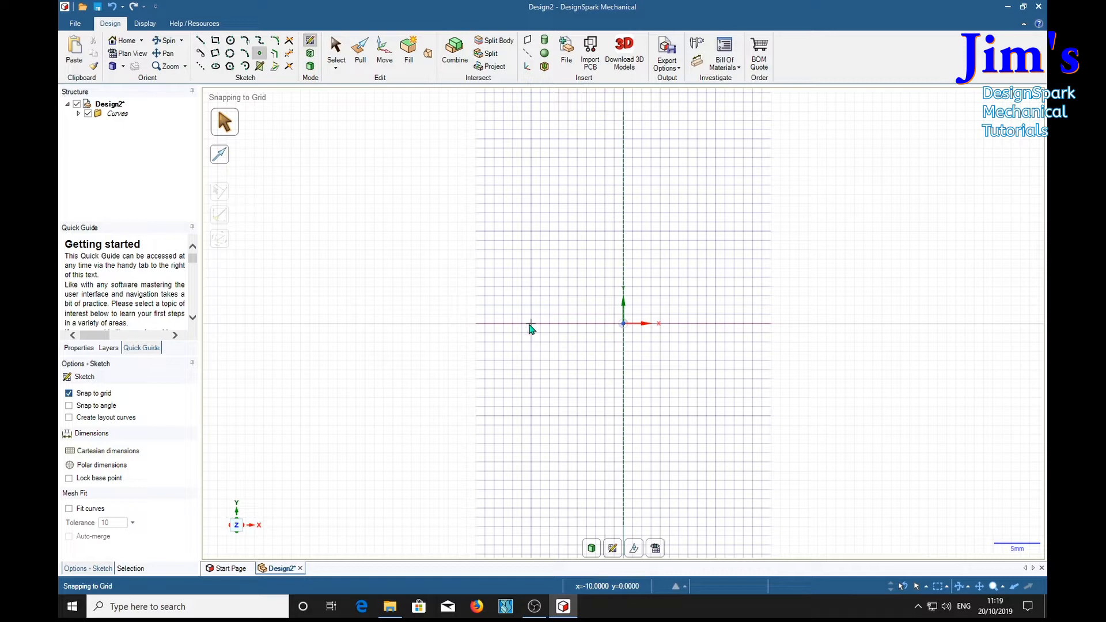
mouse_move(459, 328)
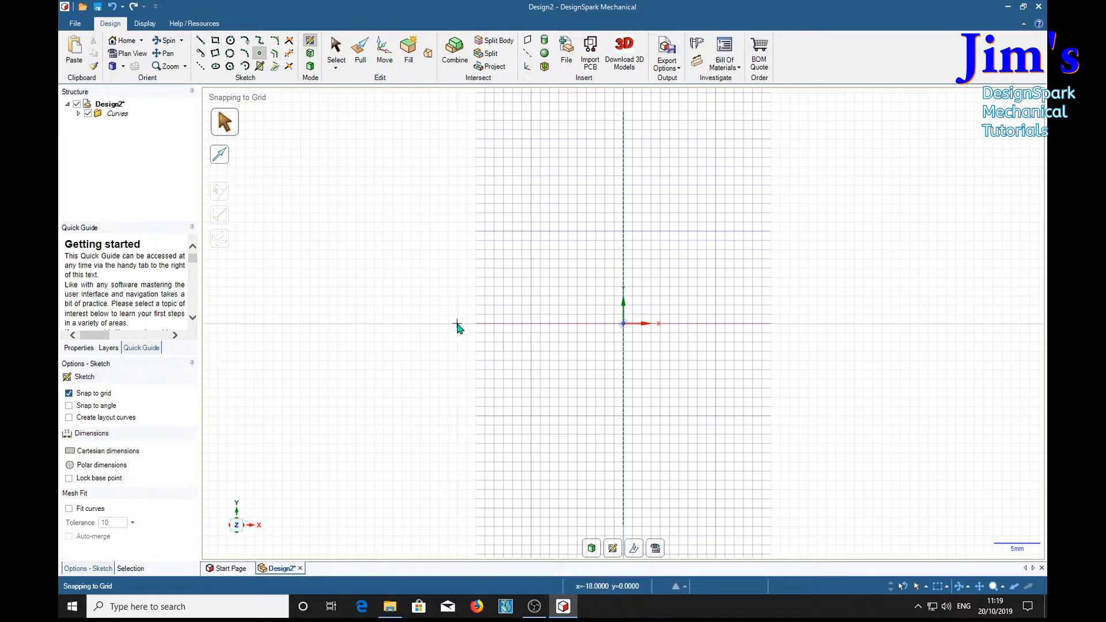
mouse_move(534, 329)
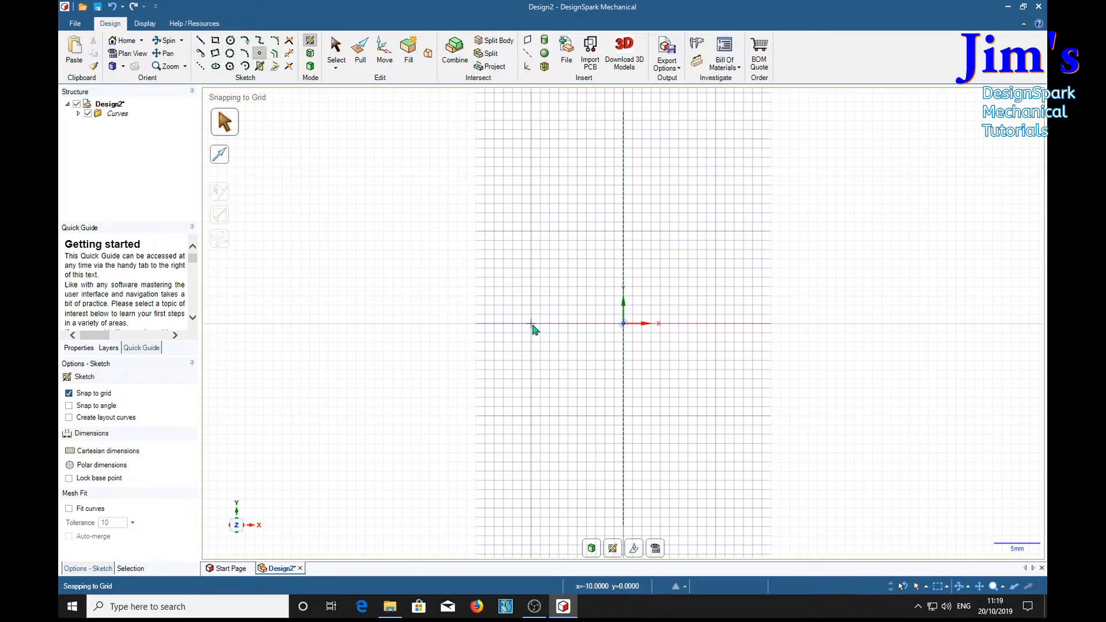
scroll(up, 3)
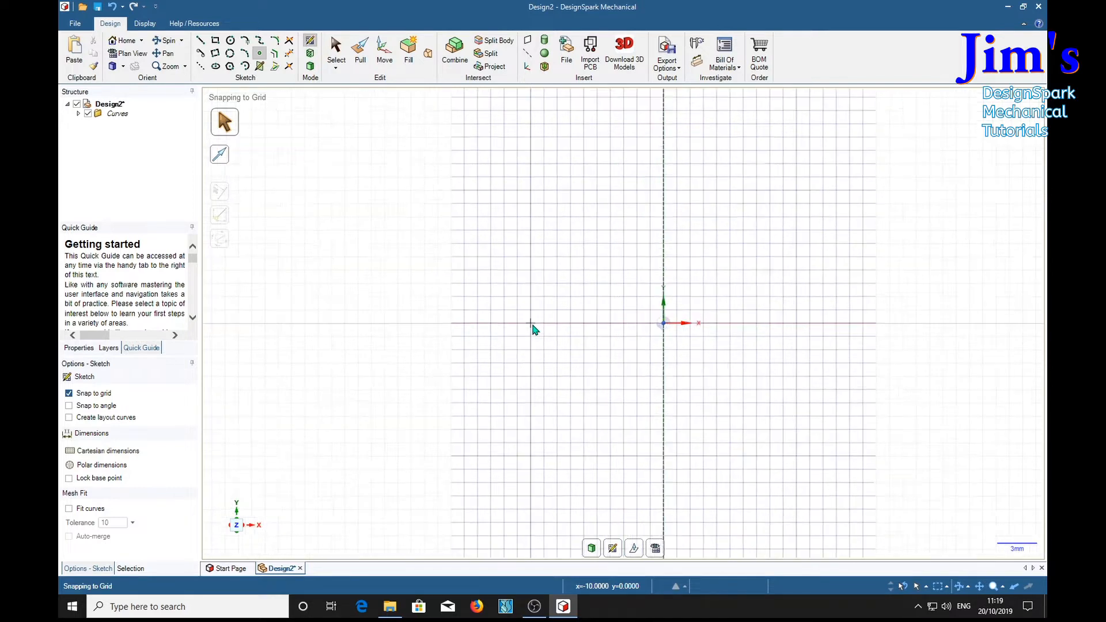
scroll(down, 3)
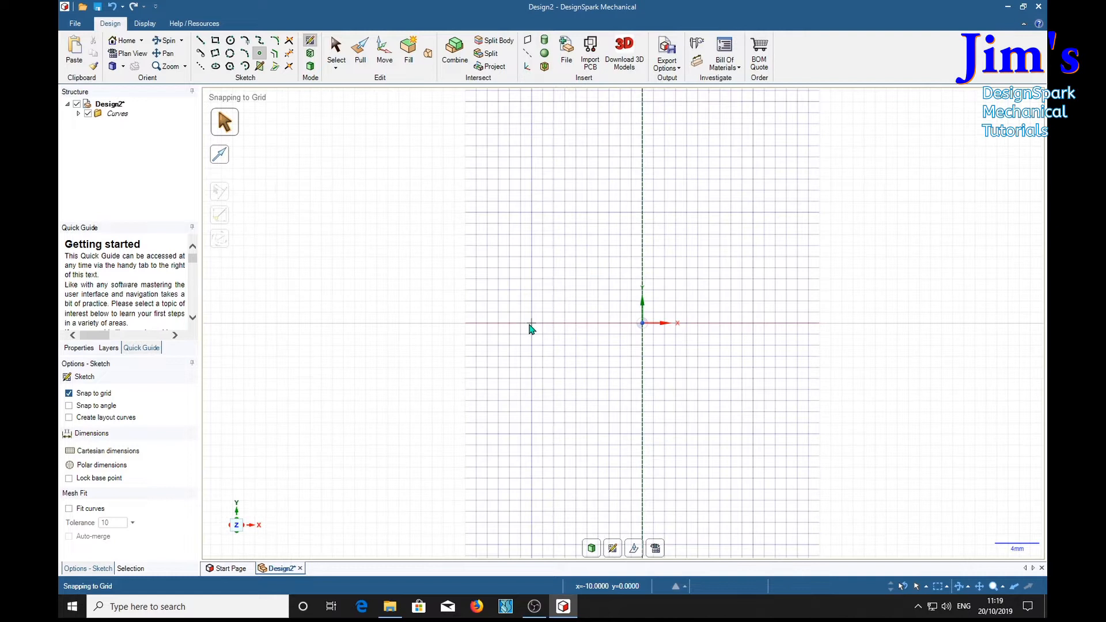
mouse_move(468, 327)
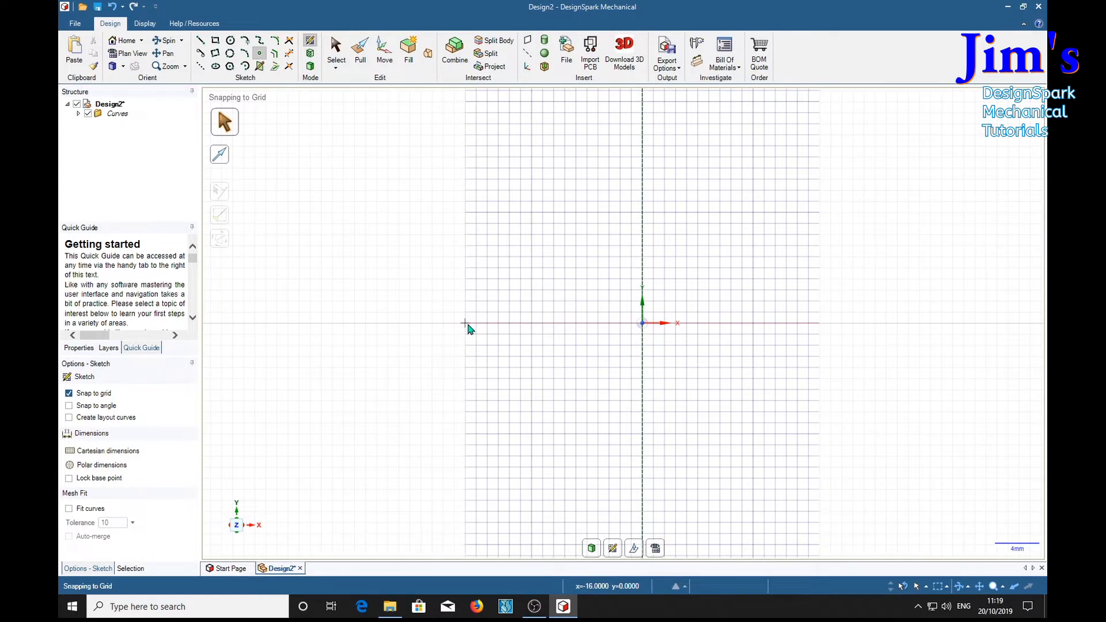
mouse_move(519, 329)
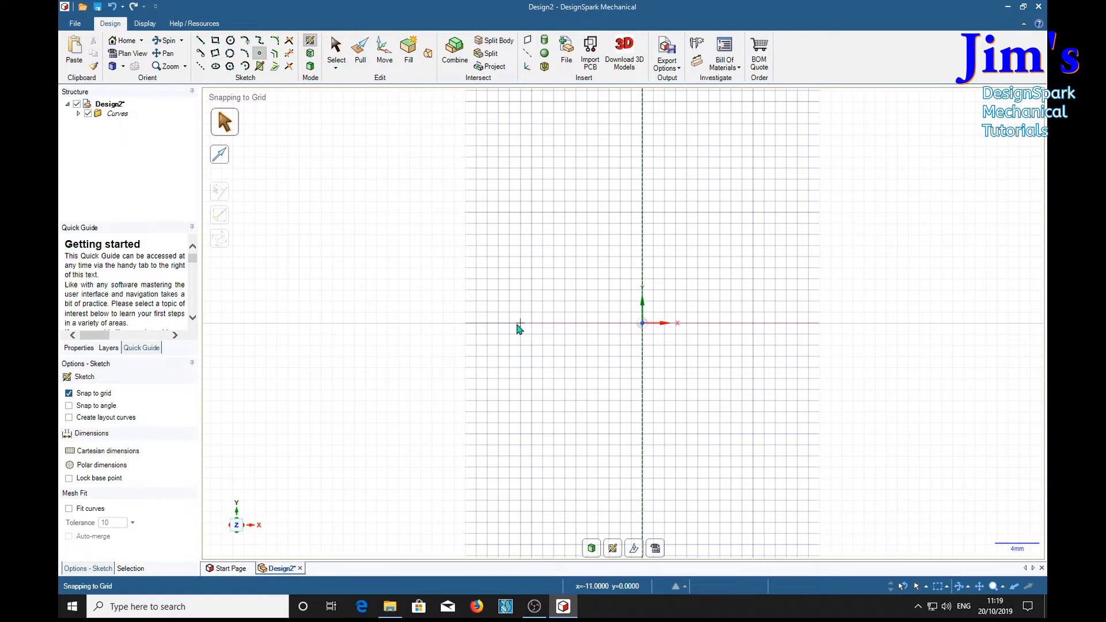
mouse_move(493, 330)
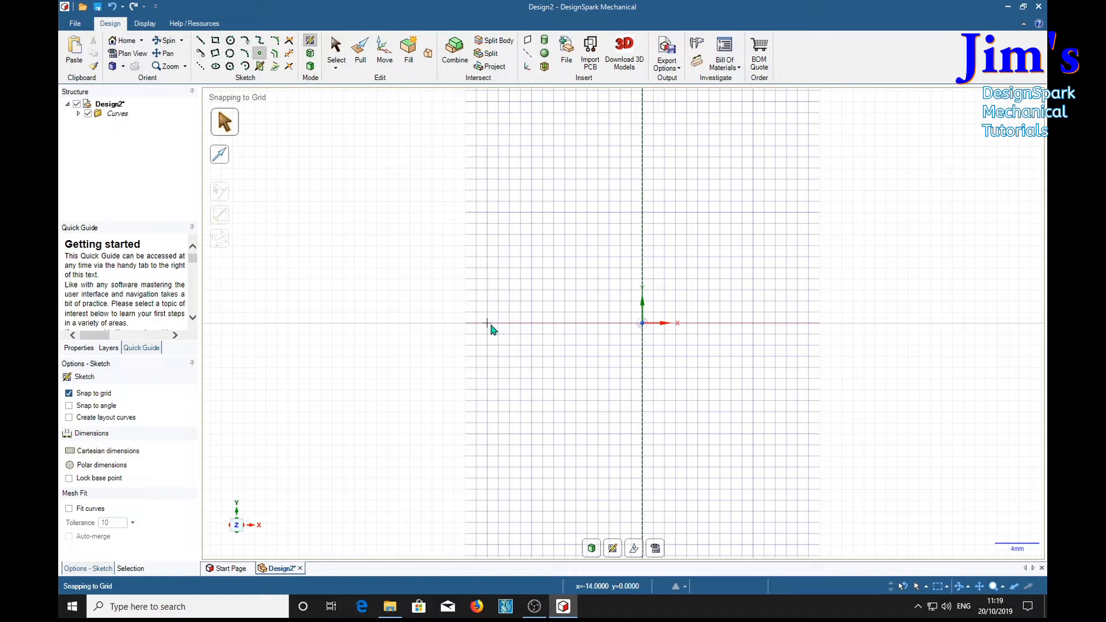
mouse_move(455, 326)
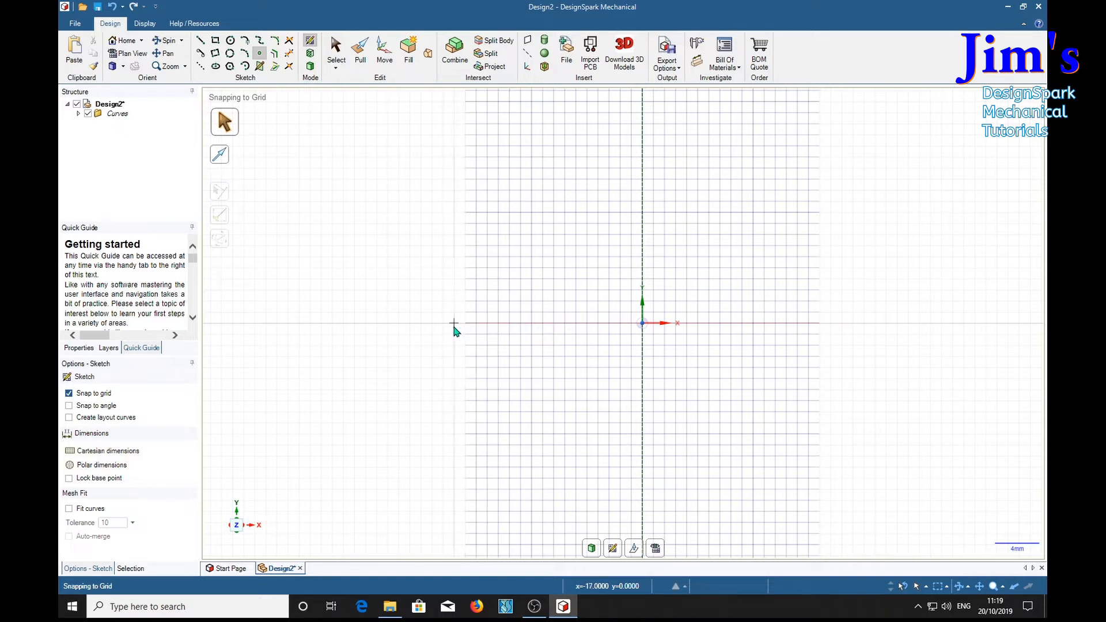
mouse_move(424, 326)
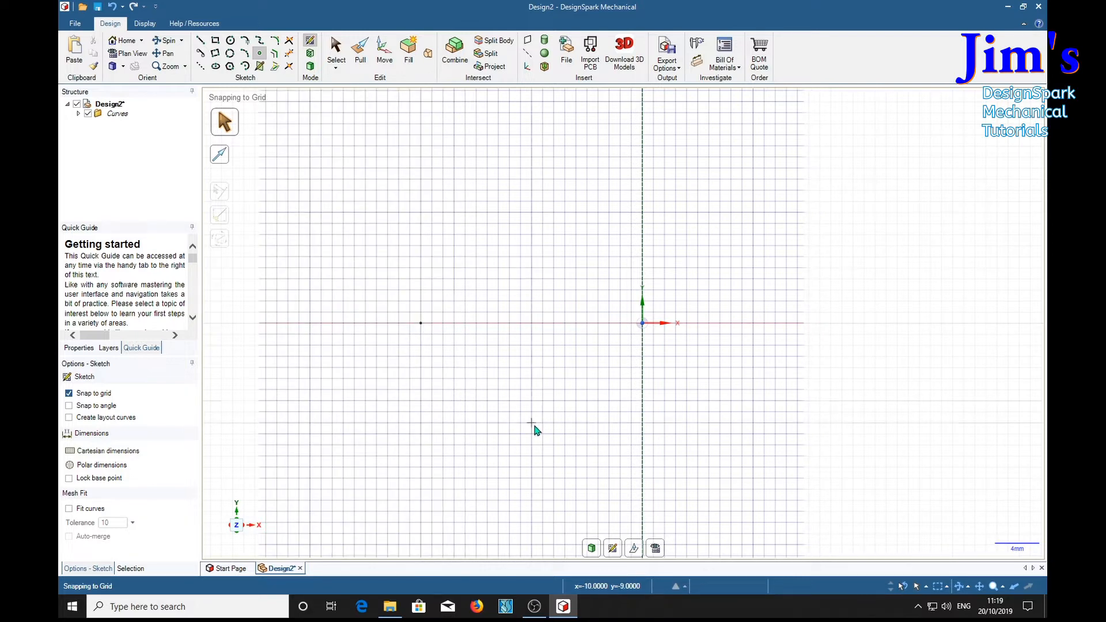
mouse_move(532, 237)
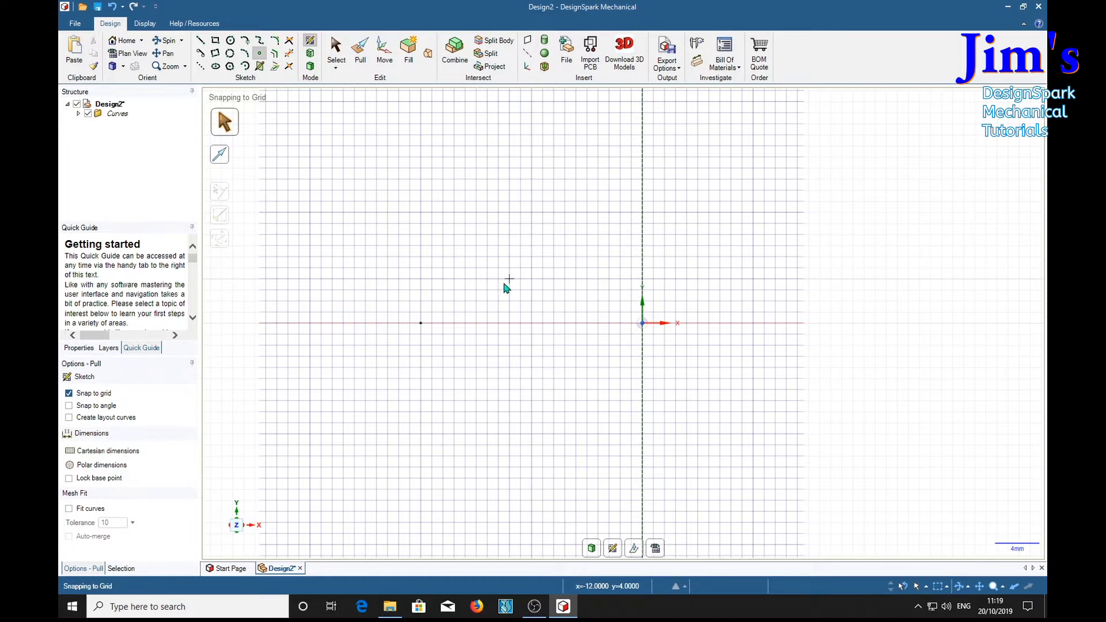
Select the point left of the origin and Pull-revolve it around the vertical axis.
click(360, 50)
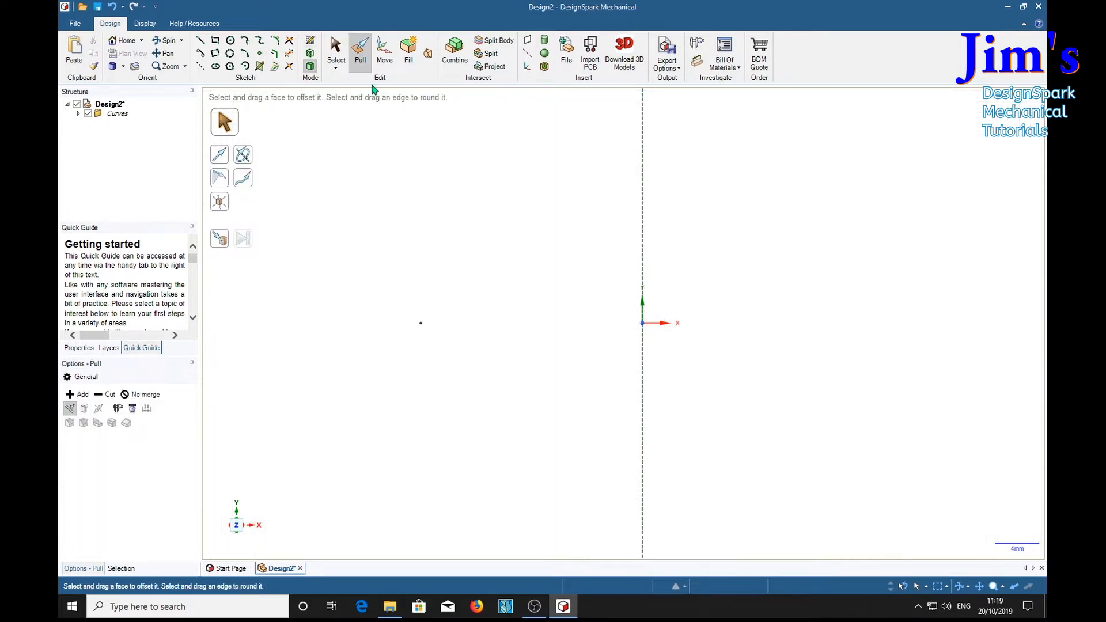
click(335, 49)
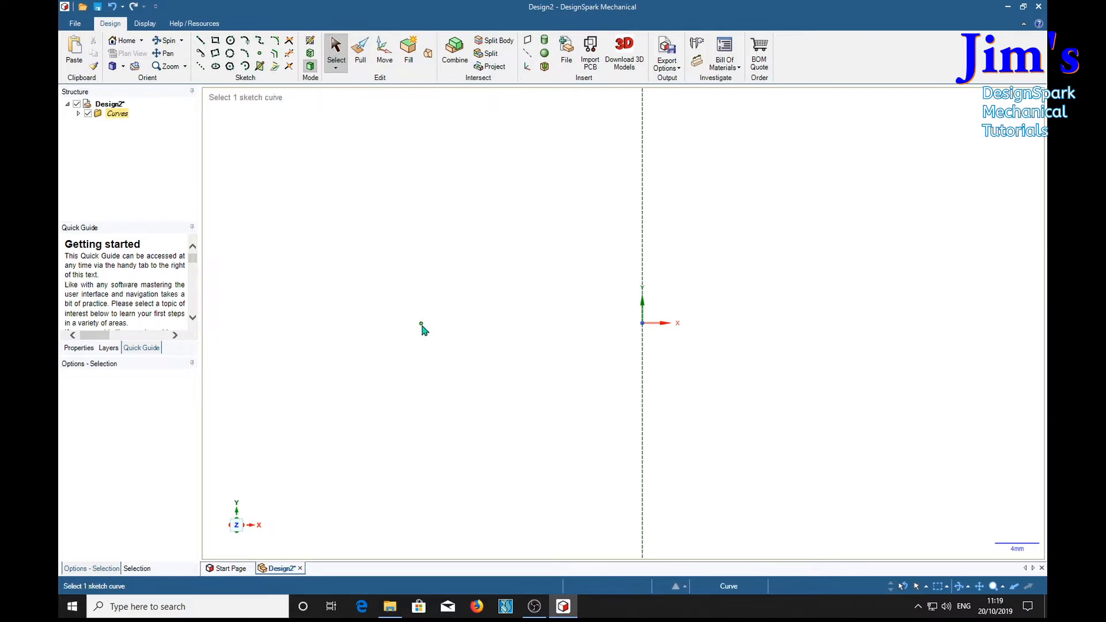
click(421, 323)
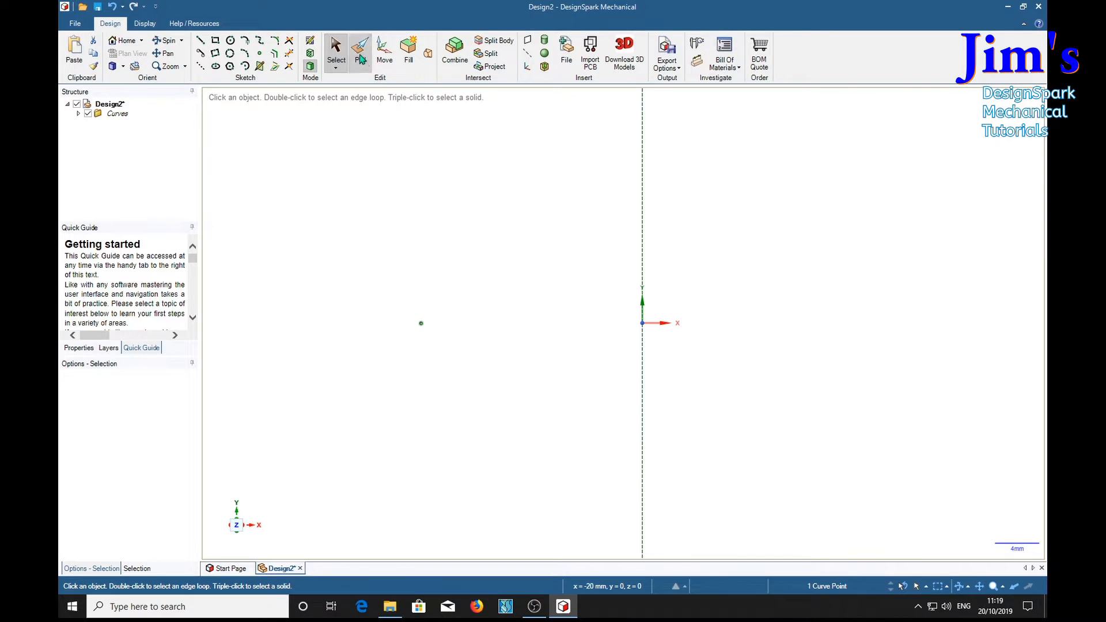
click(360, 47)
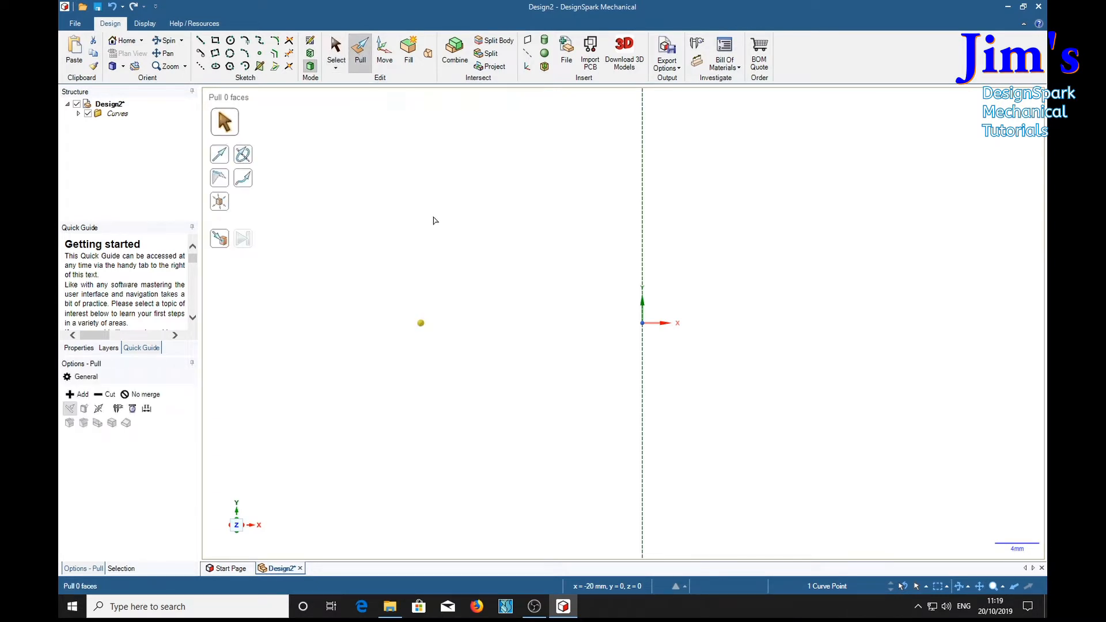
mouse_move(465, 258)
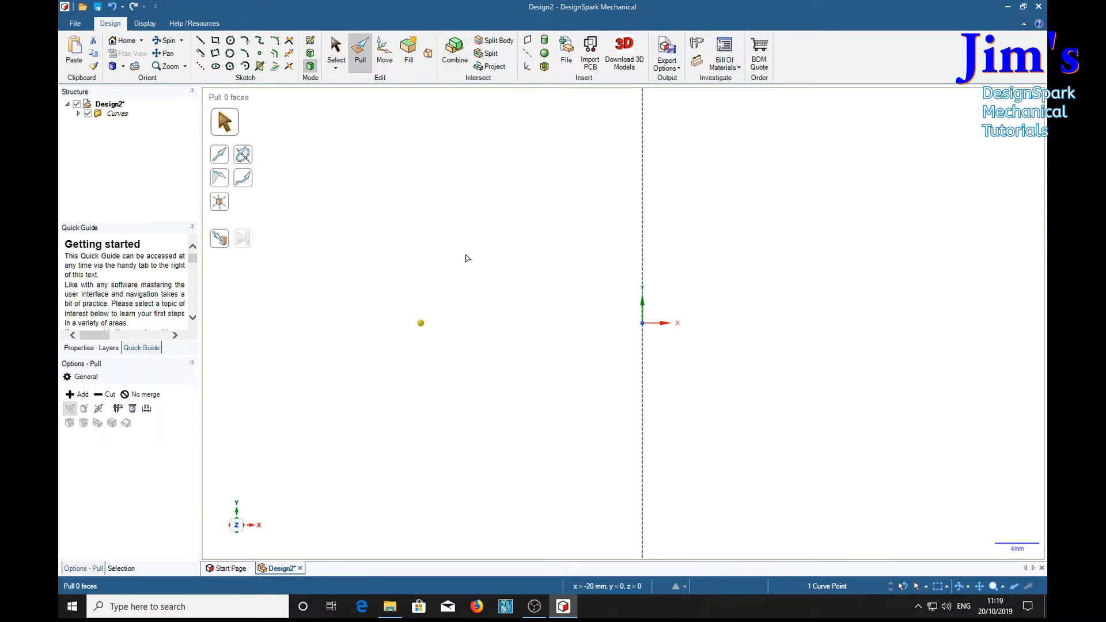
mouse_move(443, 247)
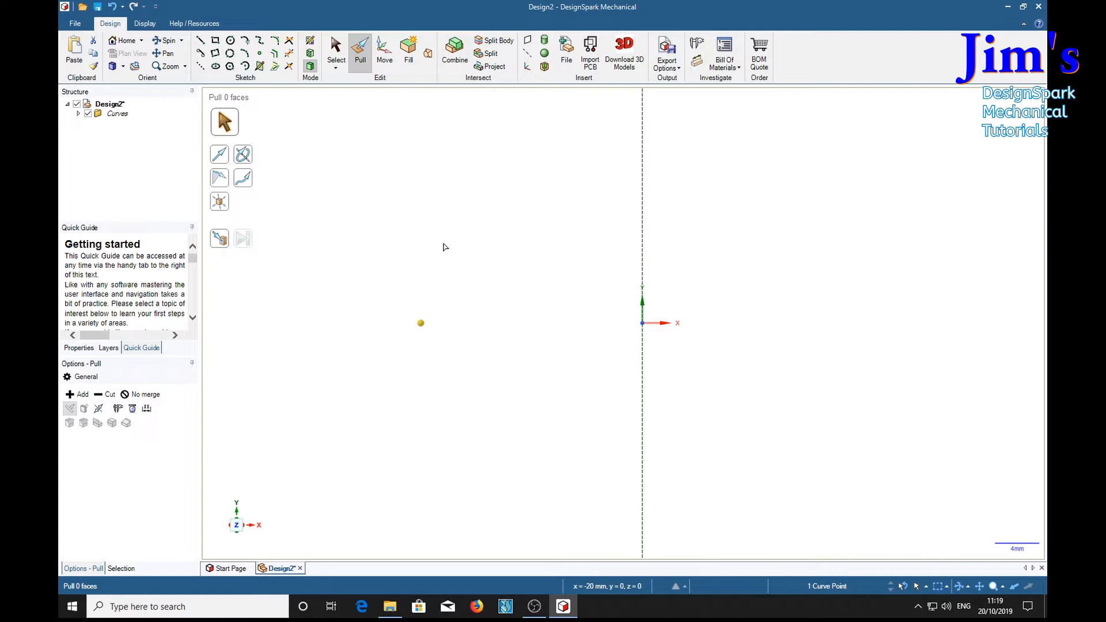
mouse_move(503, 370)
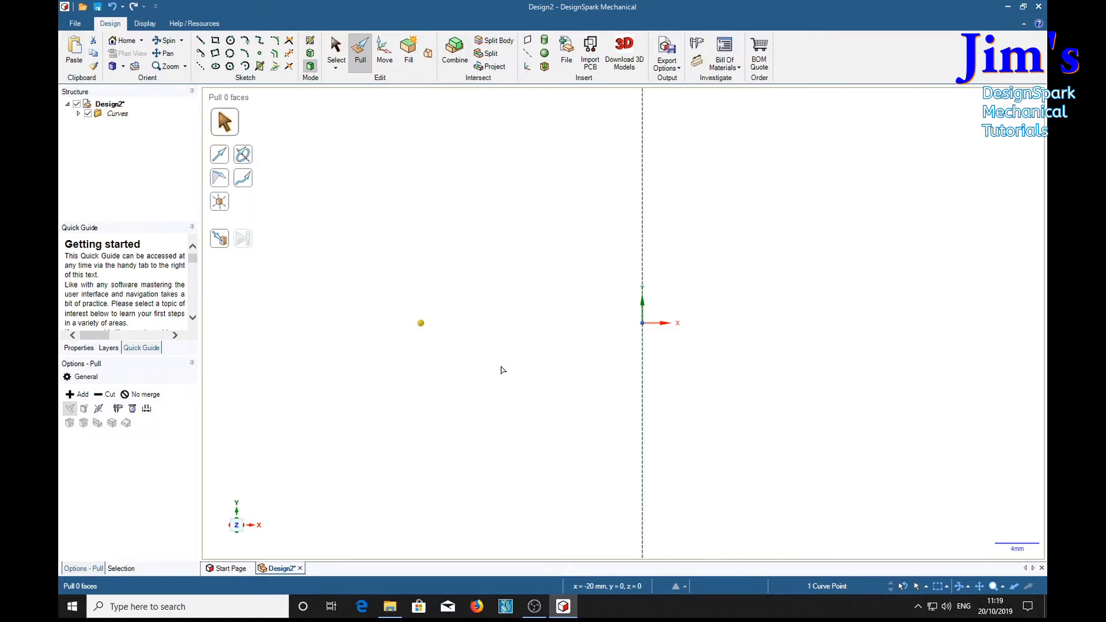
mouse_move(289, 174)
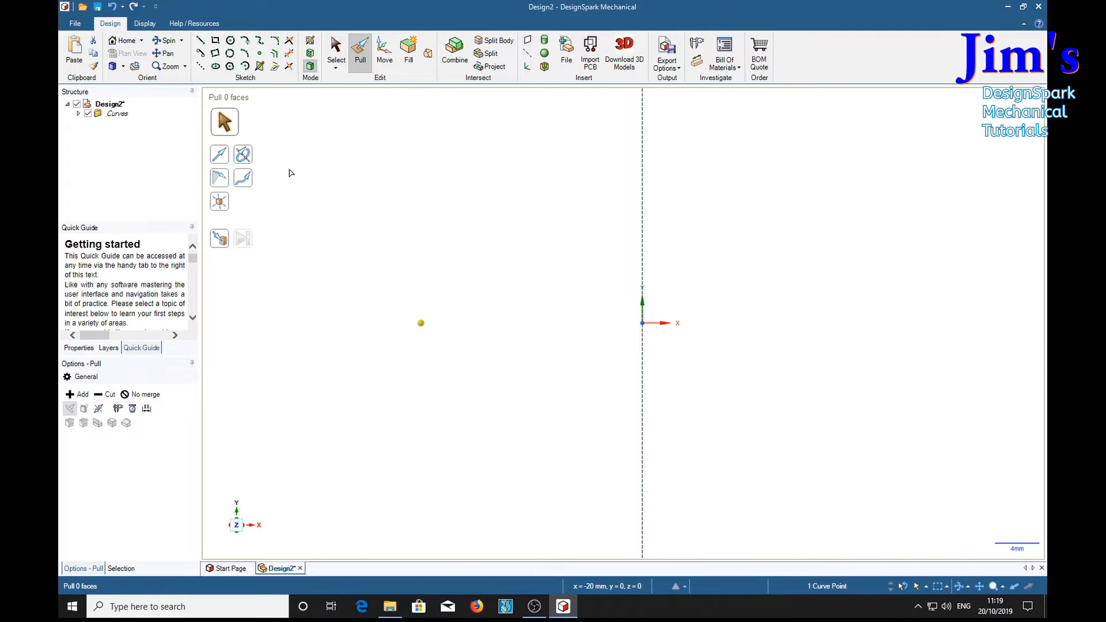
click(248, 157)
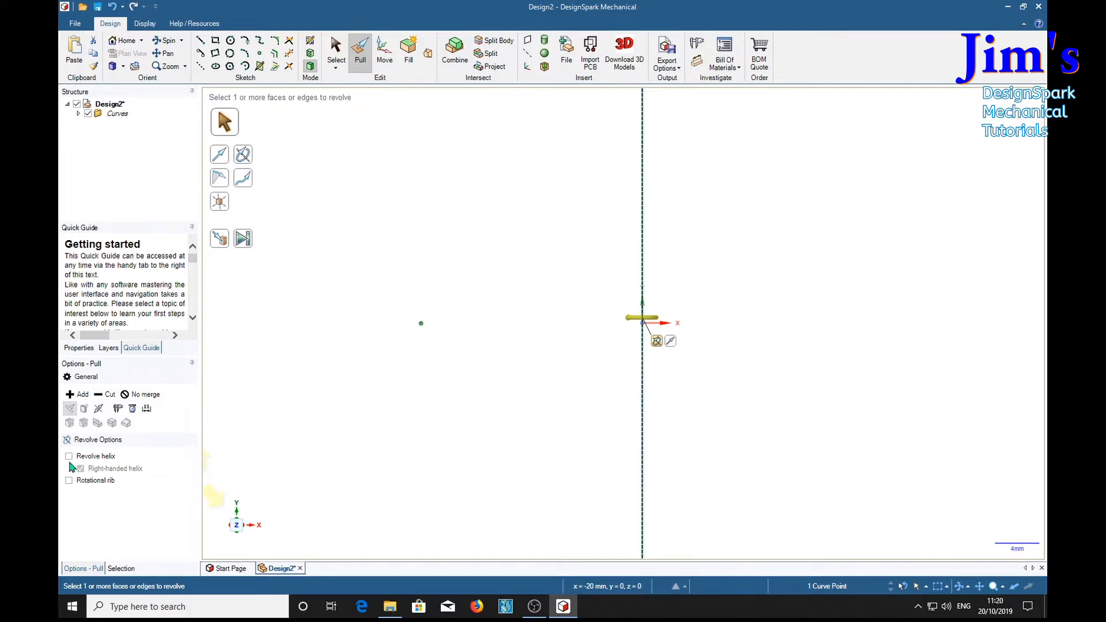
Enable Revolve helix and begin entering the taper angle, starting with 4.
click(69, 455)
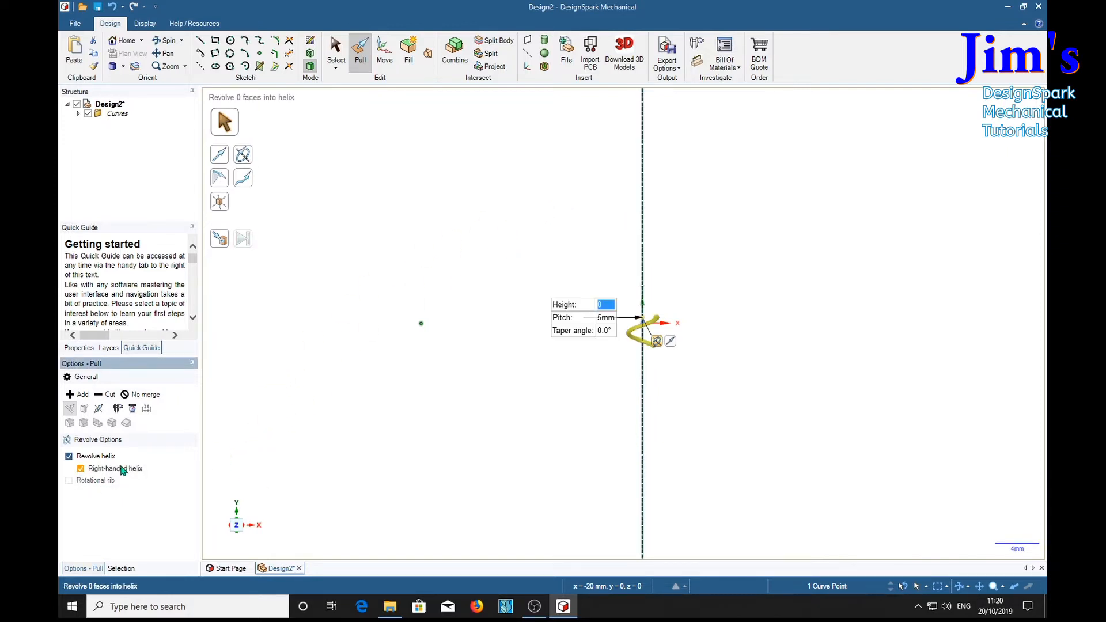
mouse_move(151, 500)
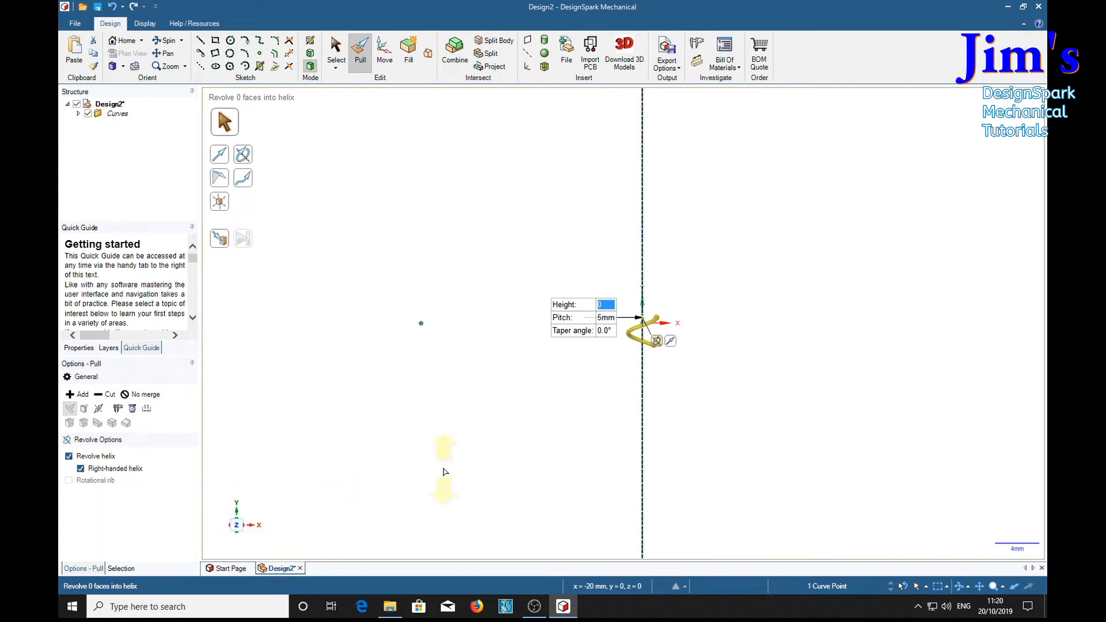
mouse_move(179, 496)
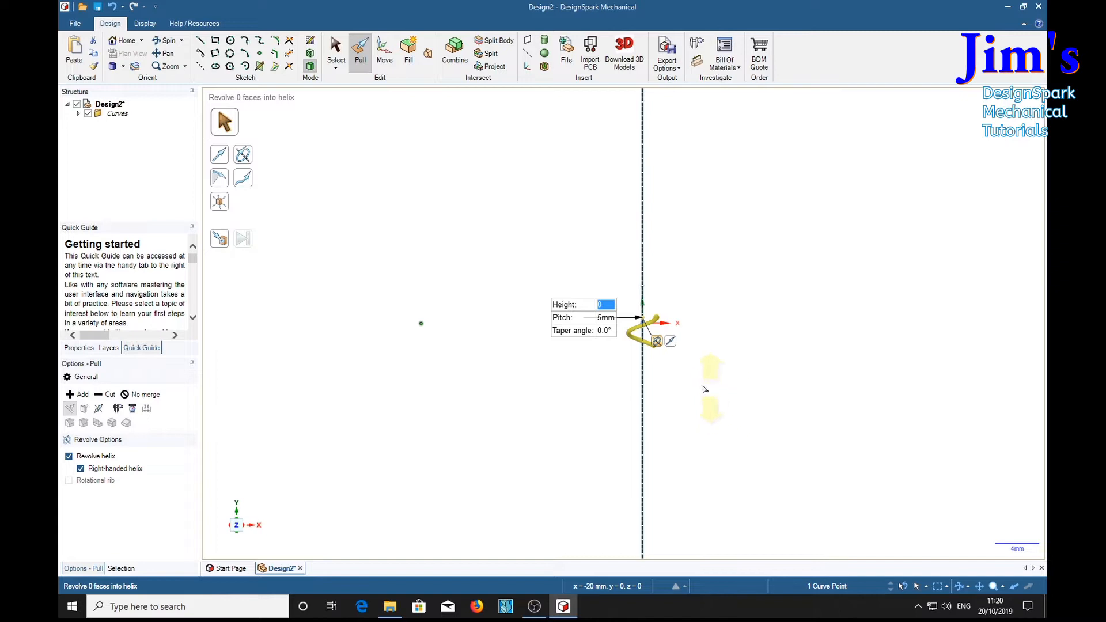
mouse_move(713, 365)
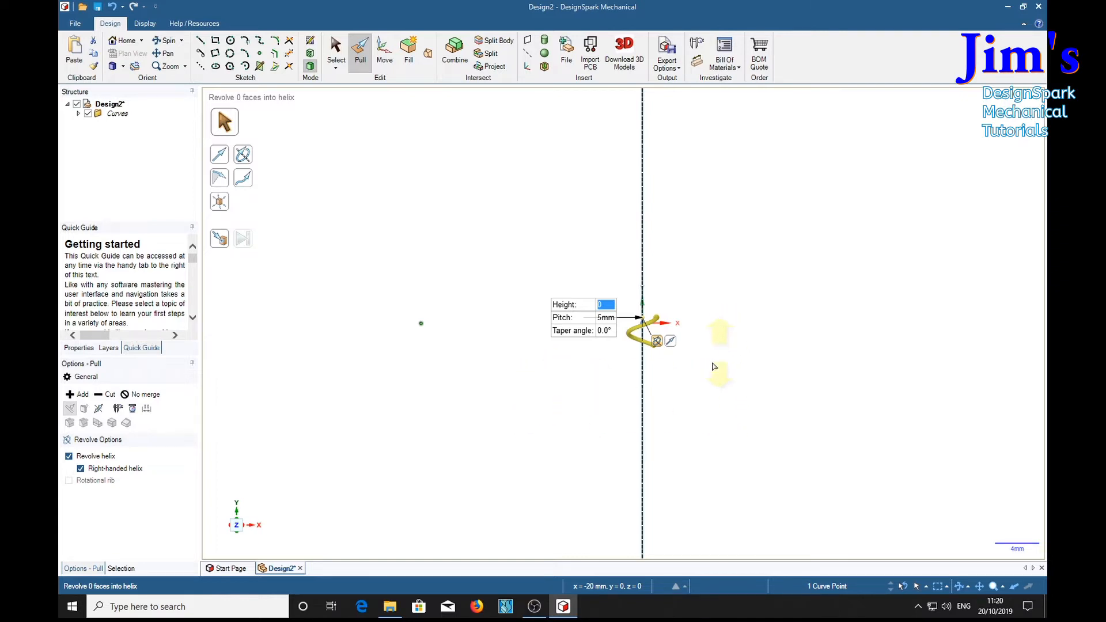
mouse_move(610, 361)
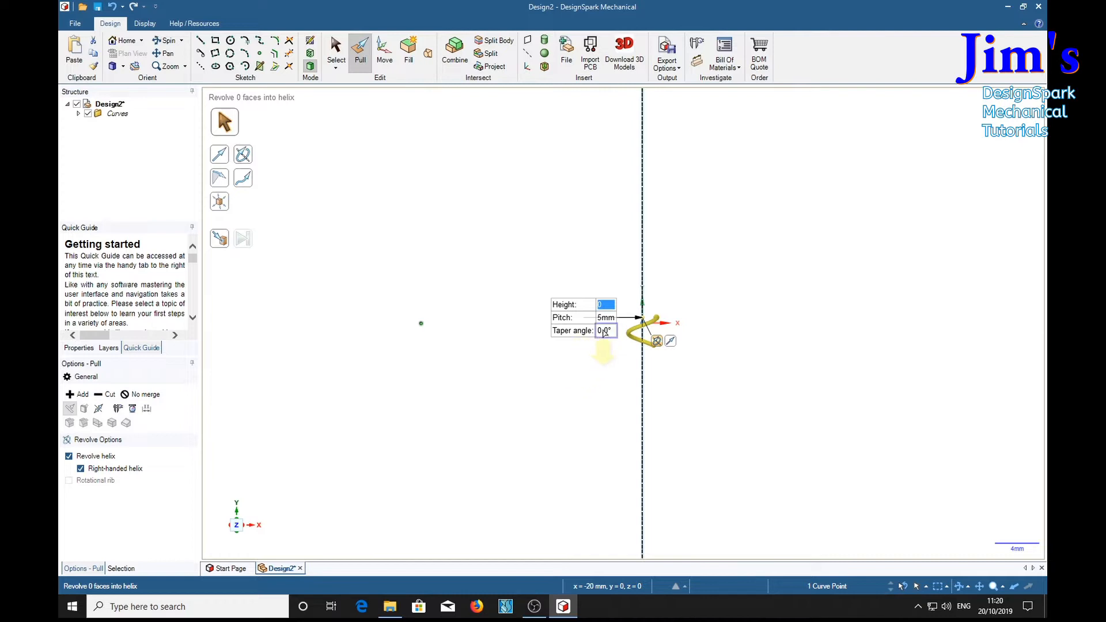
click(605, 330)
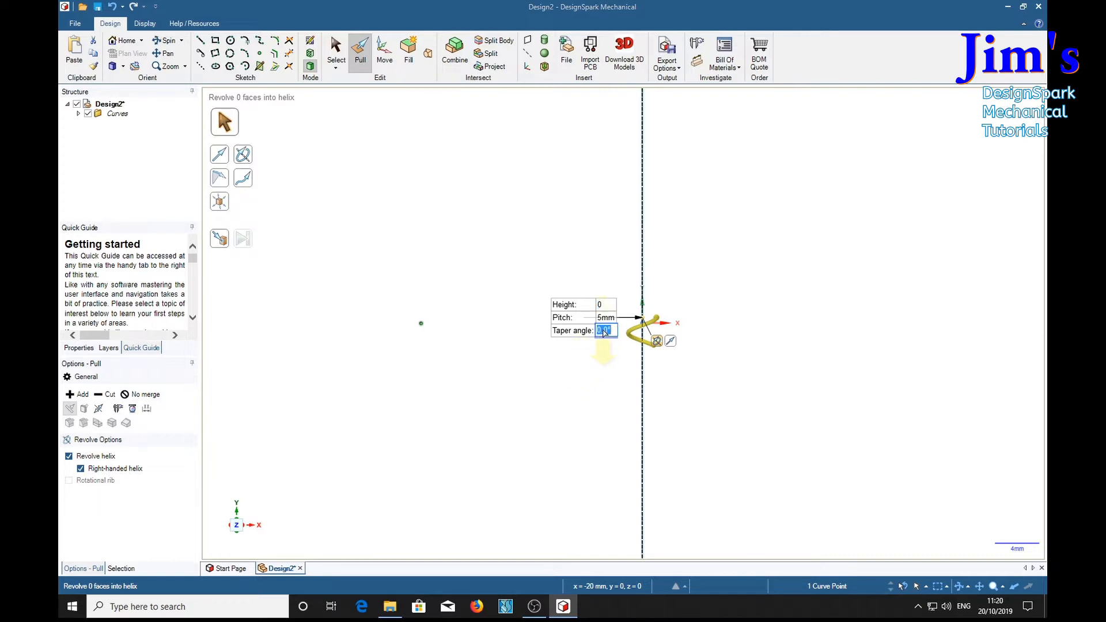
text(45)
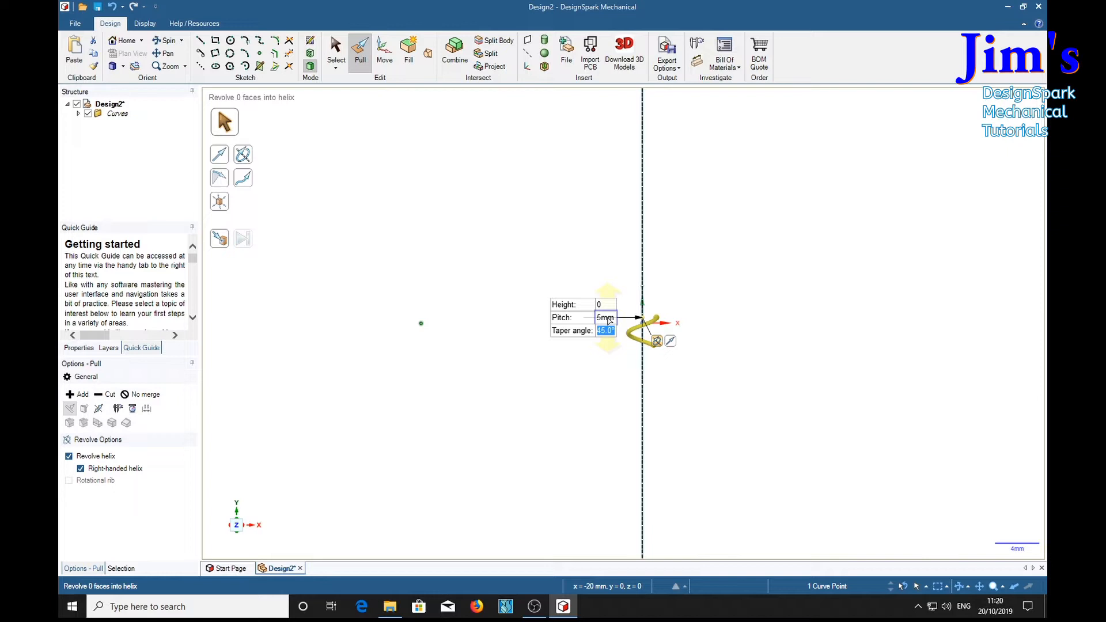
Keep the 45° taper, set pitch to 12 mm and enter height 24.
click(604, 317)
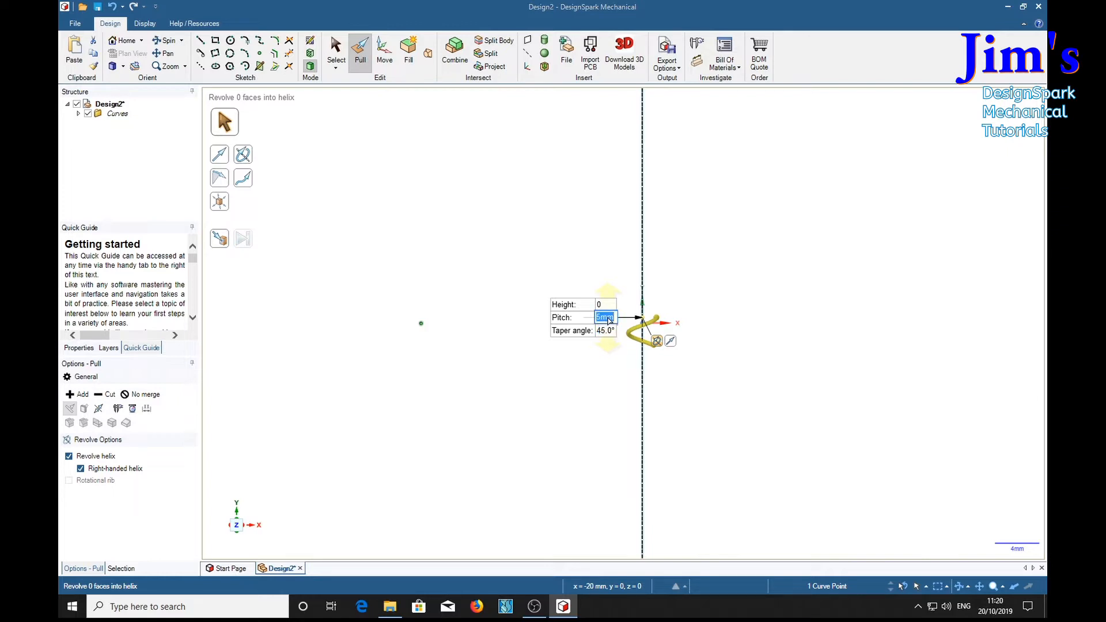
text(12)
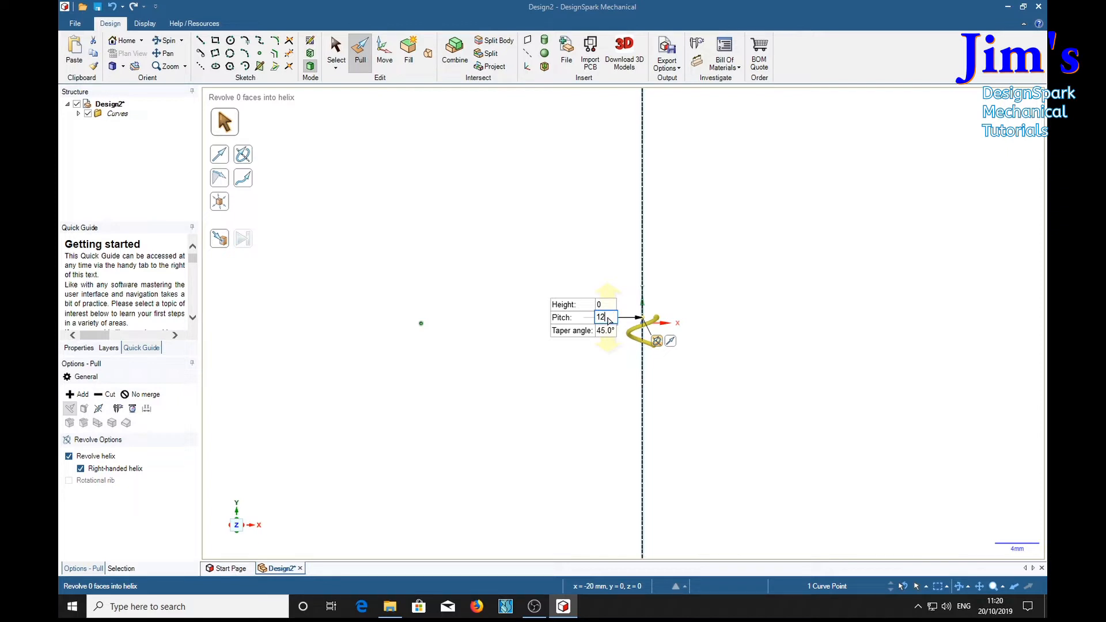
triple_click(600, 318)
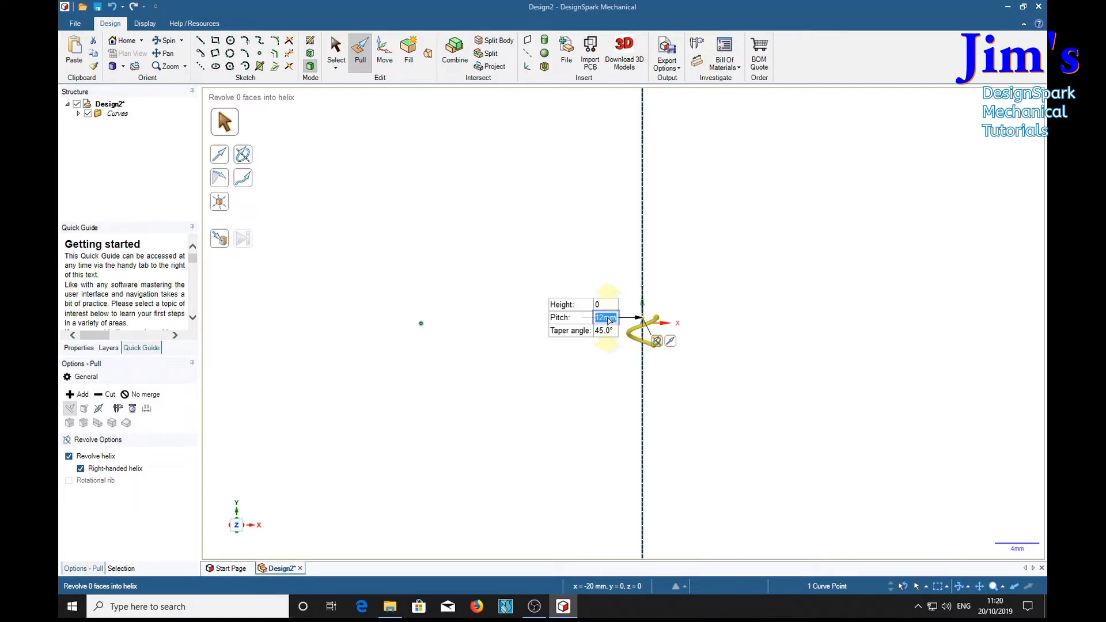
click(605, 304)
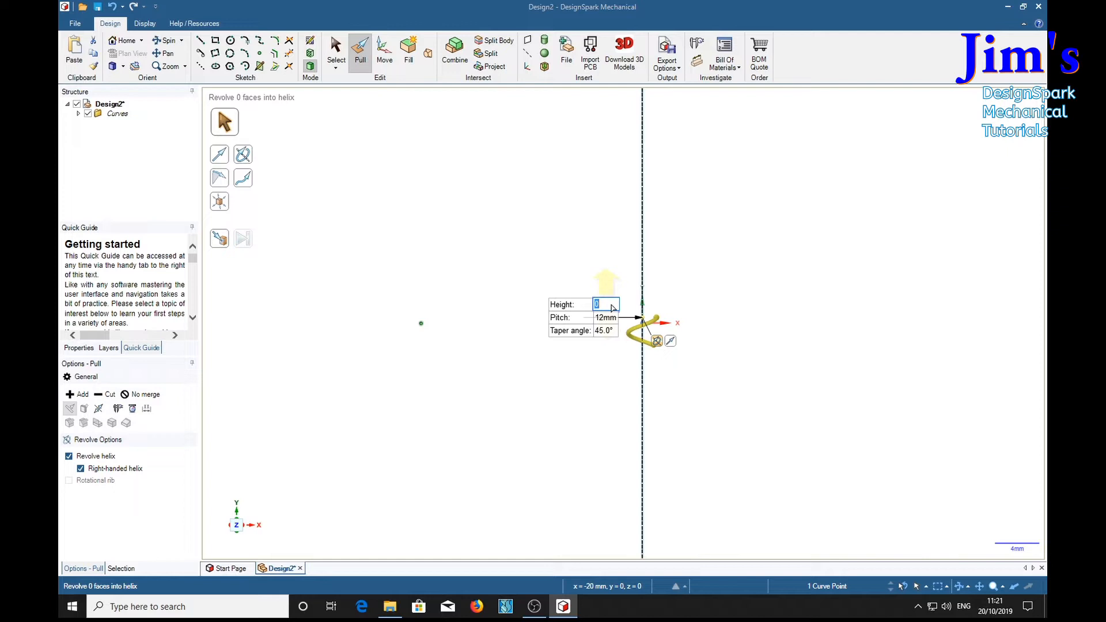
text(24)
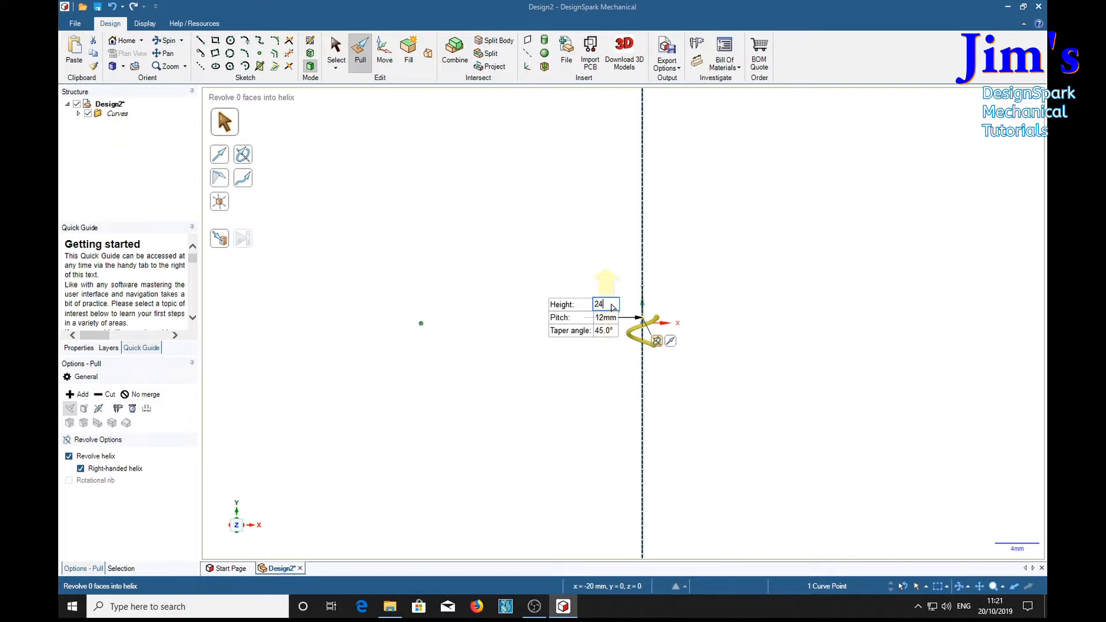
mouse_move(597, 397)
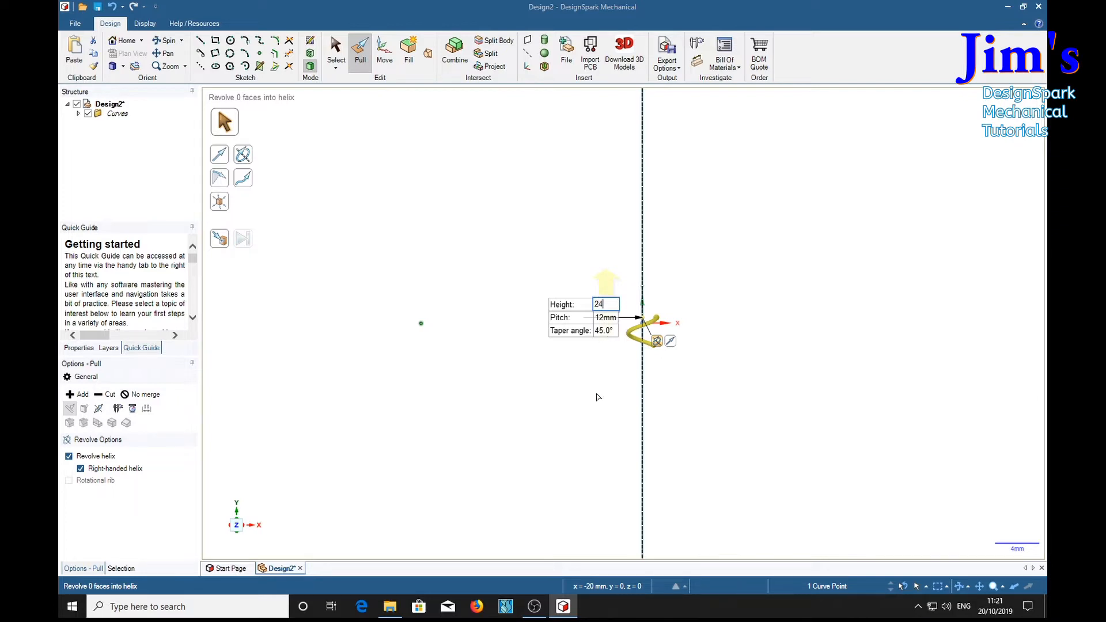
mouse_move(593, 398)
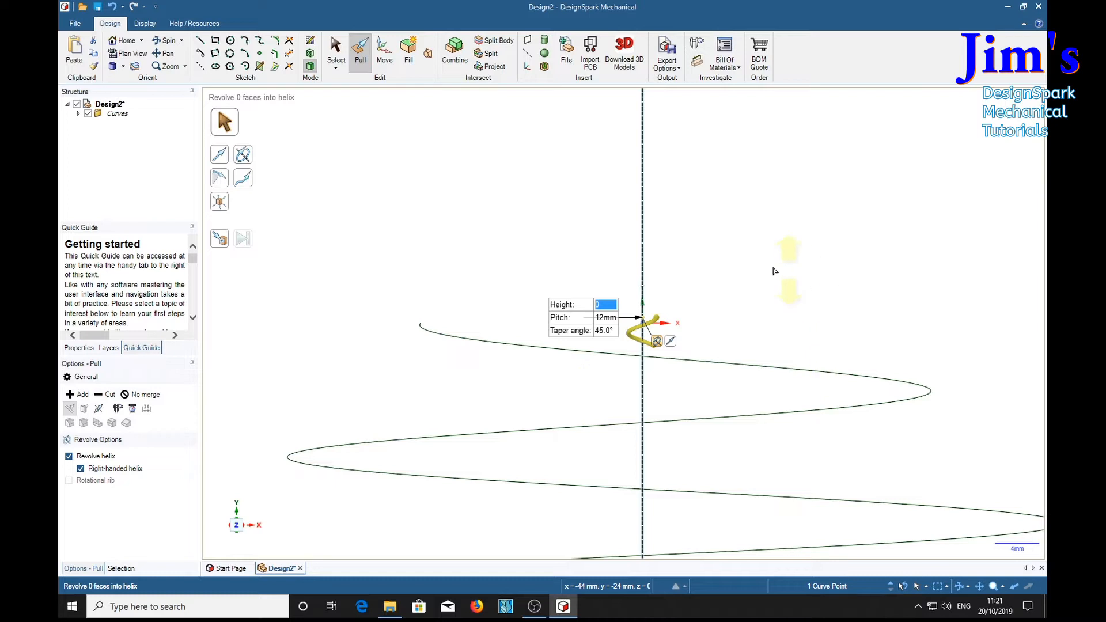
mouse_move(747, 288)
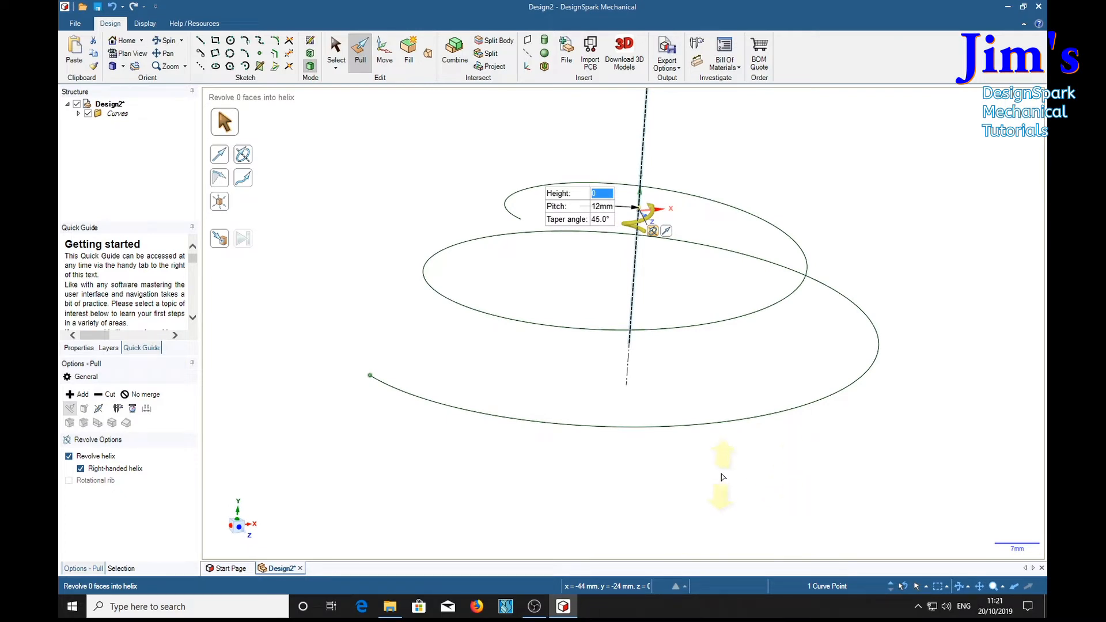
mouse_move(527, 232)
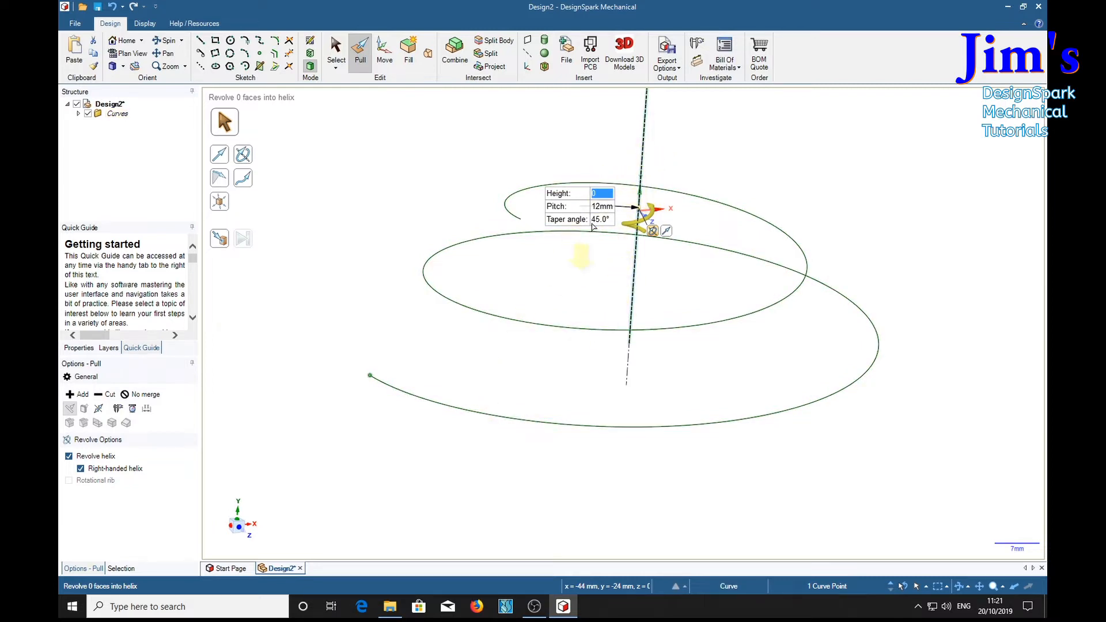
mouse_move(631, 497)
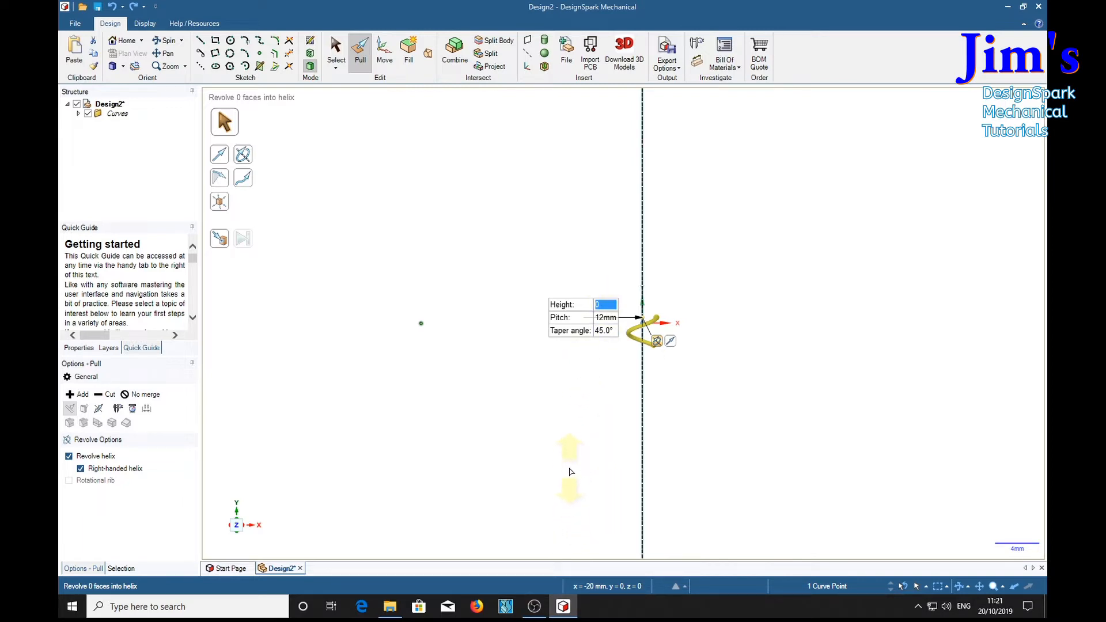
Enter helix dimension values 2, 28 and then 30.
text(2)
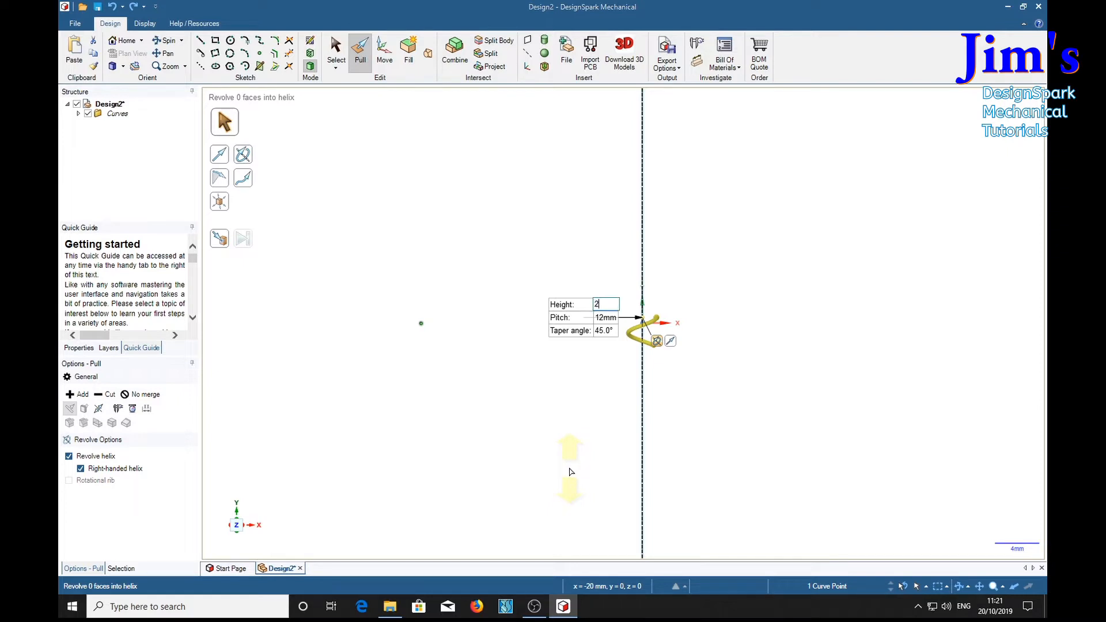
text(28)
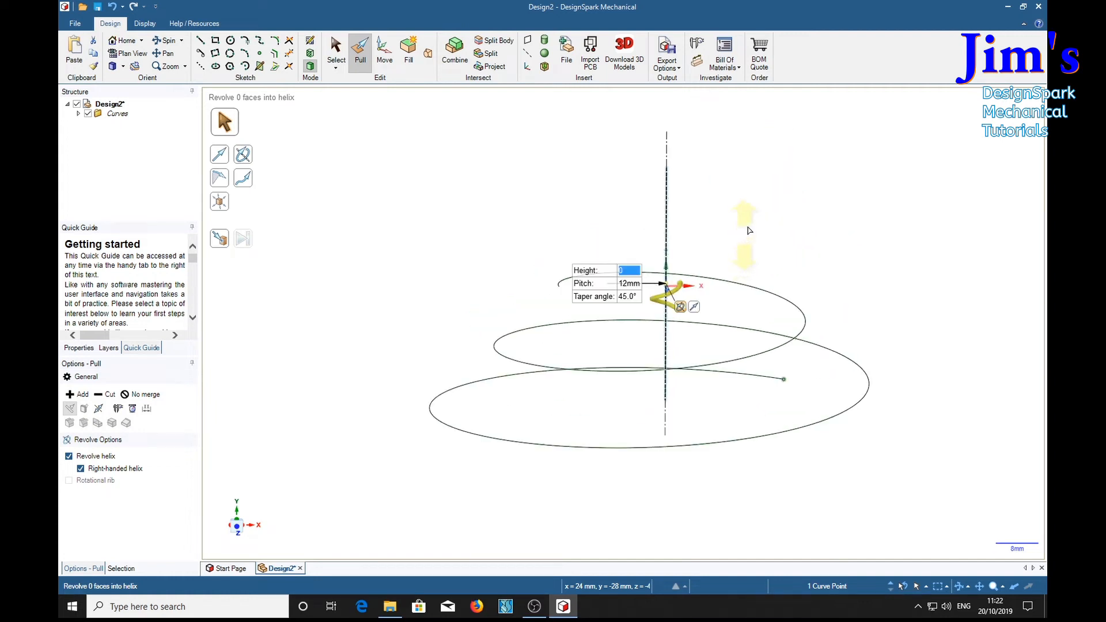
mouse_move(553, 333)
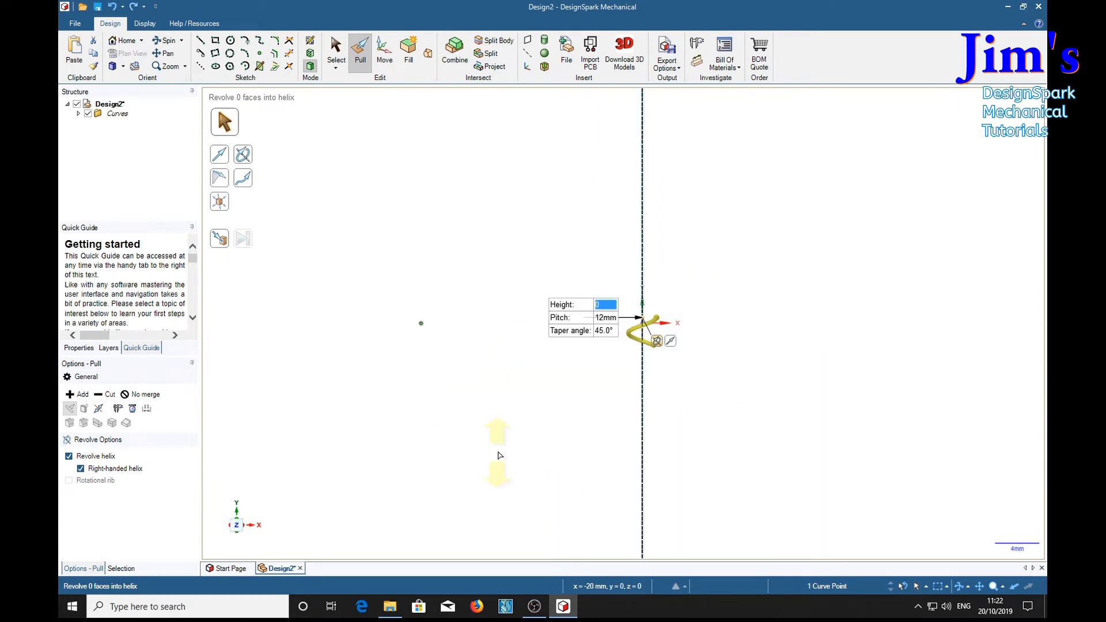
mouse_move(601, 437)
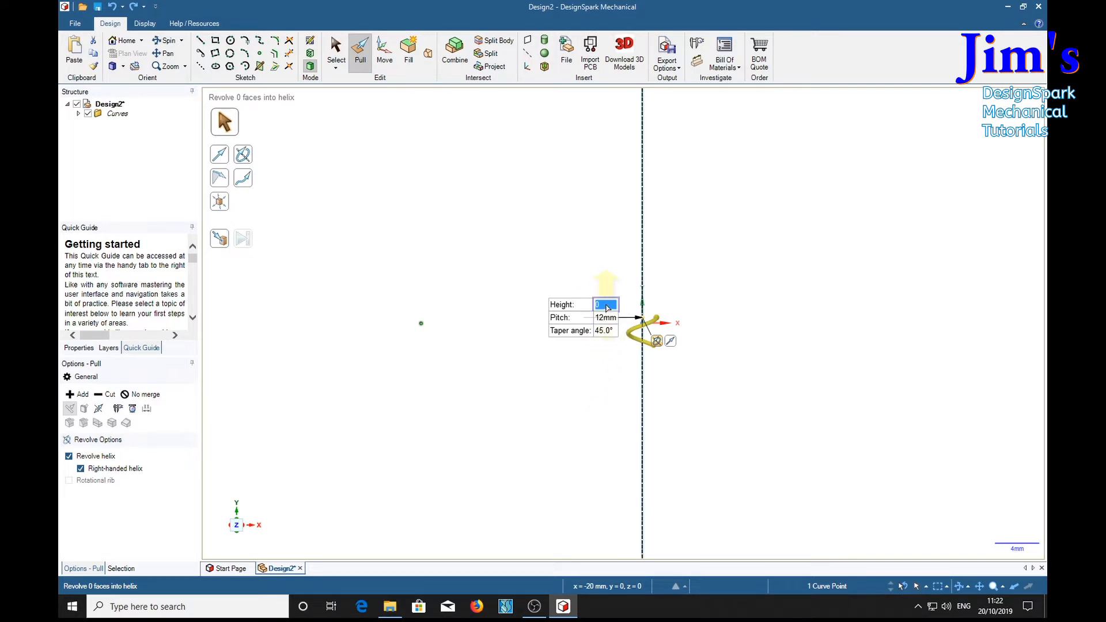
text(30)
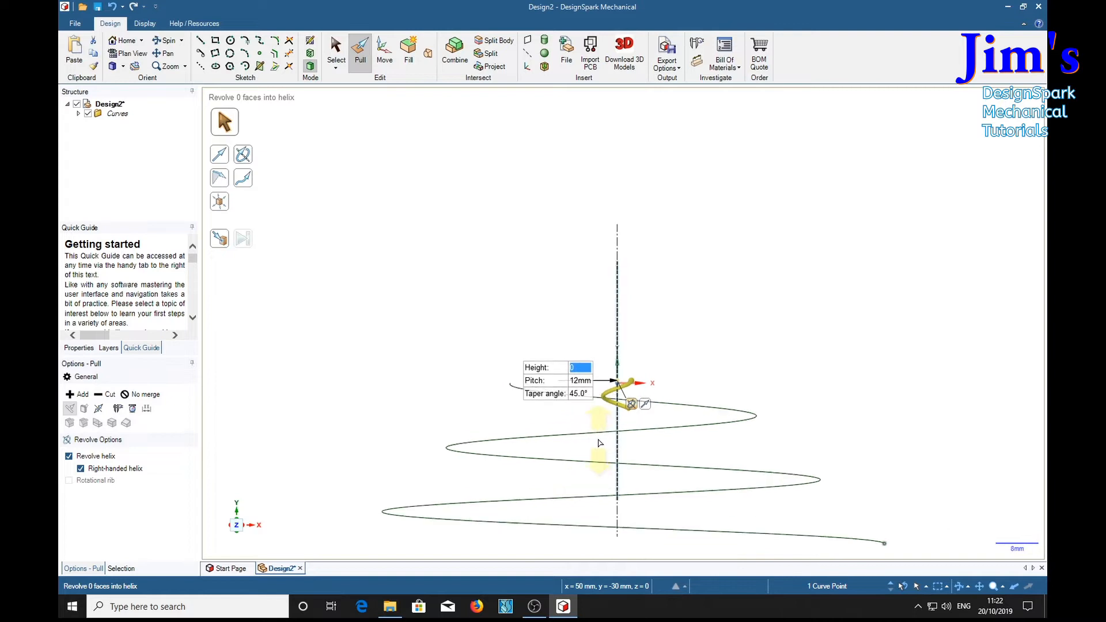
mouse_move(530, 490)
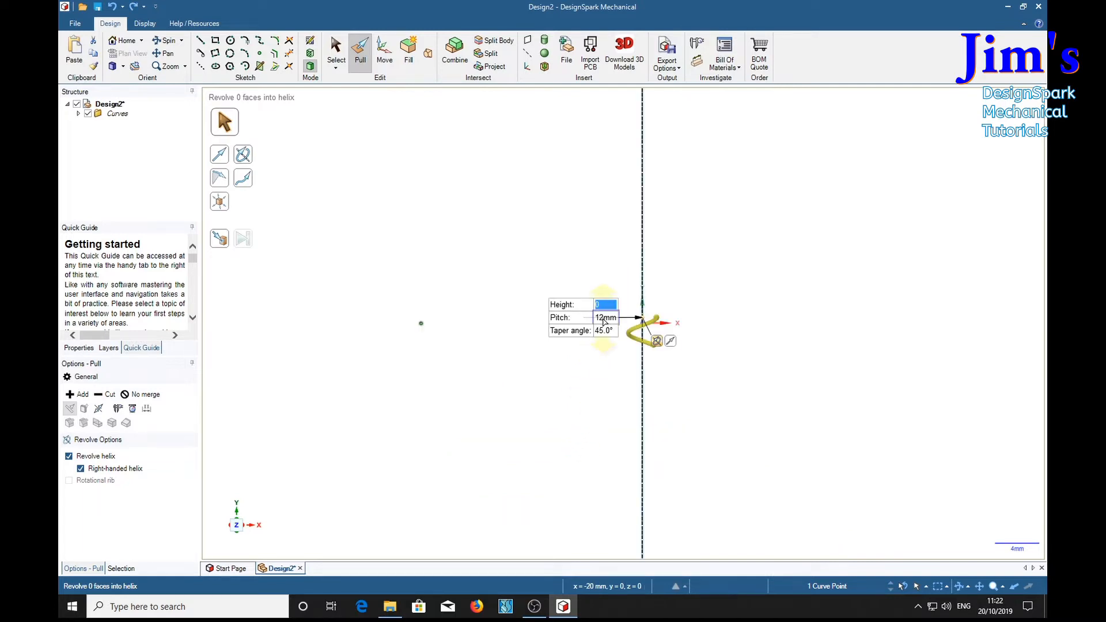
Change the helix pitch to 15 mm and the height to 30.
click(605, 318)
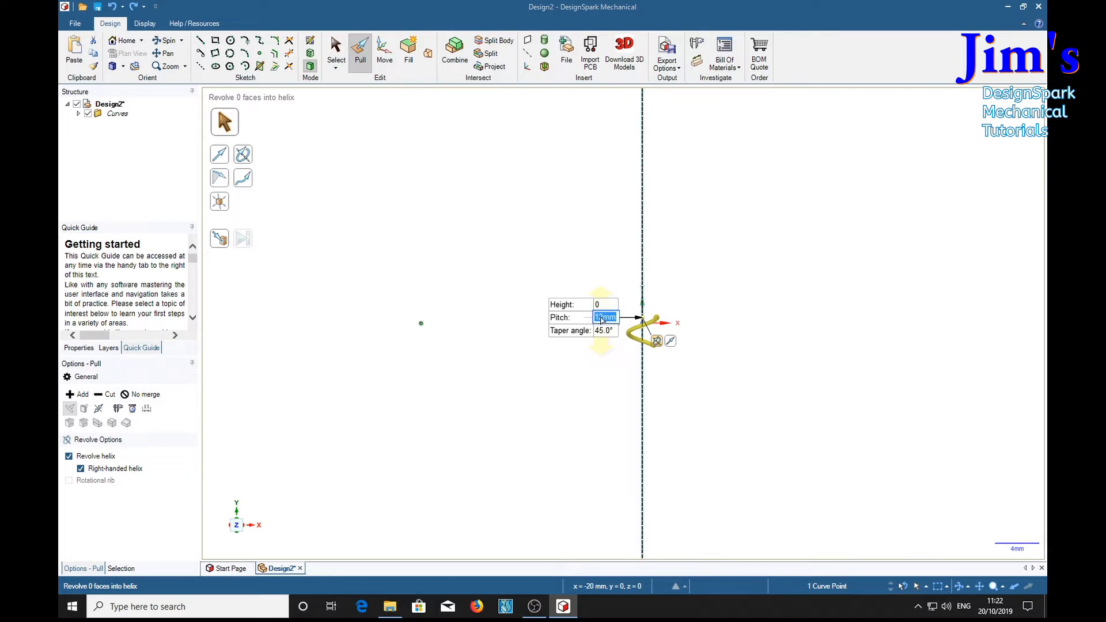
text(15)
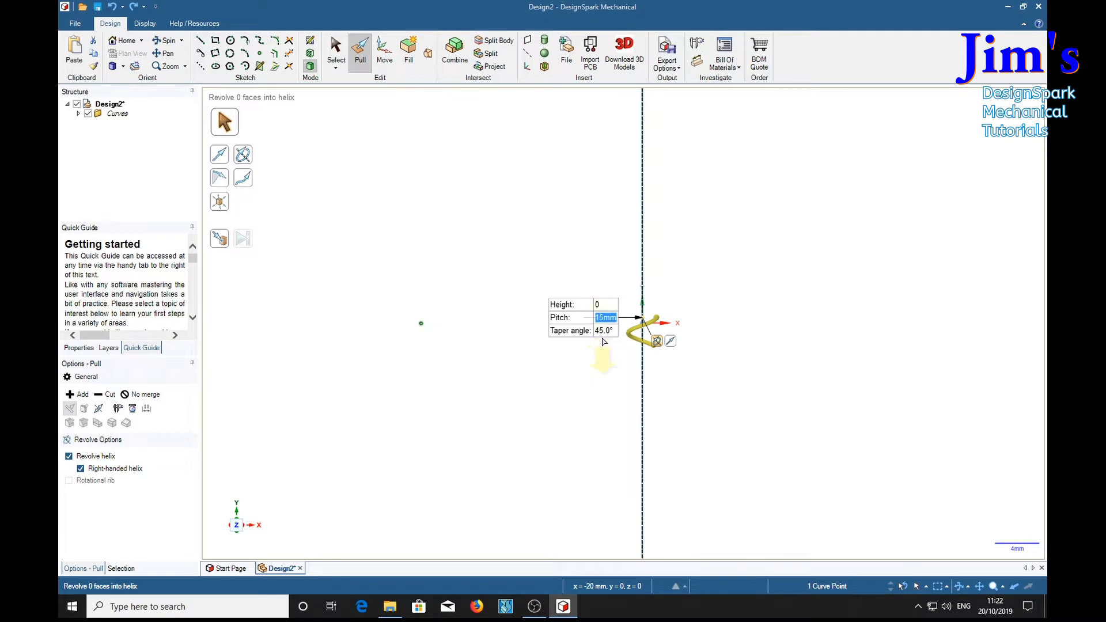
click(605, 304)
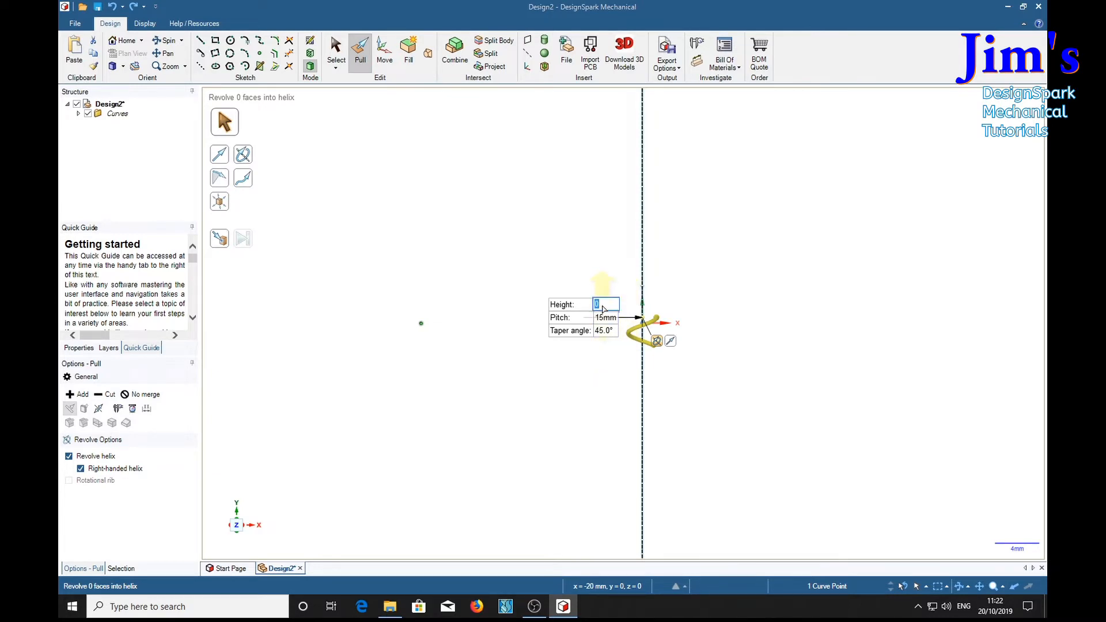
mouse_move(606, 308)
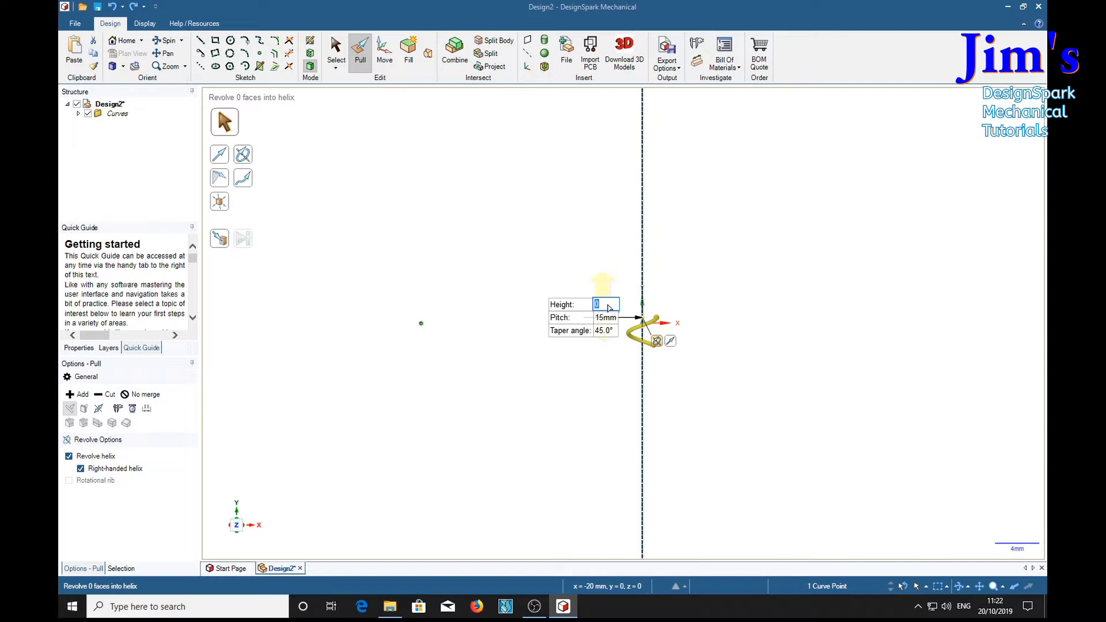
text(30)
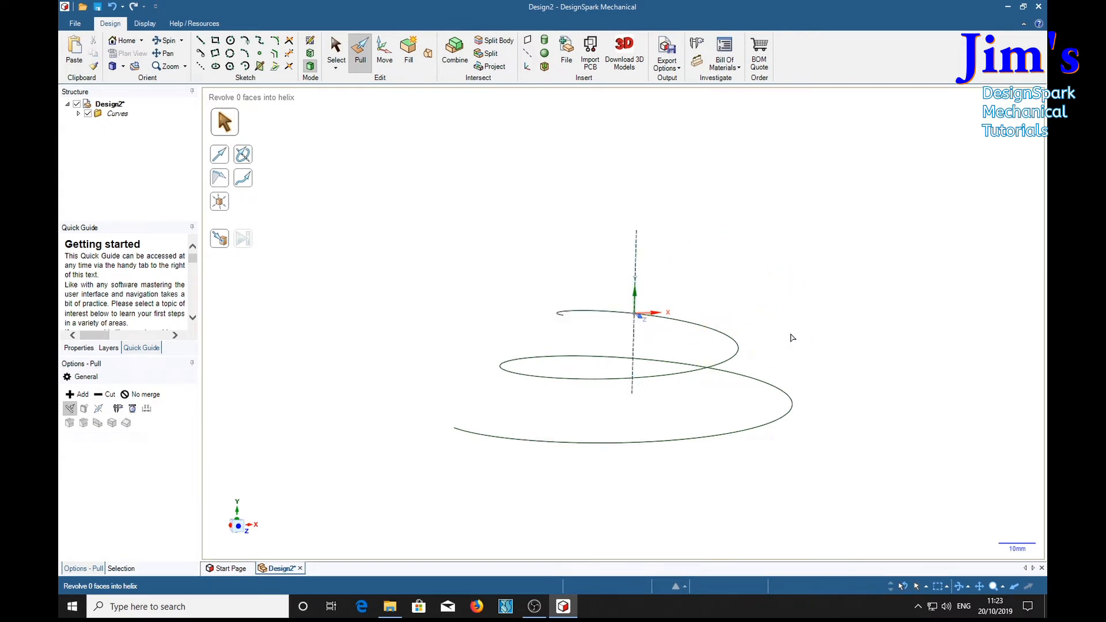
Commit the tapered helix curve and switch back to the Select tool.
click(633, 512)
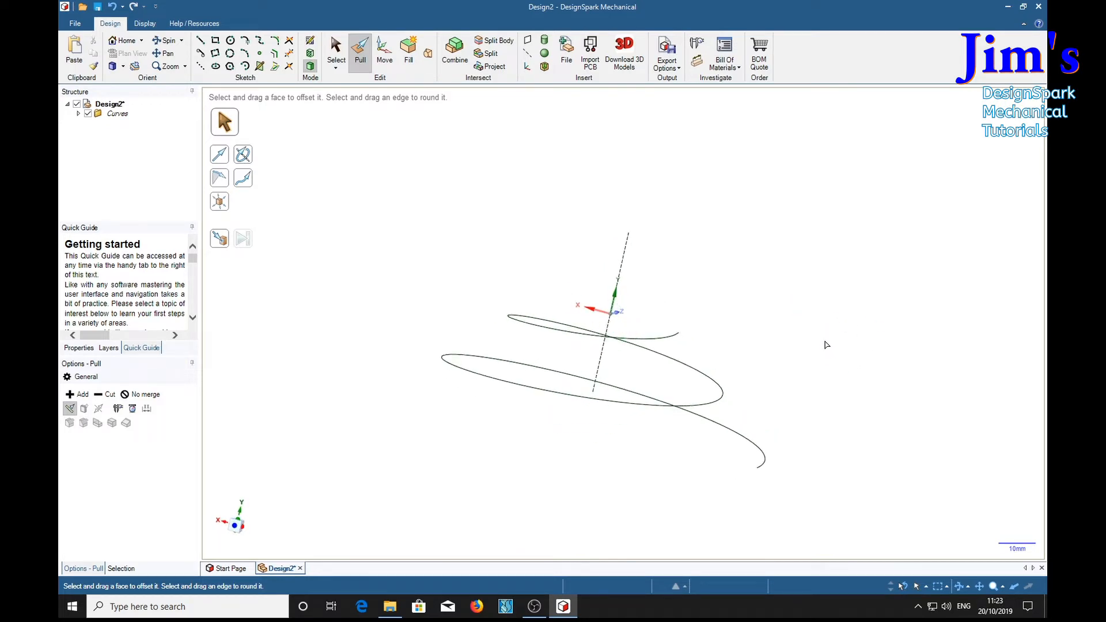
click(336, 49)
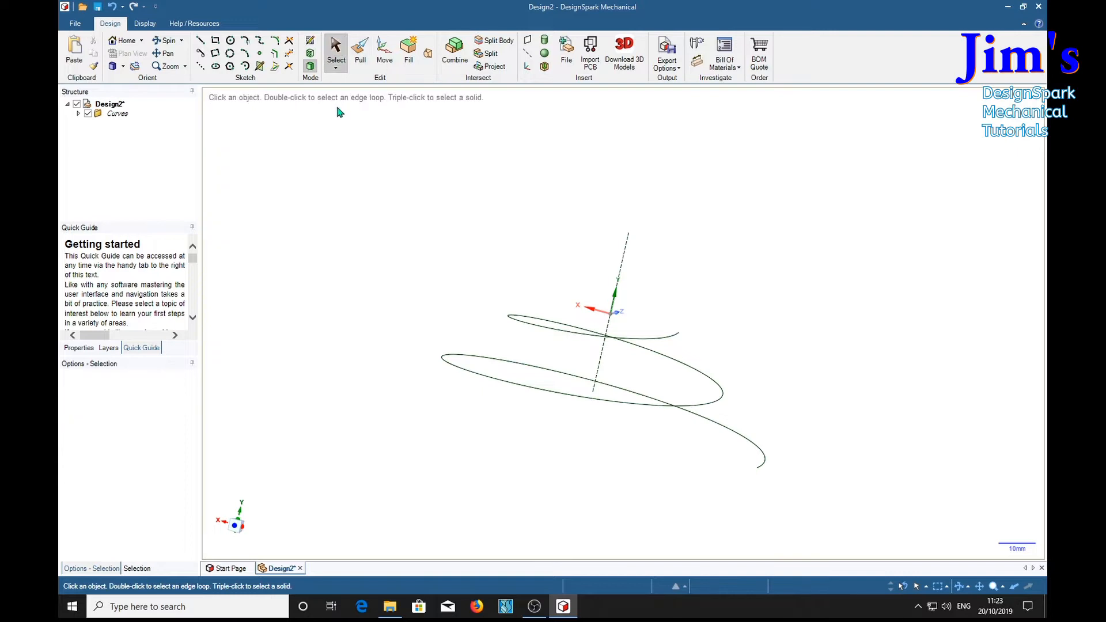
mouse_move(764, 486)
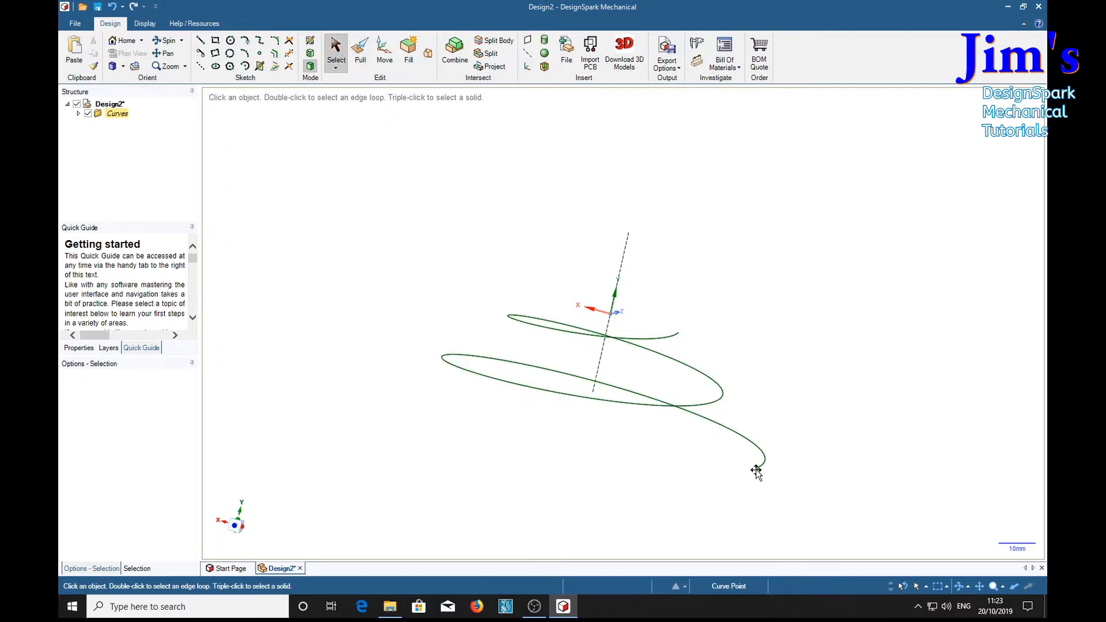
Open a sketch at the helix's lower end point, viewed face-on and zoomed in.
click(757, 465)
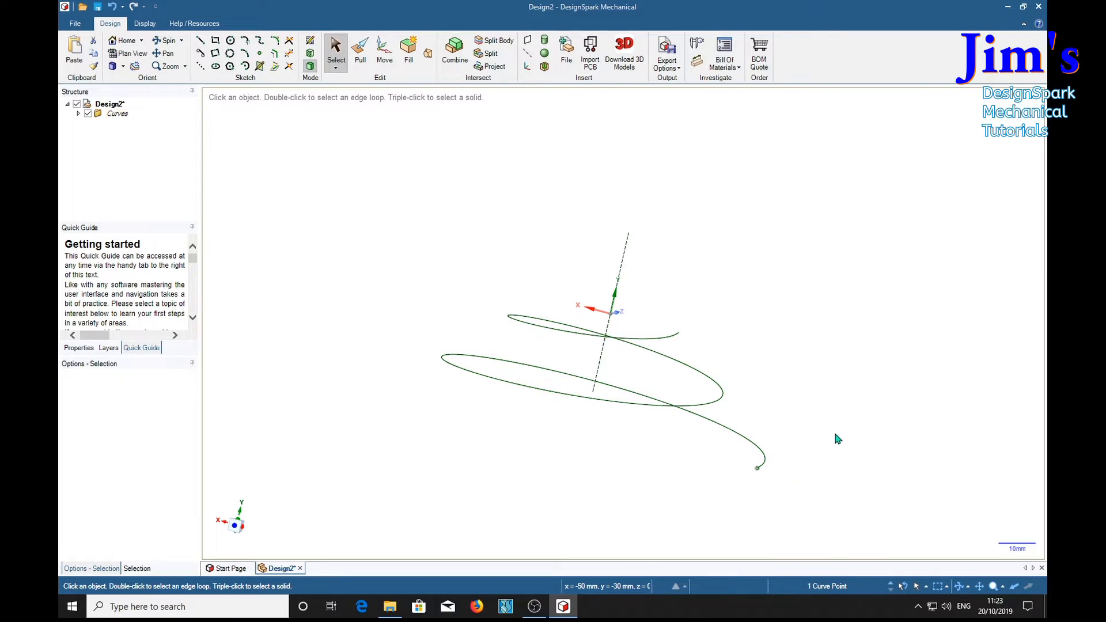
mouse_move(830, 414)
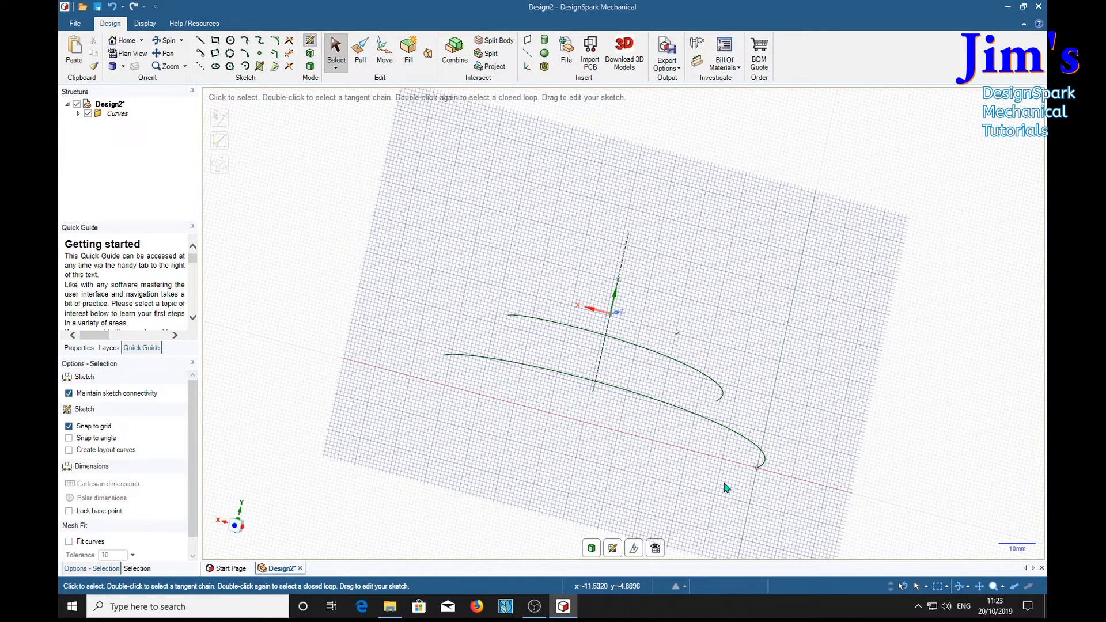
mouse_move(821, 446)
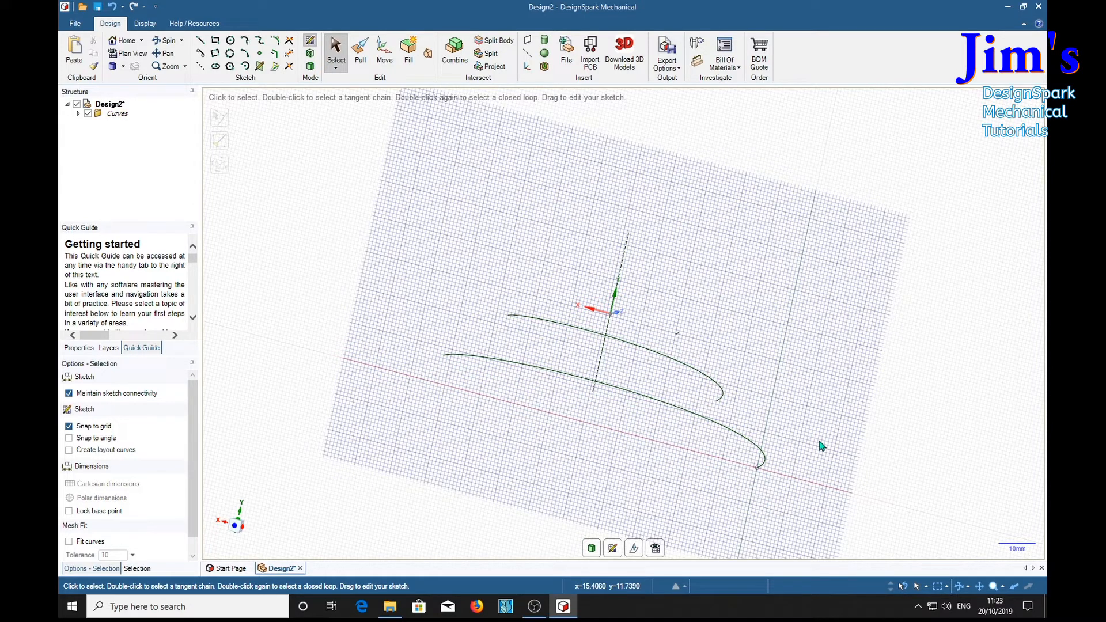
click(820, 445)
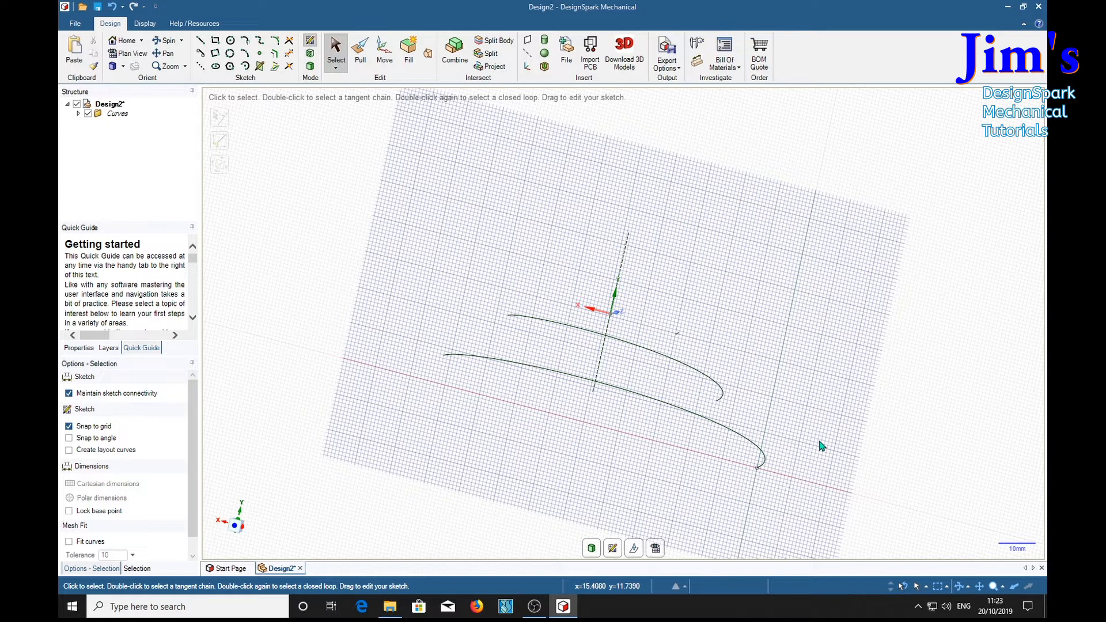
mouse_move(903, 462)
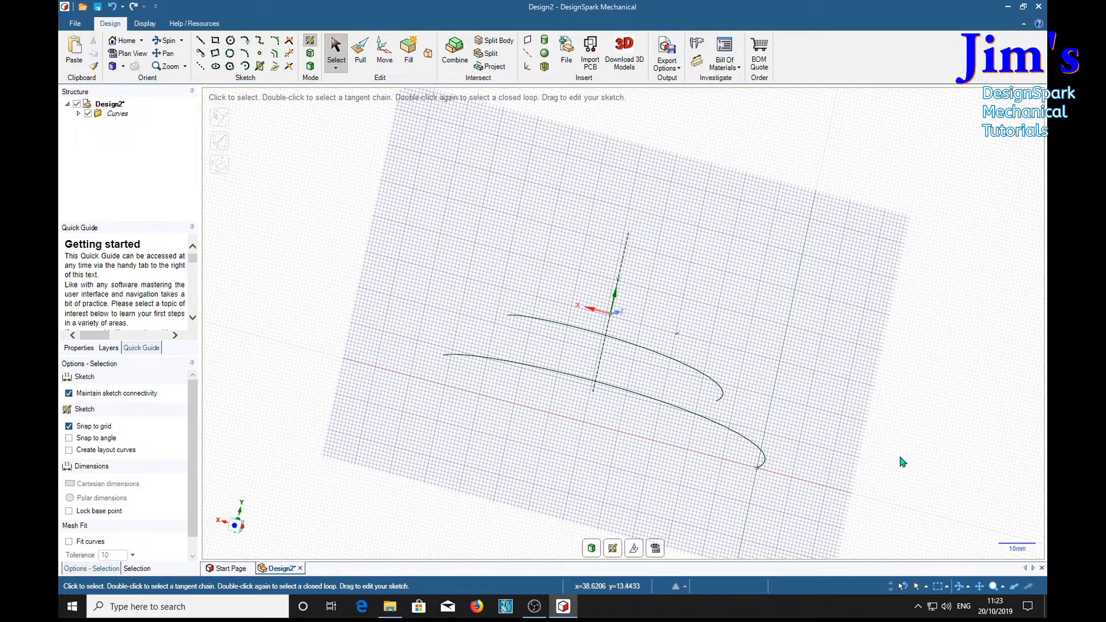
mouse_move(867, 459)
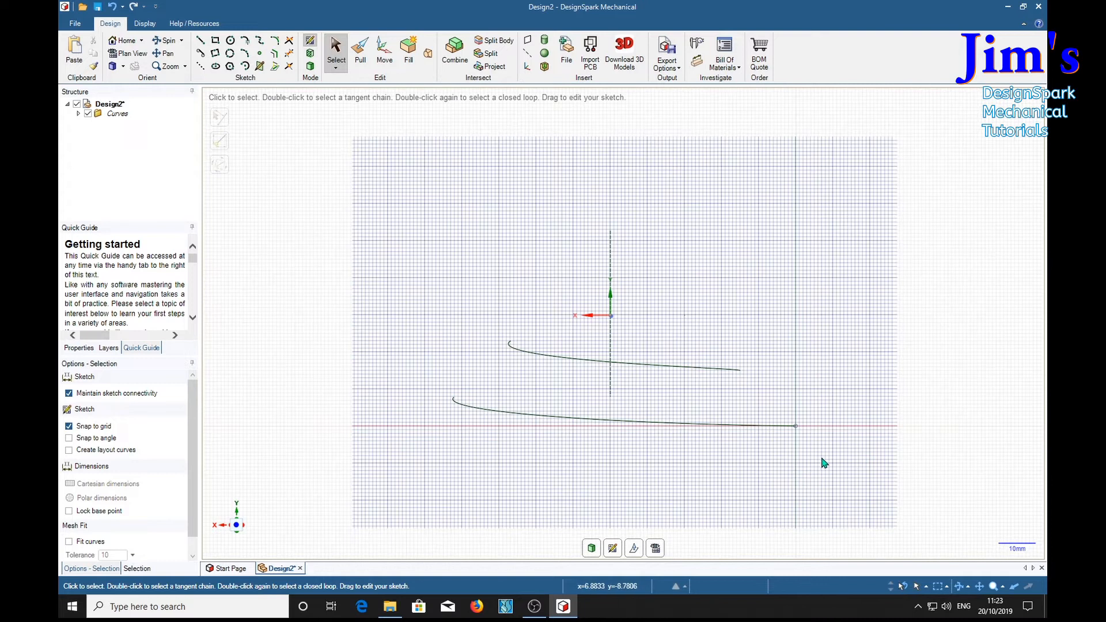
scroll(down, 3)
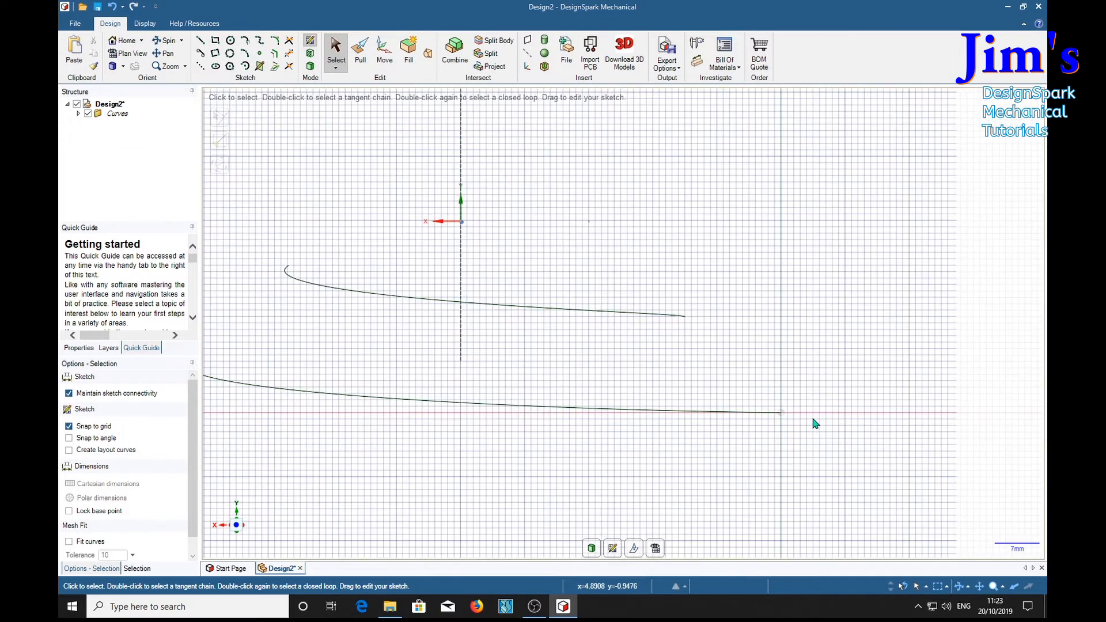
scroll(up, 3)
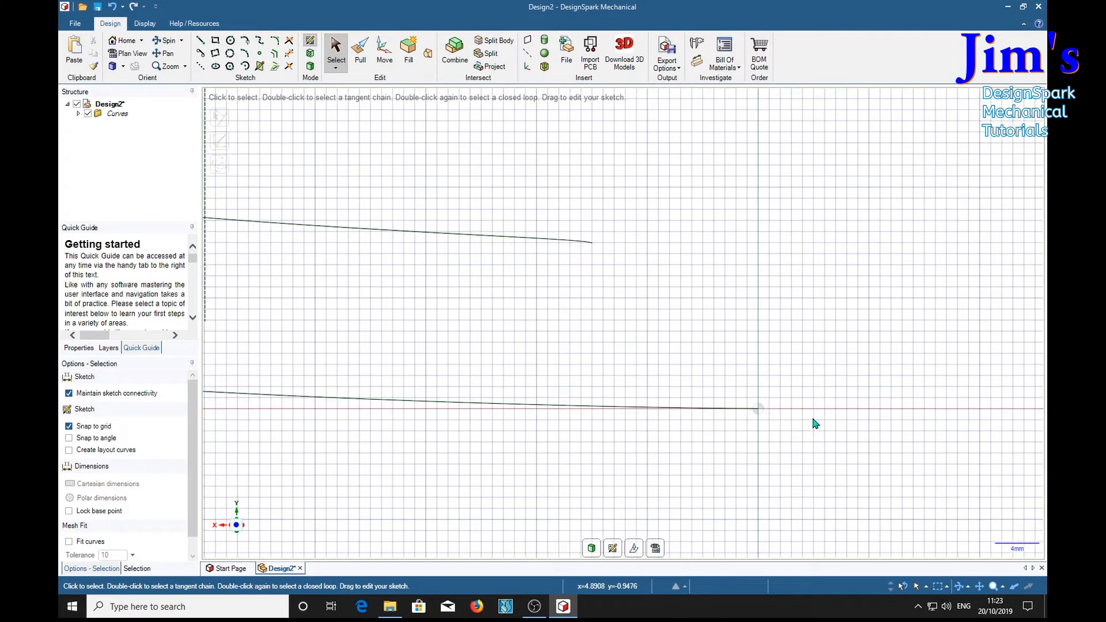
mouse_move(649, 271)
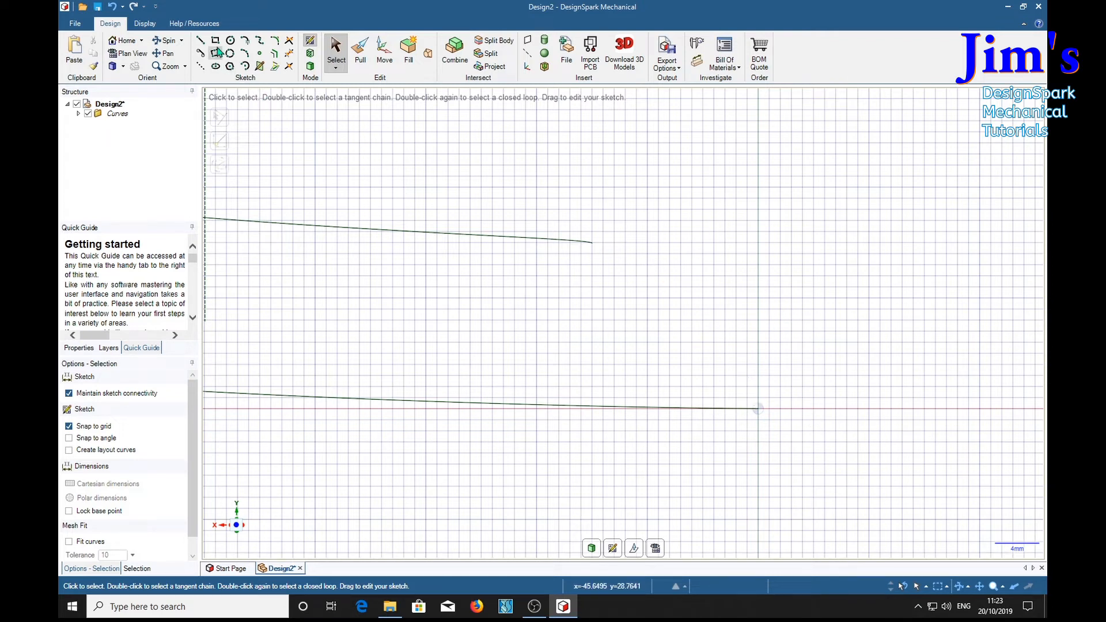
Draw a hexagon of 12 mm diameter centred on the helix end point.
click(201, 40)
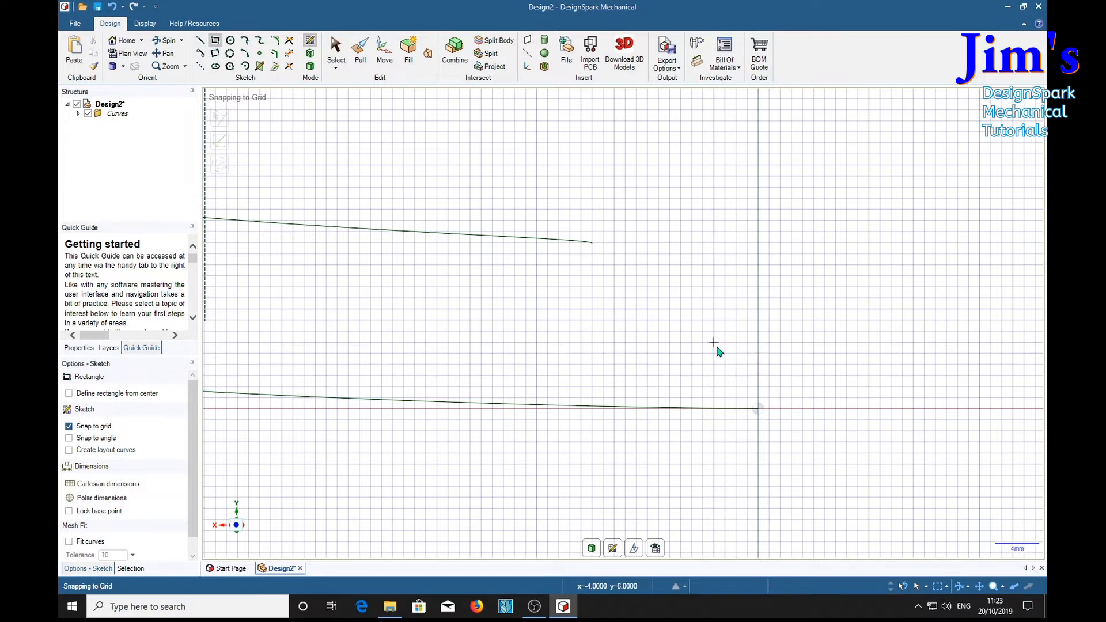
mouse_move(758, 335)
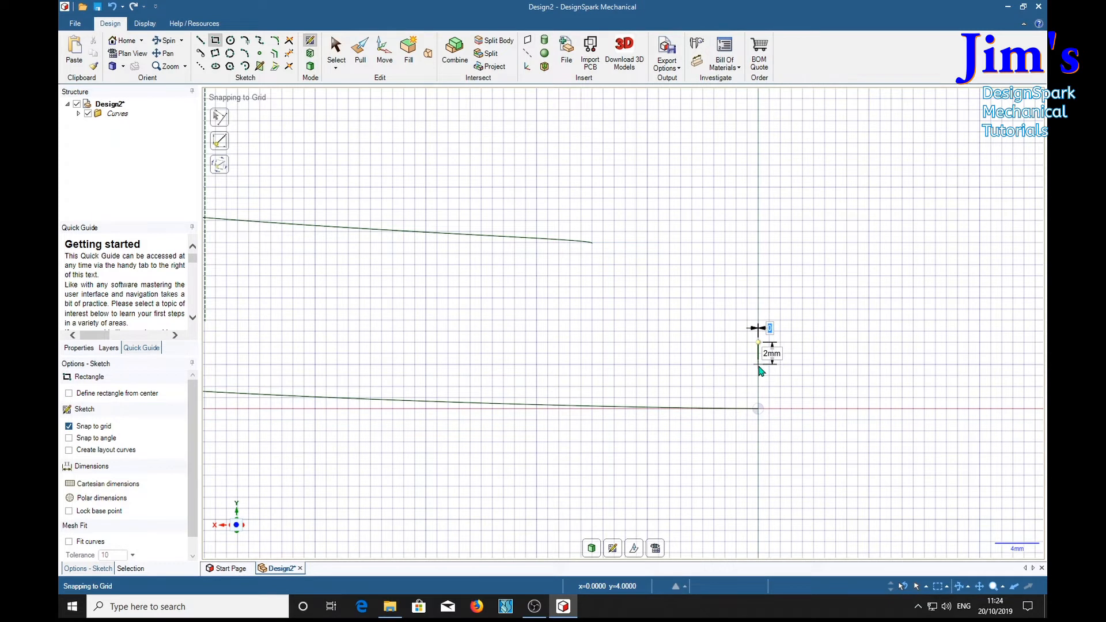
mouse_move(283, 148)
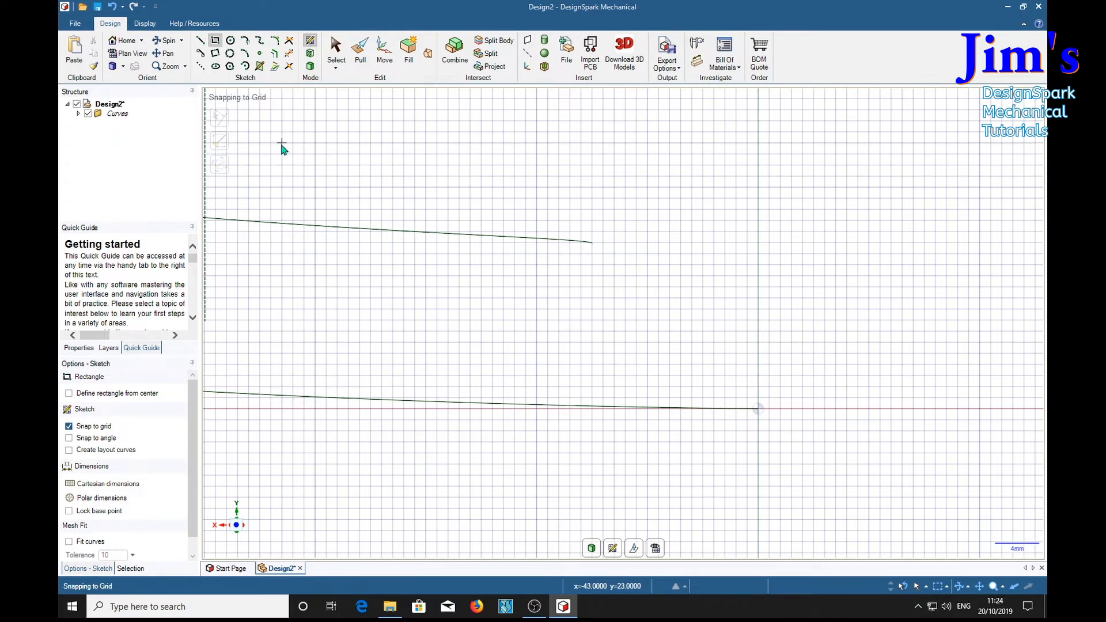
mouse_move(232, 100)
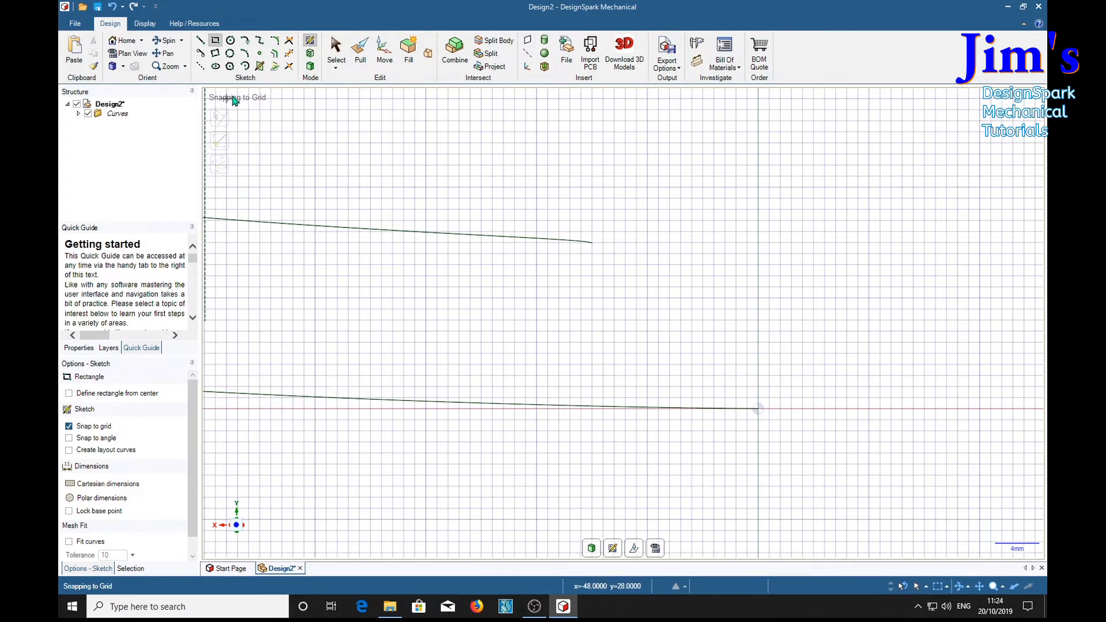
mouse_move(235, 83)
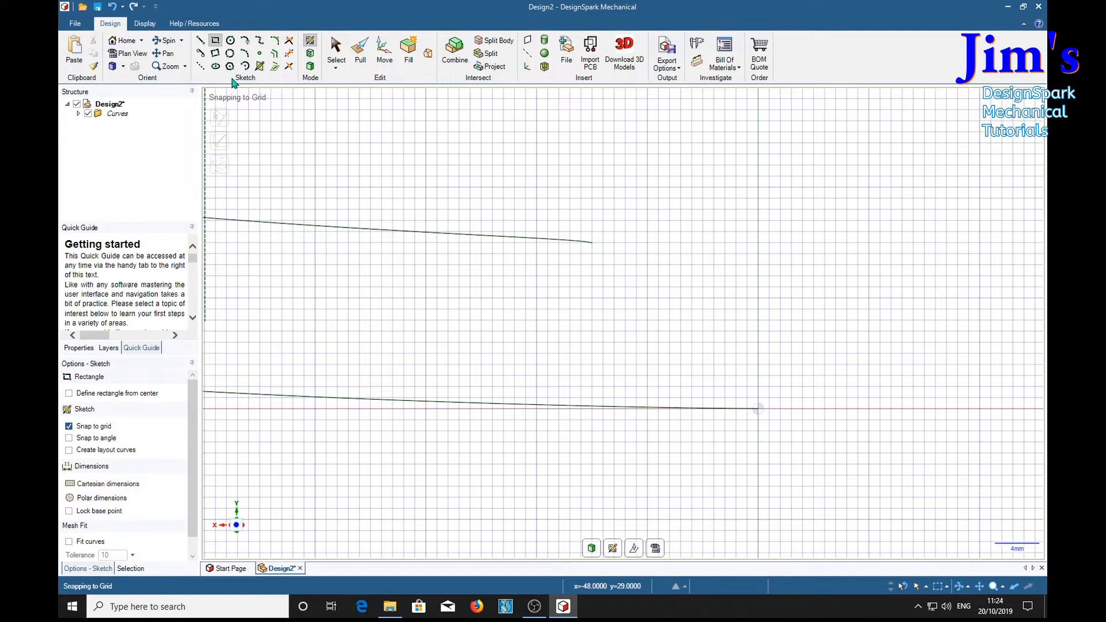
click(230, 66)
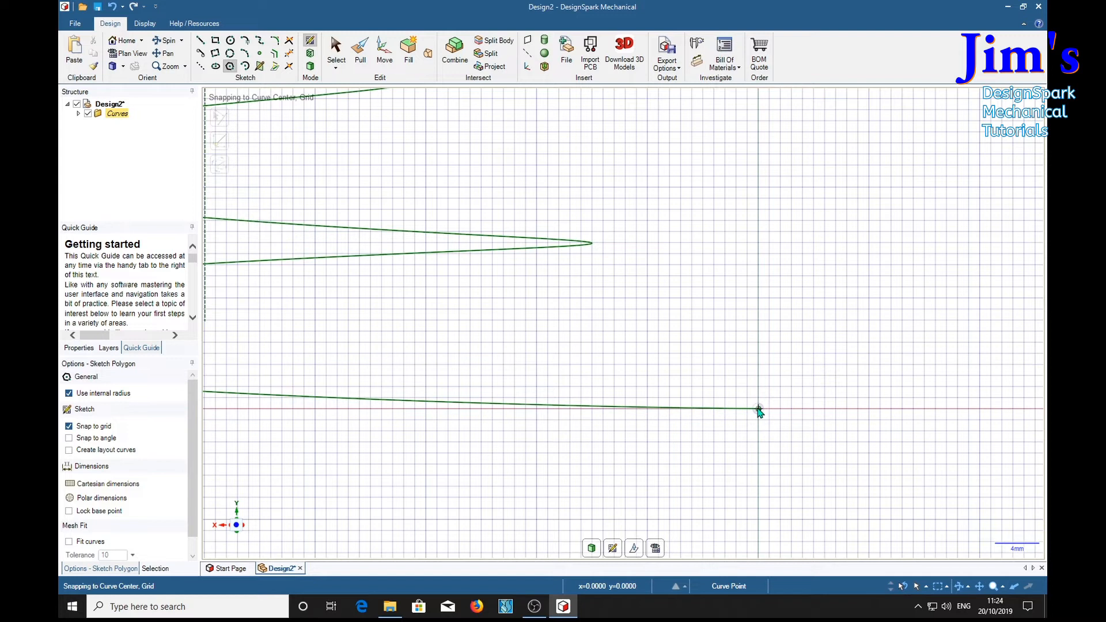
click(758, 409)
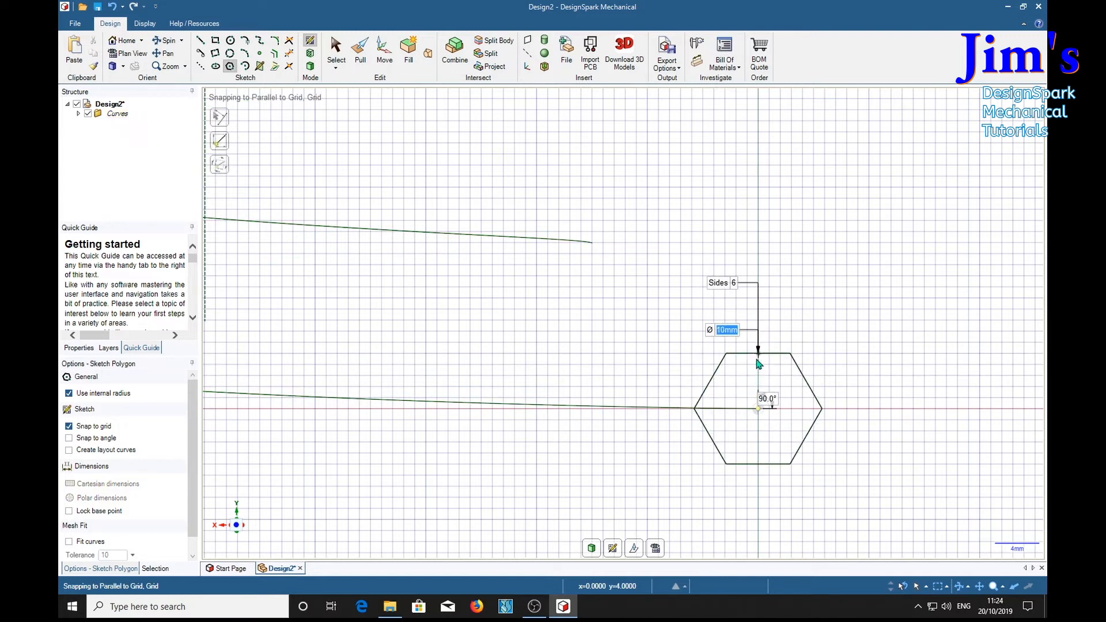
text(12mm)
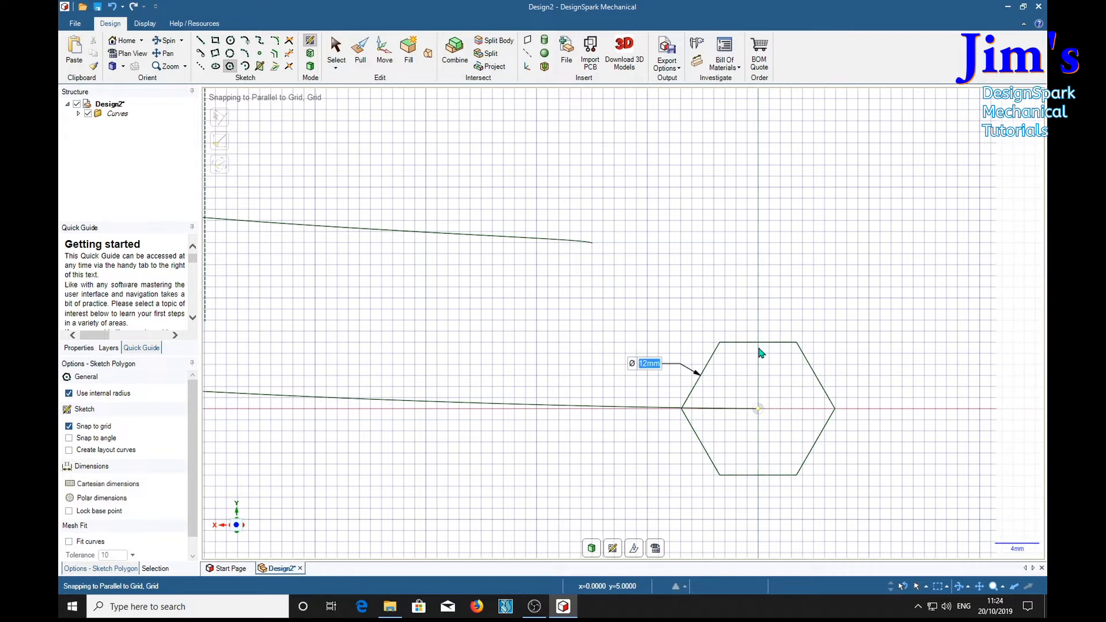
mouse_move(734, 420)
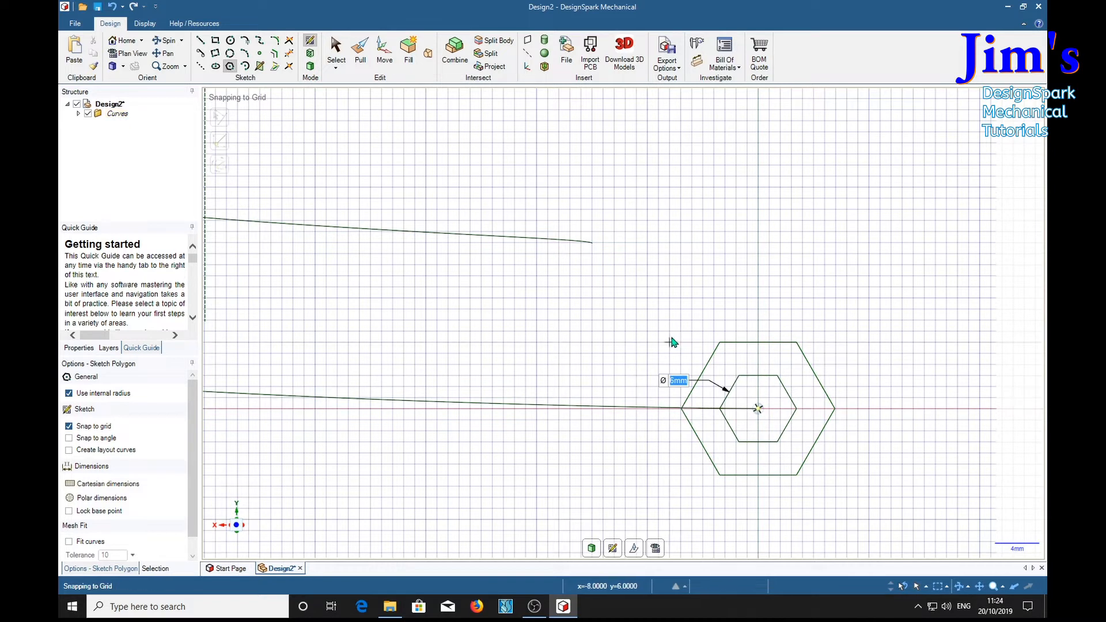
mouse_move(911, 399)
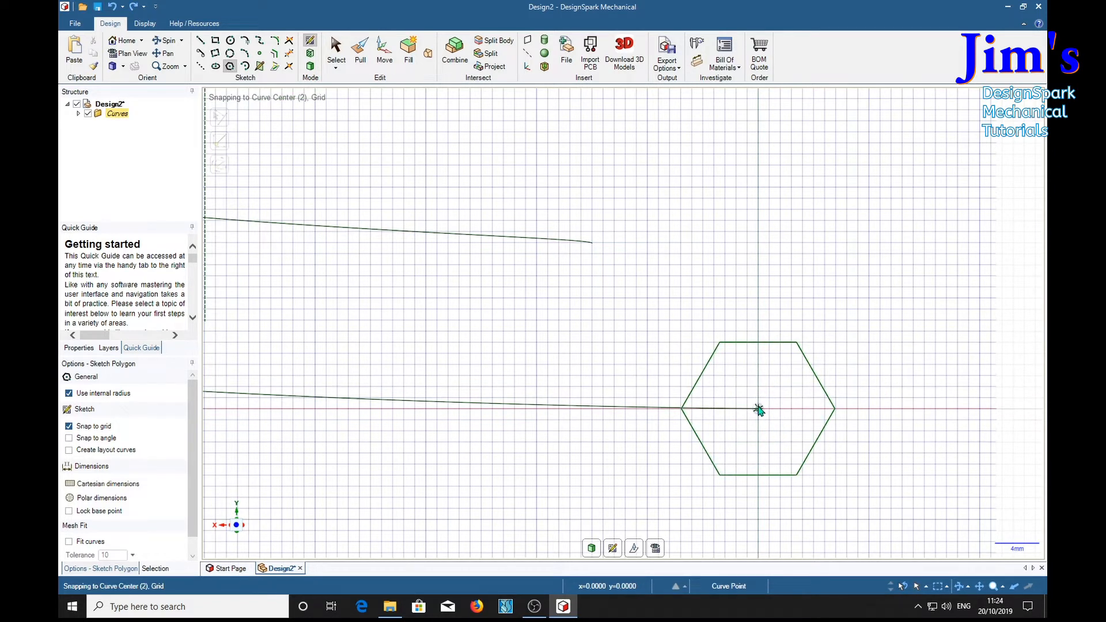
Draw another hexagon at the shared centre and trim the lines into a six-pointed star.
click(757, 409)
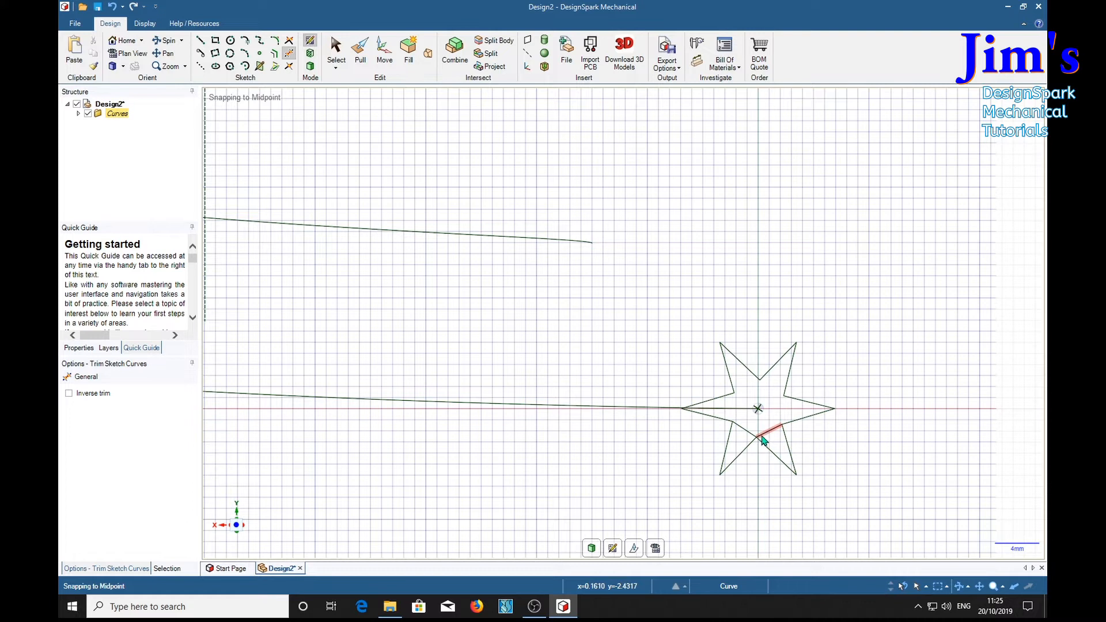
click(763, 437)
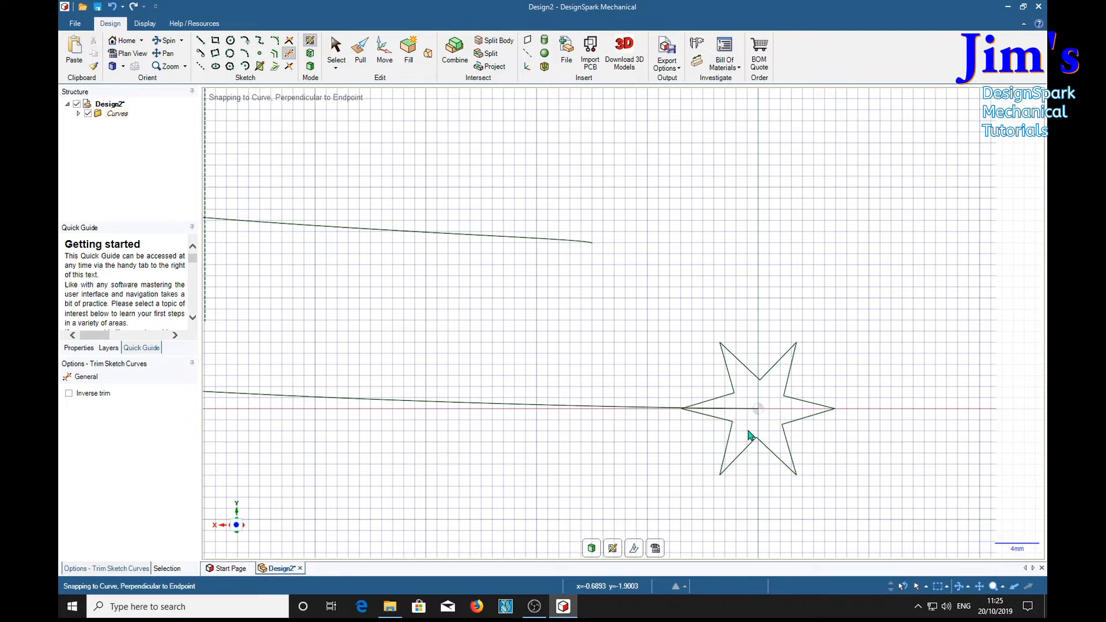
mouse_move(885, 373)
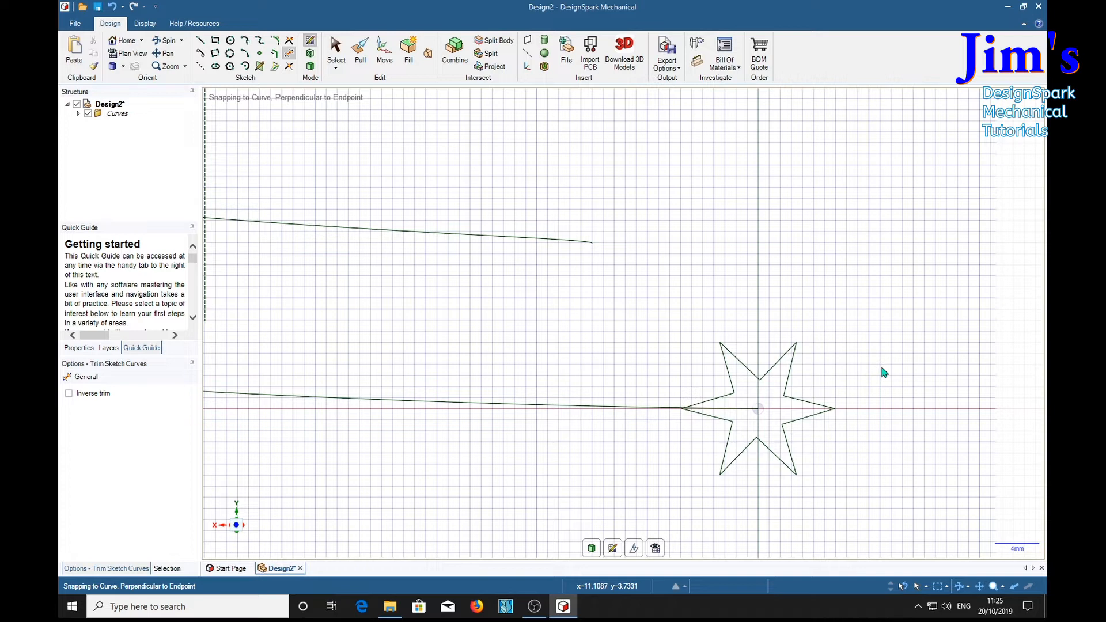
mouse_move(889, 501)
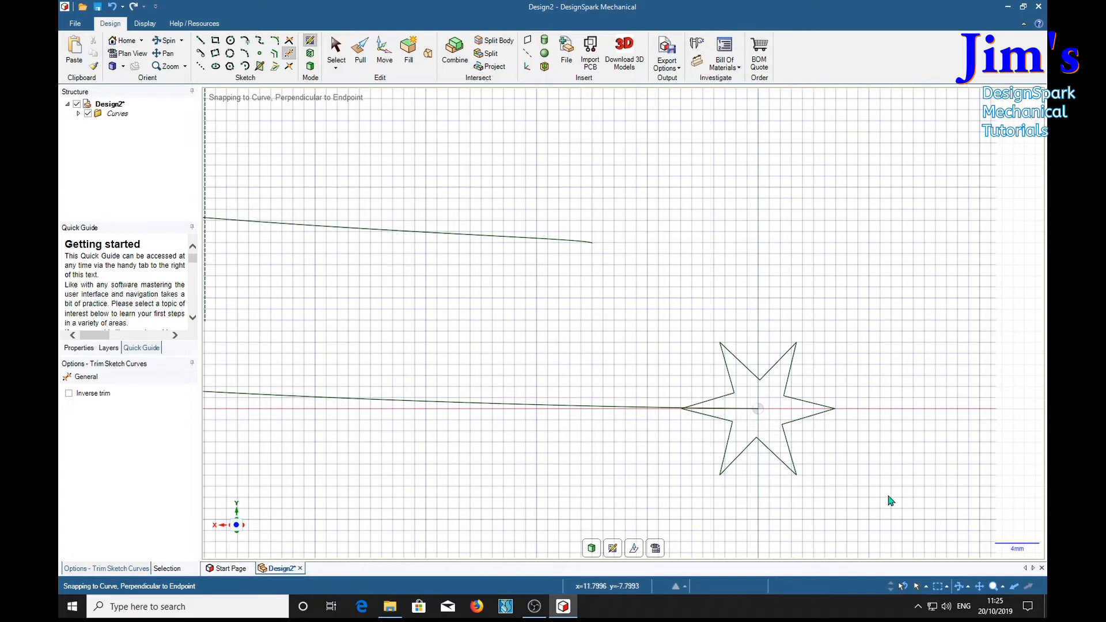
click(360, 50)
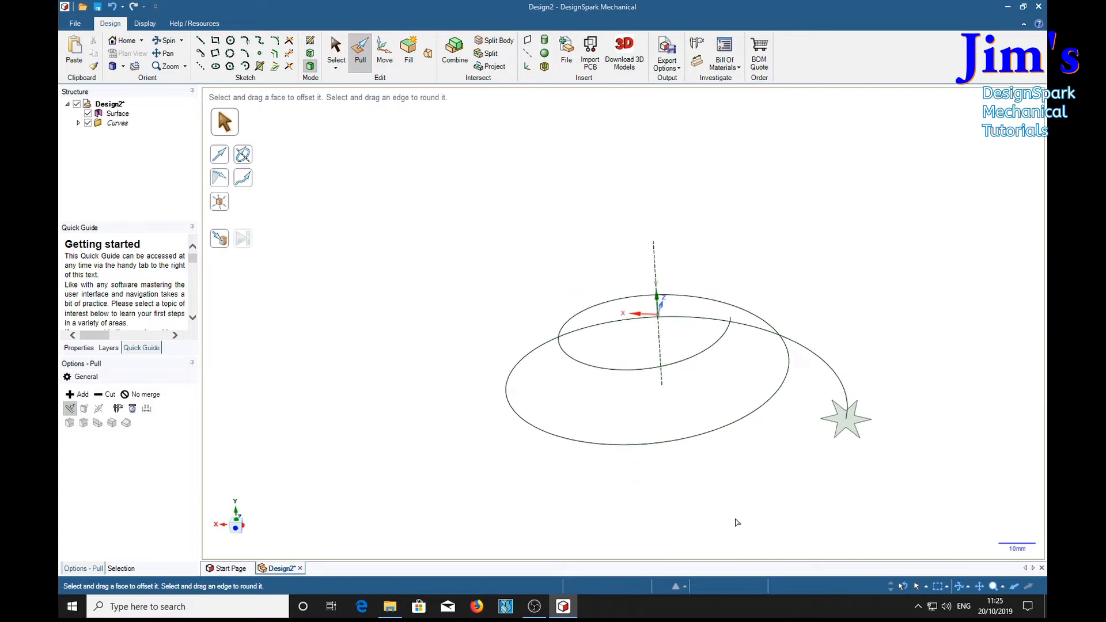
mouse_move(386, 132)
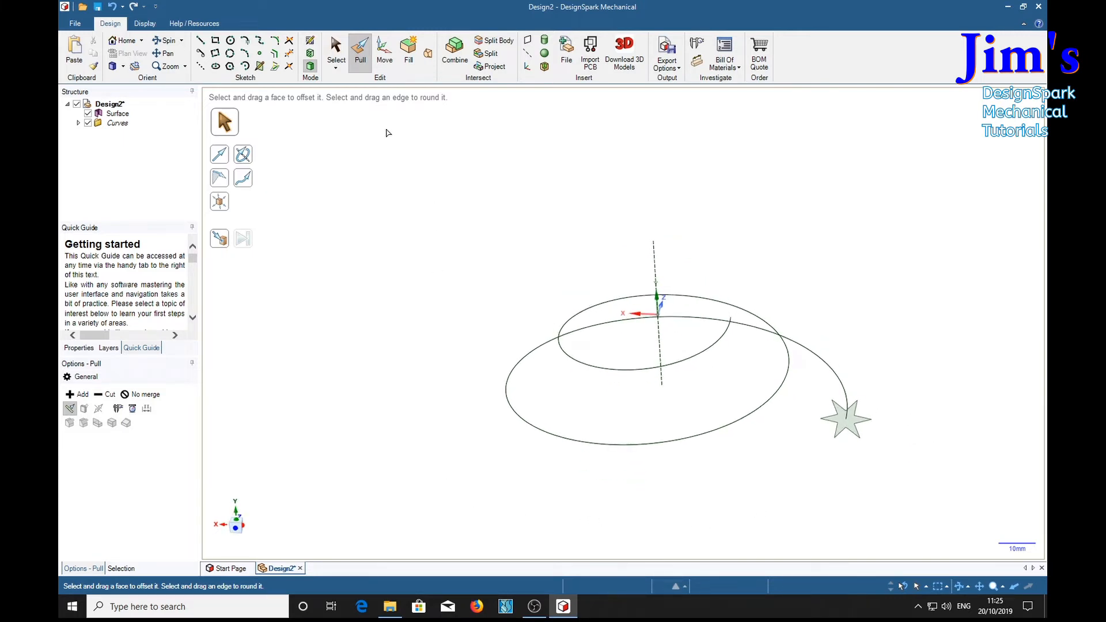
mouse_move(845, 431)
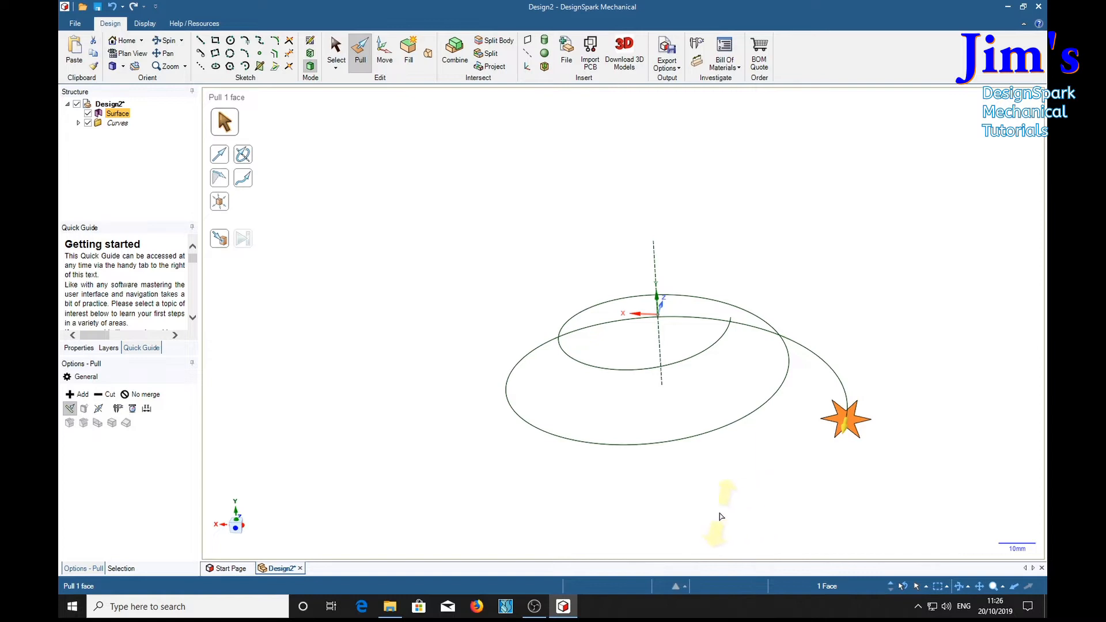
mouse_move(296, 391)
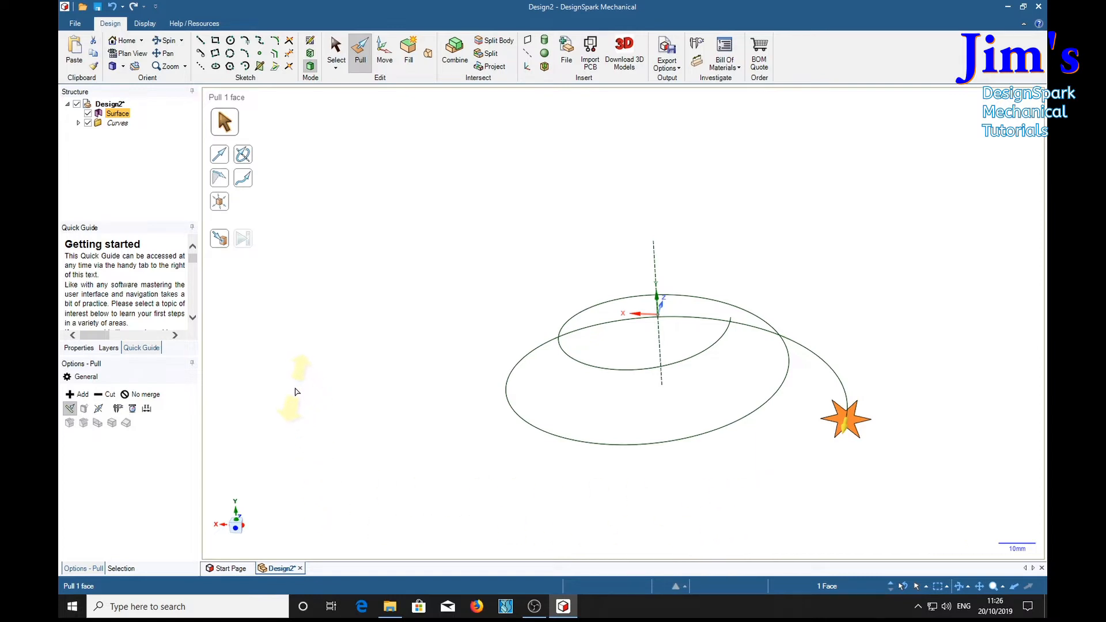
mouse_move(242, 178)
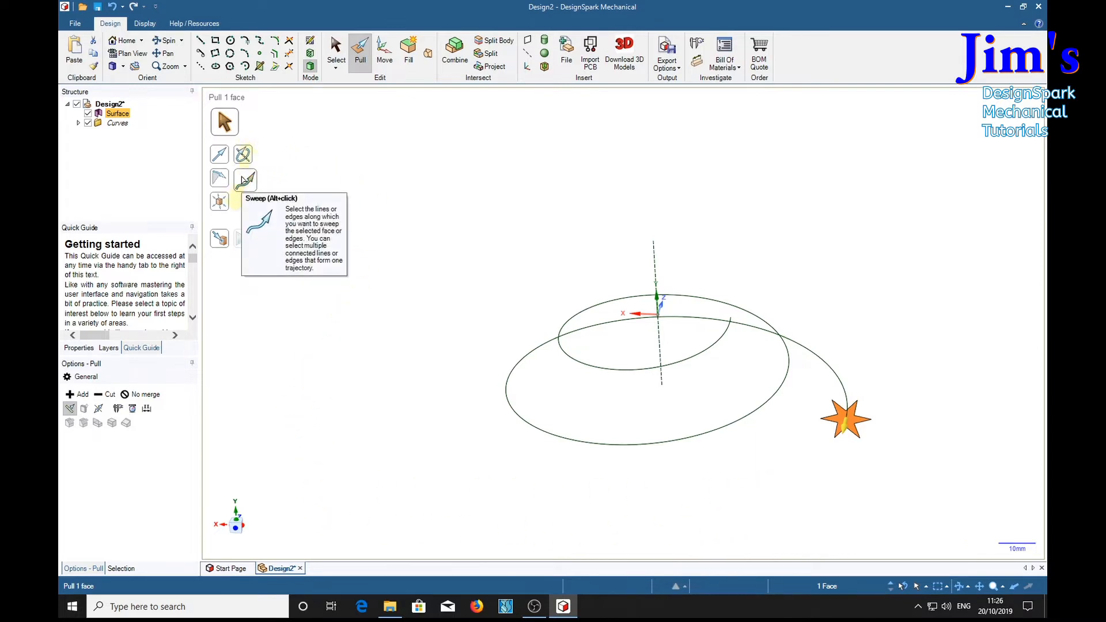
Choose the Sweep tool guide to sweep the star face along a path.
click(242, 182)
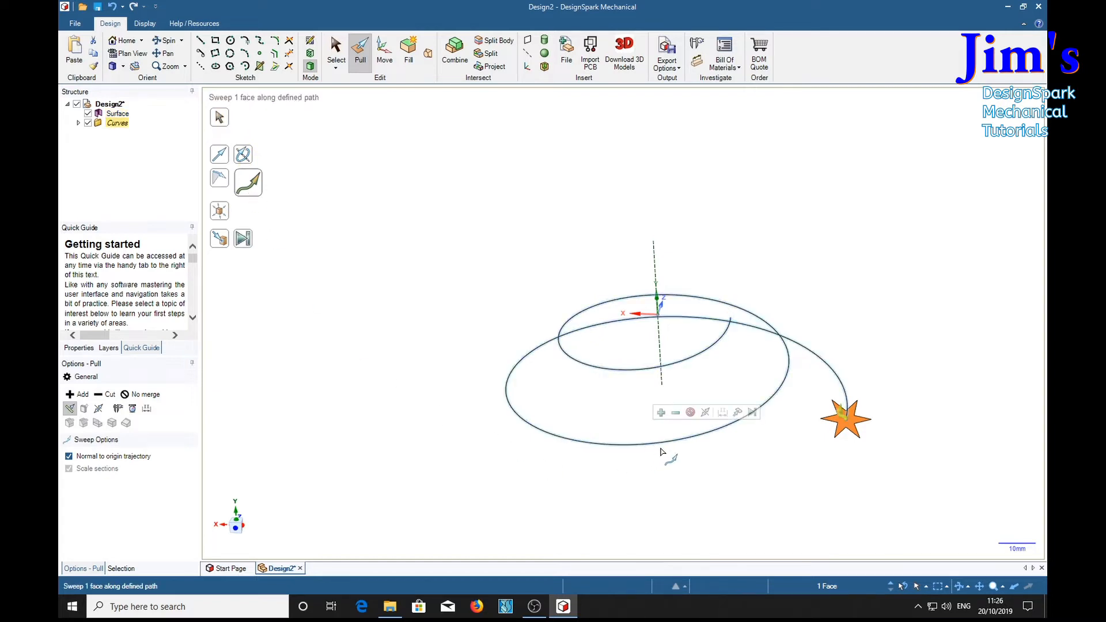
mouse_move(753, 412)
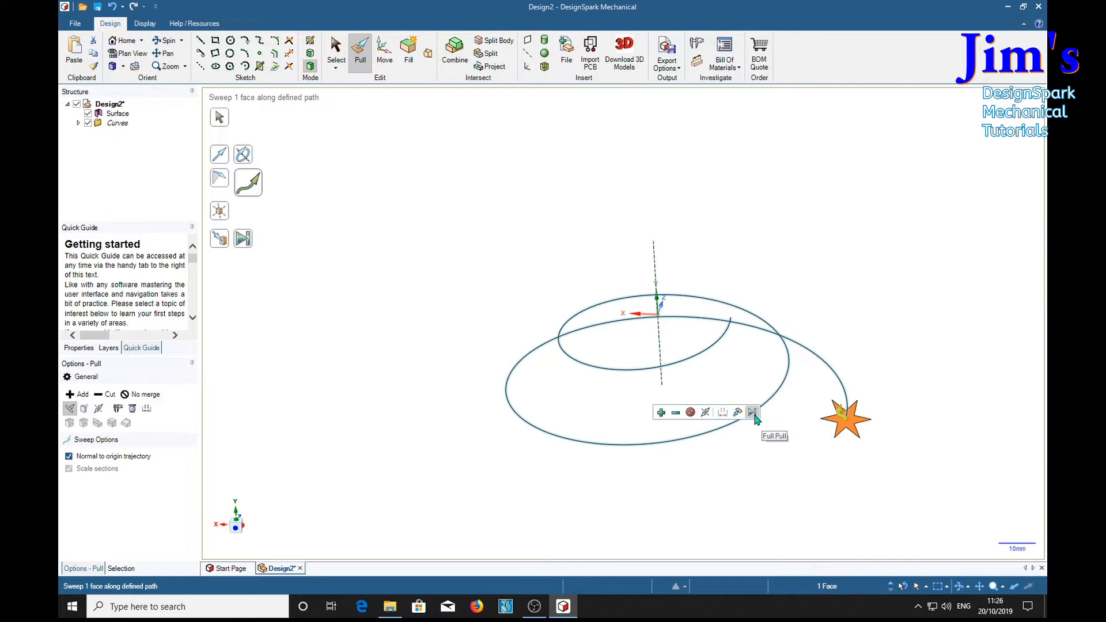
Sweep the star face along the entire tapered helix into a solid ribbon.
click(753, 412)
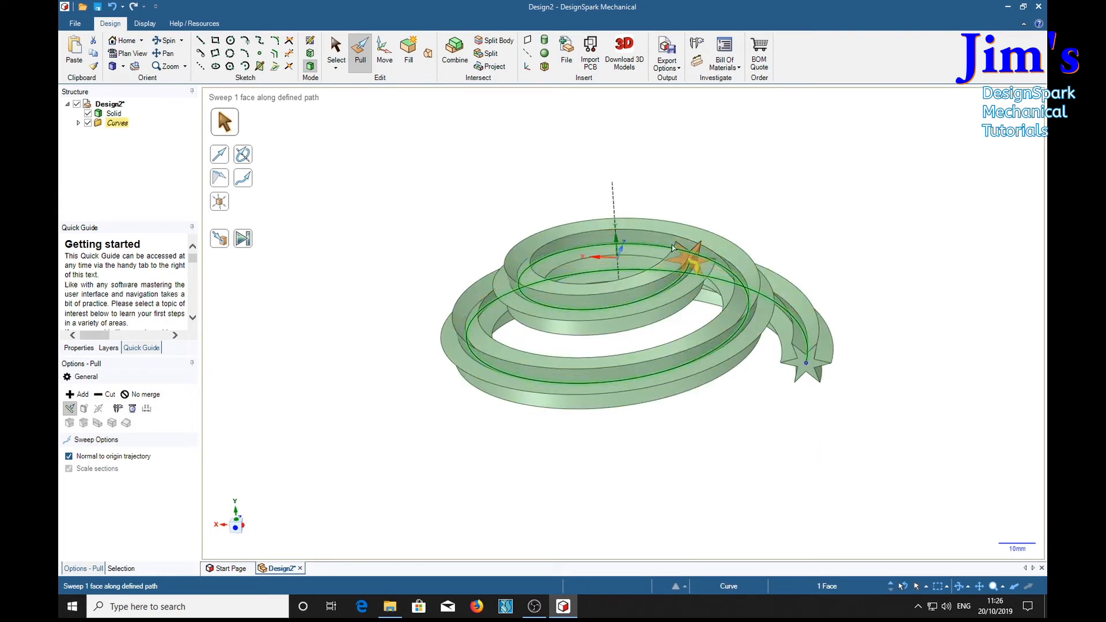
click(674, 241)
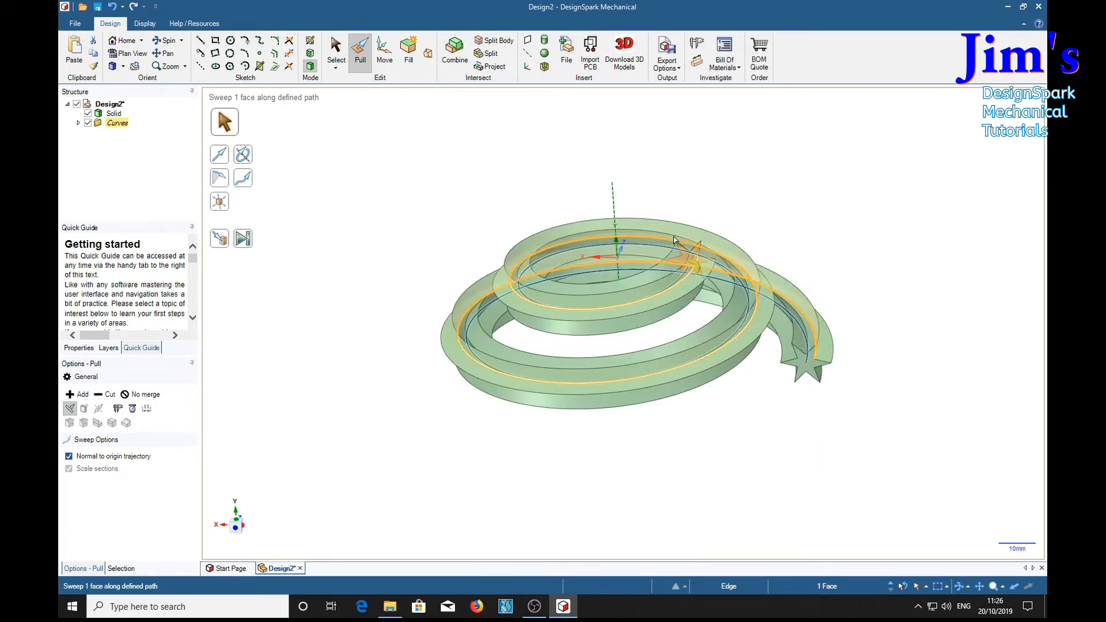
click(661, 451)
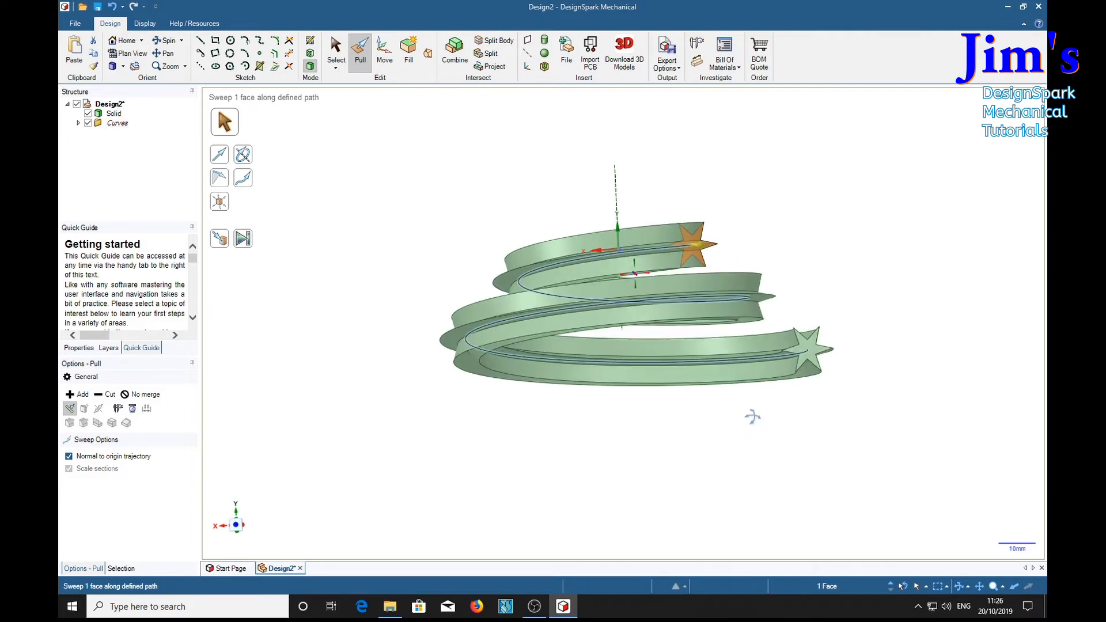
click(620, 326)
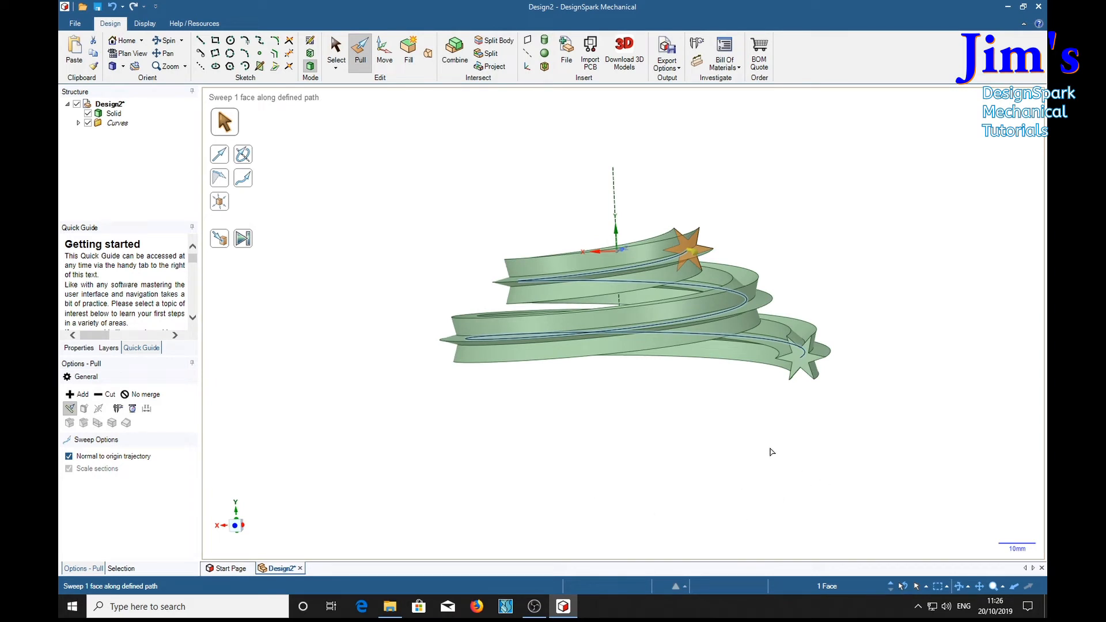
mouse_move(856, 446)
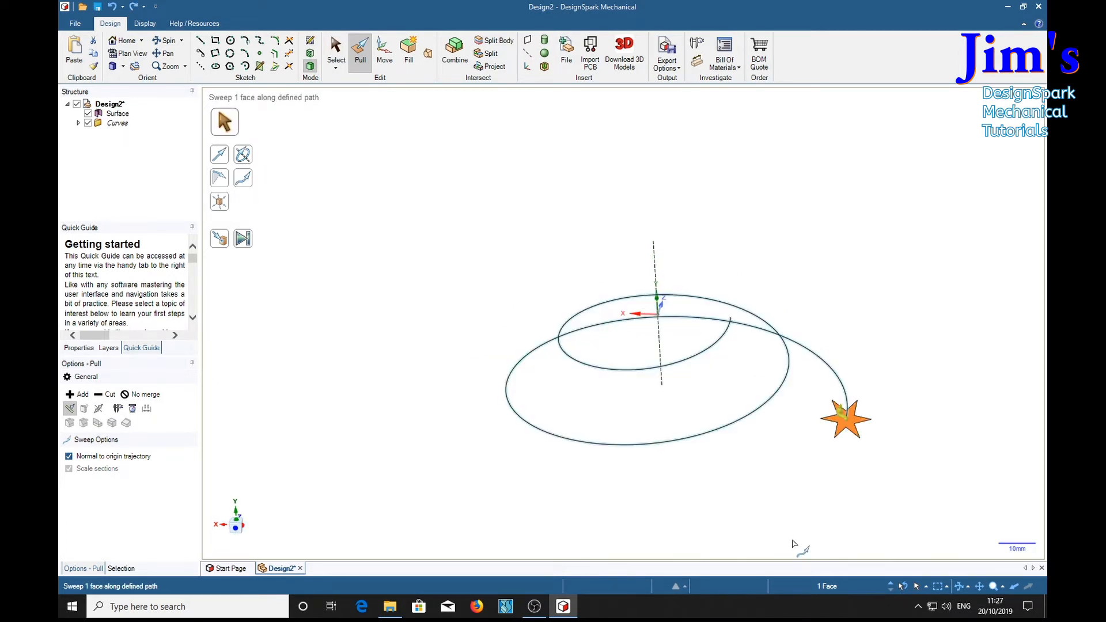
Undo back to the star sketch, select its curves, and pull them into a face.
click(288, 54)
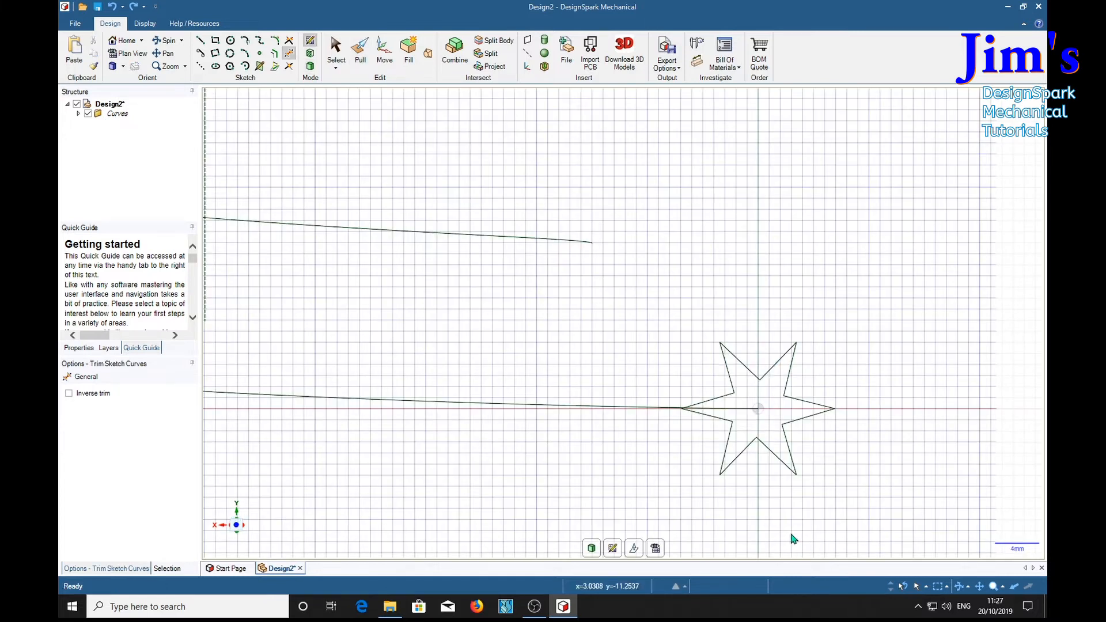
mouse_move(412, 135)
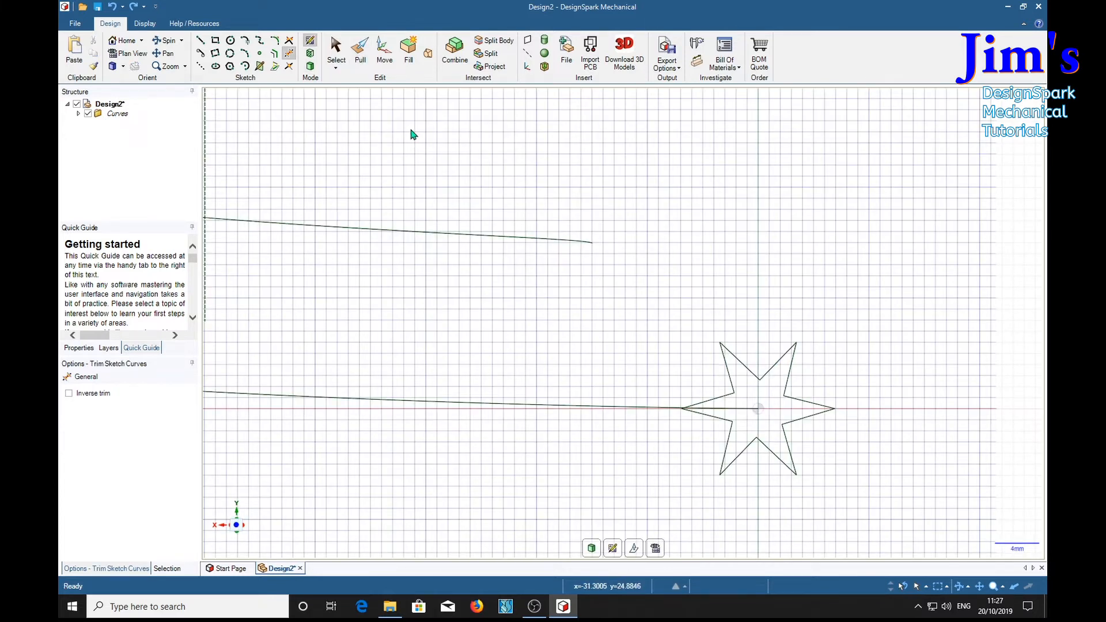
click(336, 49)
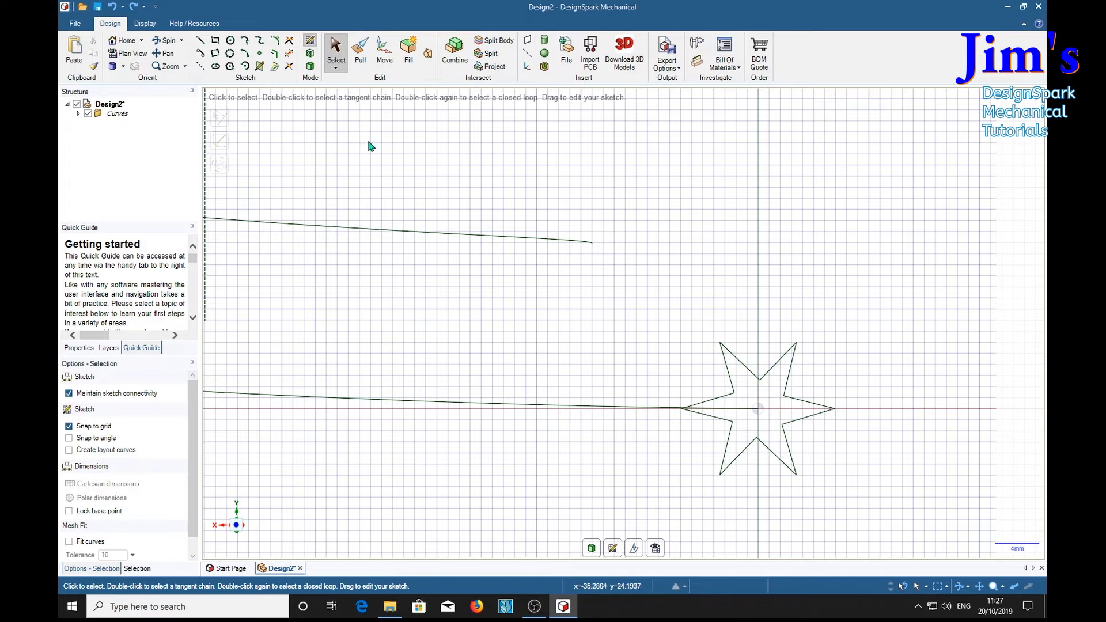
mouse_move(654, 331)
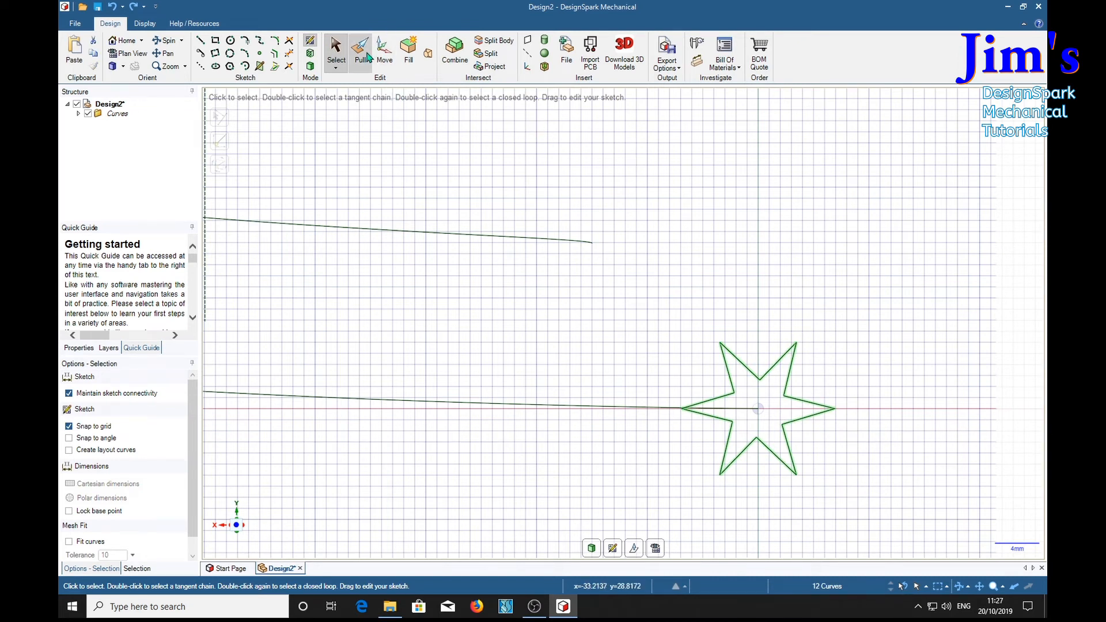
click(359, 50)
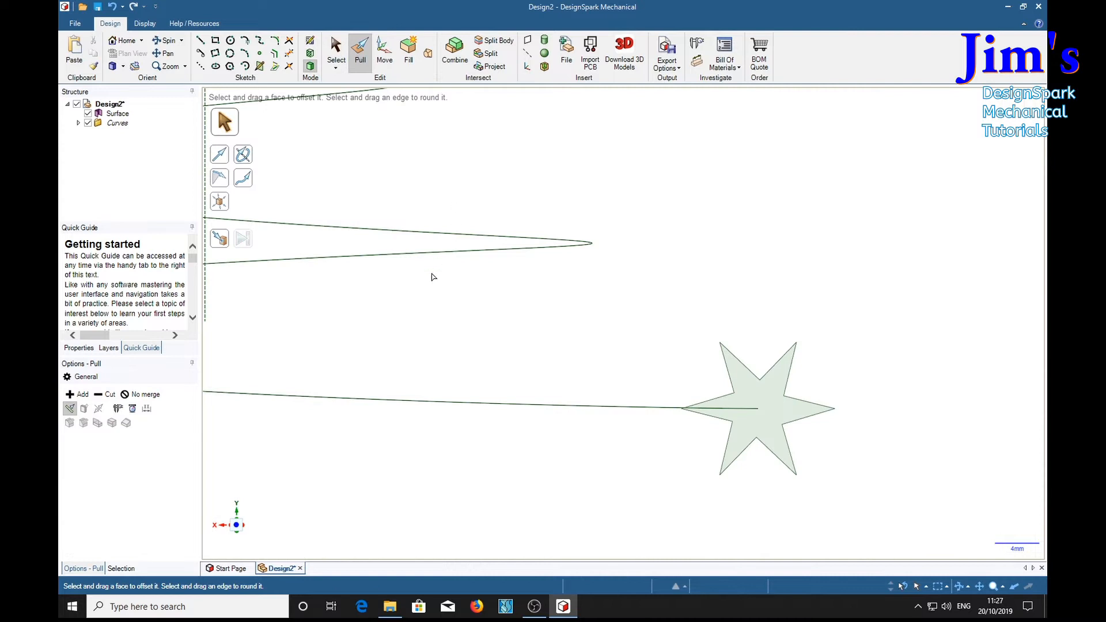
mouse_move(219, 203)
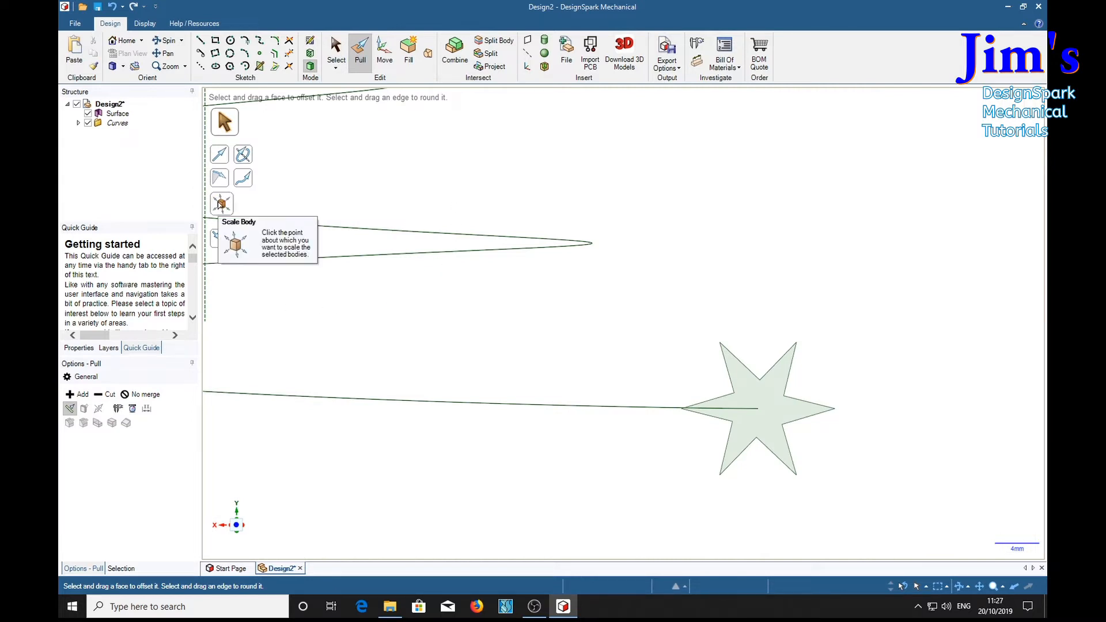
Start Scale Body on the star face, anchored at the star centre.
click(221, 204)
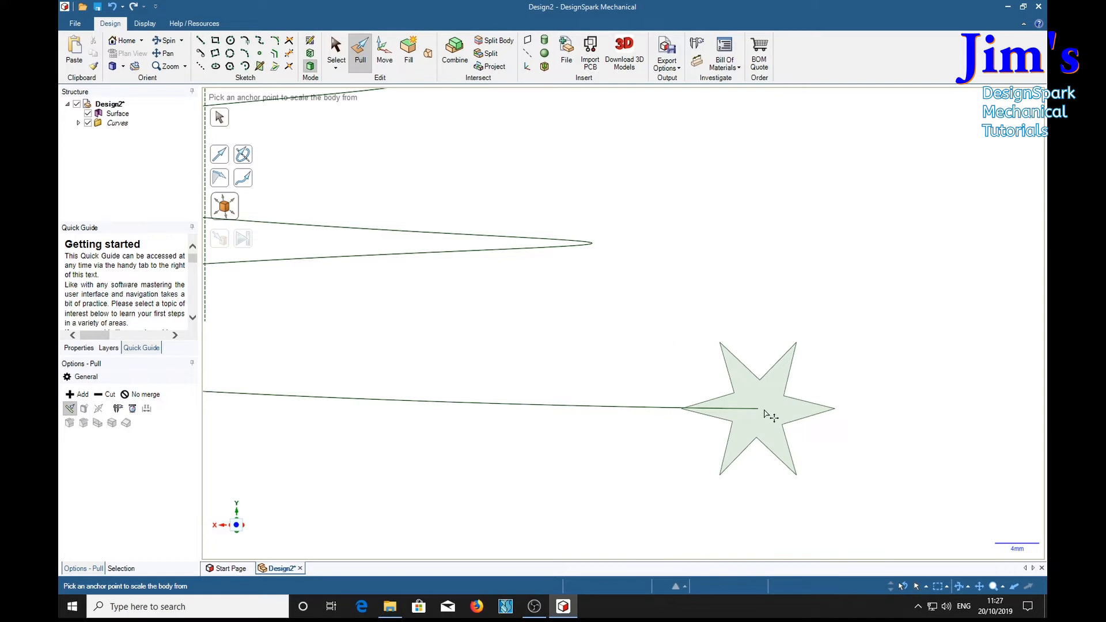
mouse_move(758, 411)
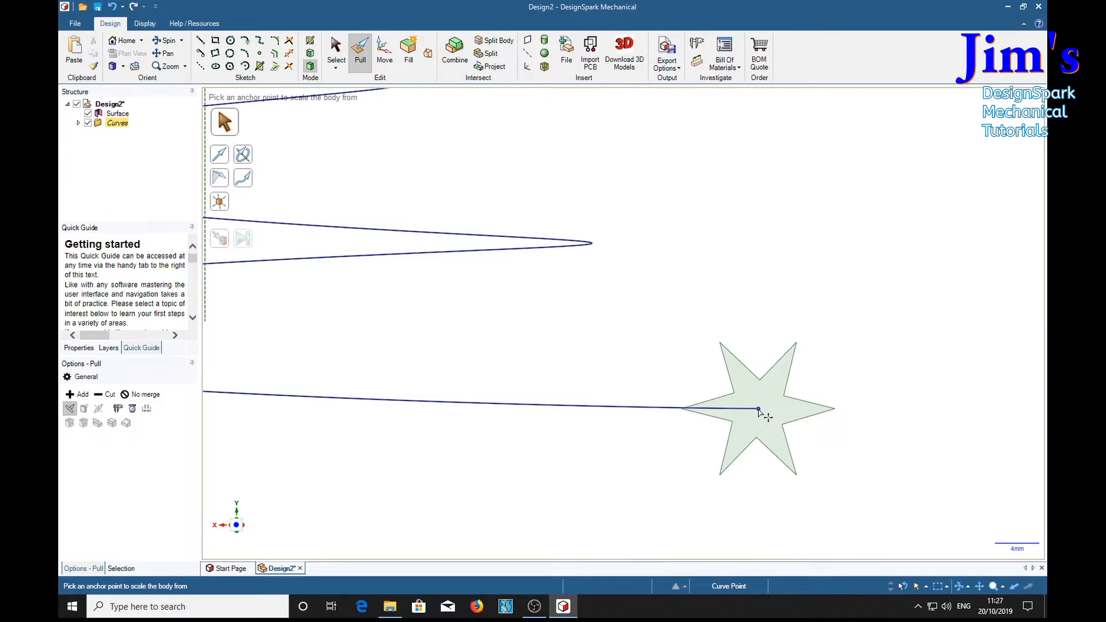
click(757, 410)
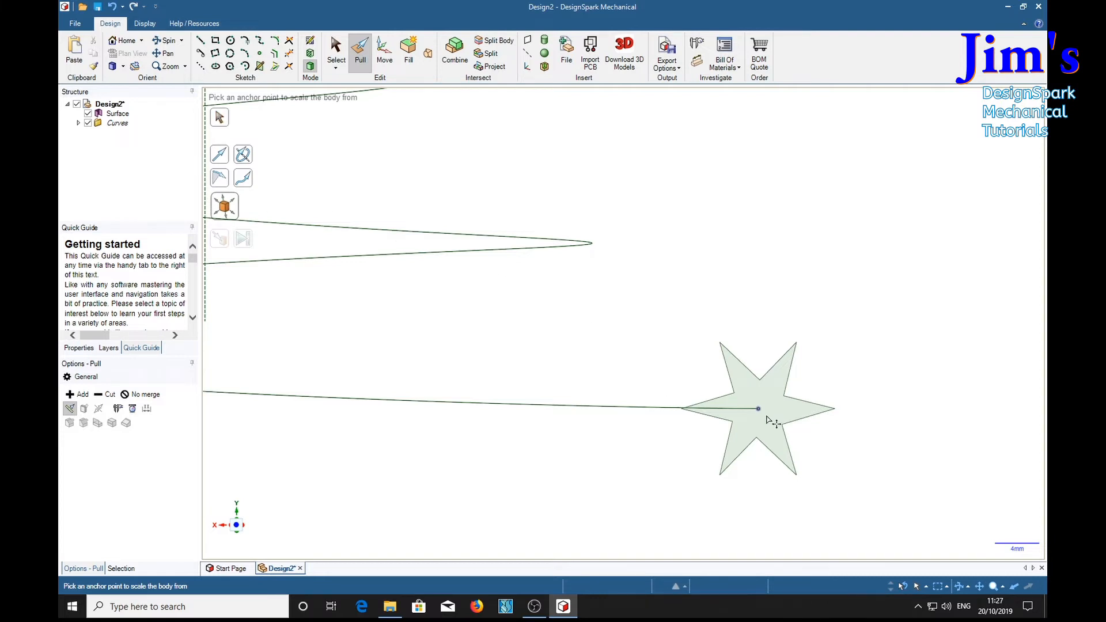
click(757, 409)
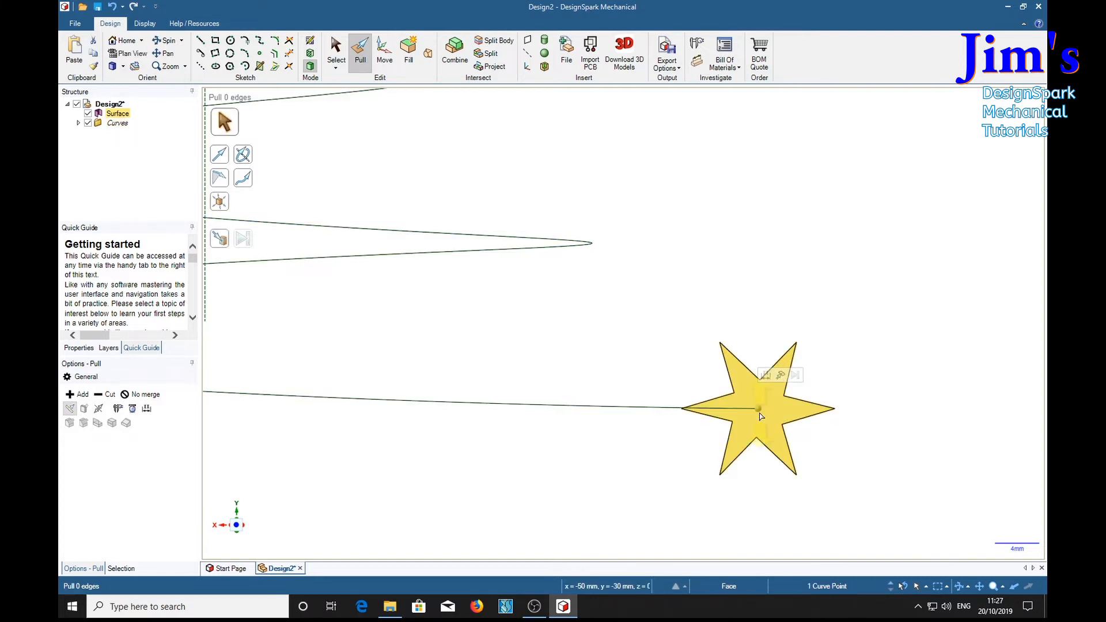
click(218, 202)
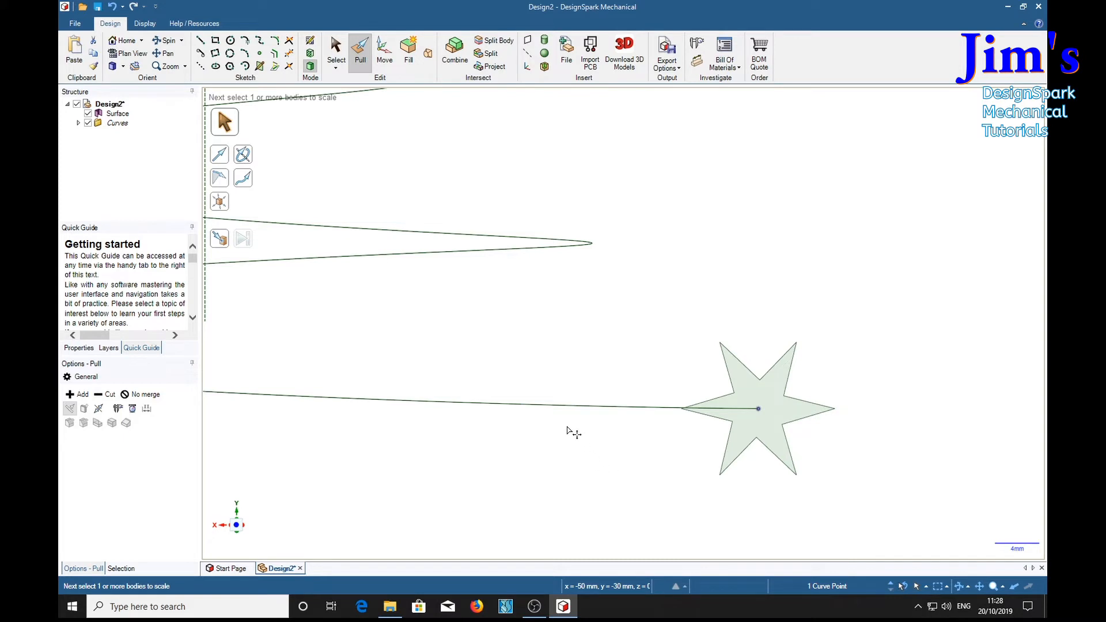
mouse_move(867, 472)
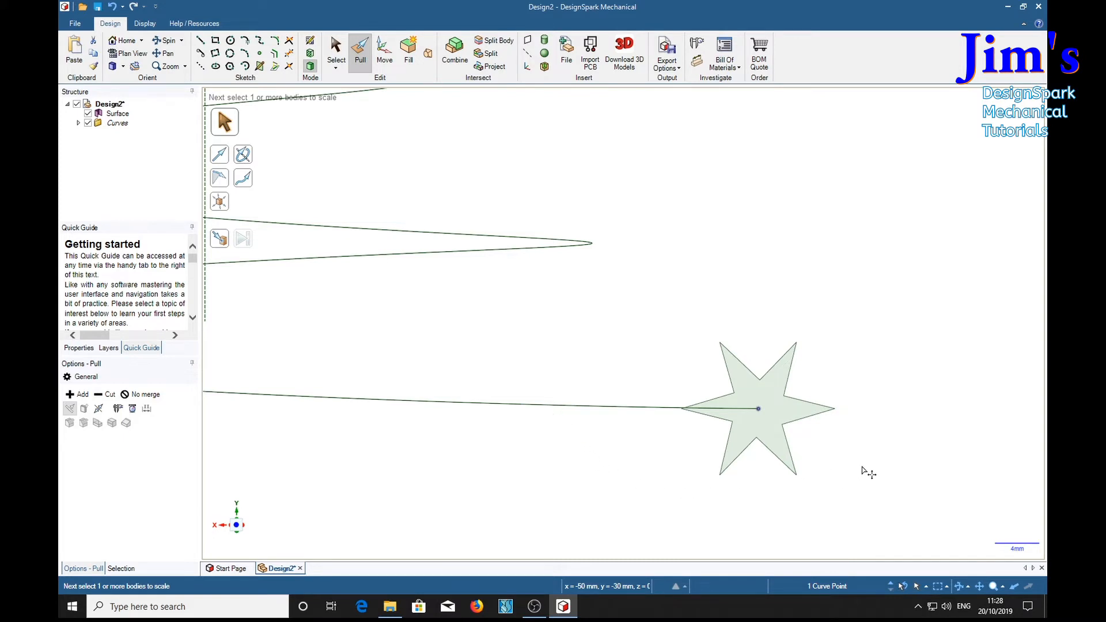
mouse_move(716, 522)
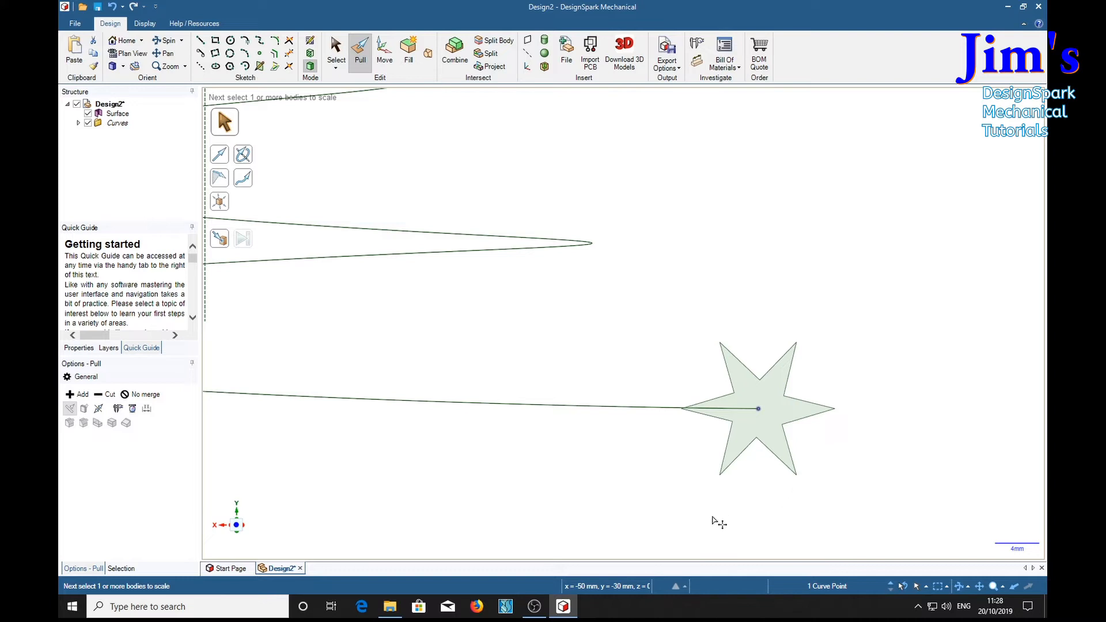
mouse_move(638, 499)
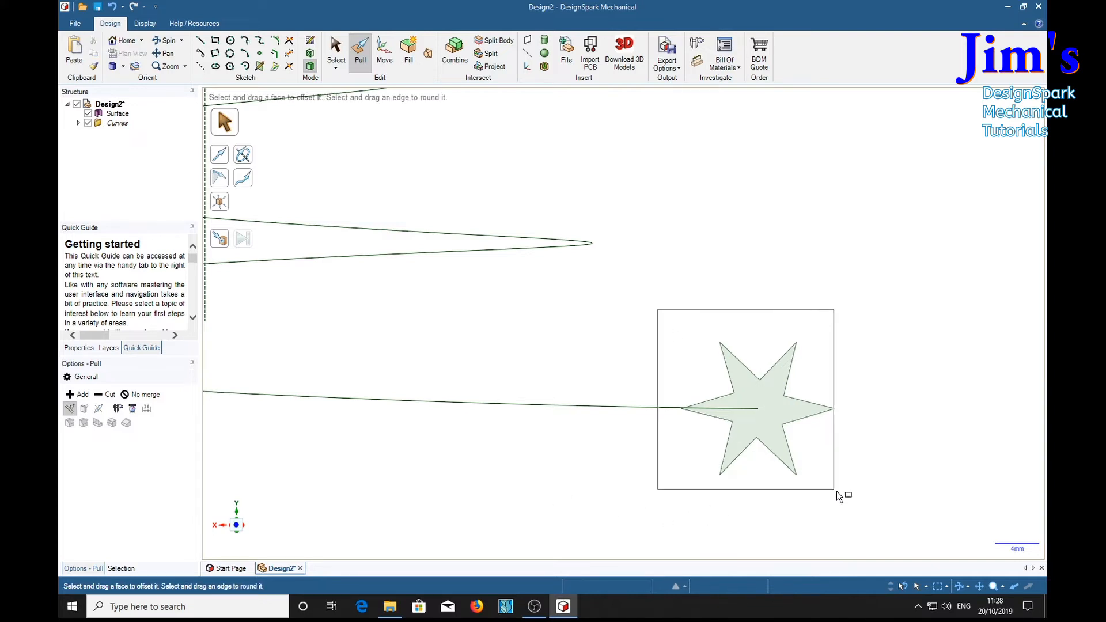
Reselect the star profile and scale it by 1.5 about its centre.
click(746, 398)
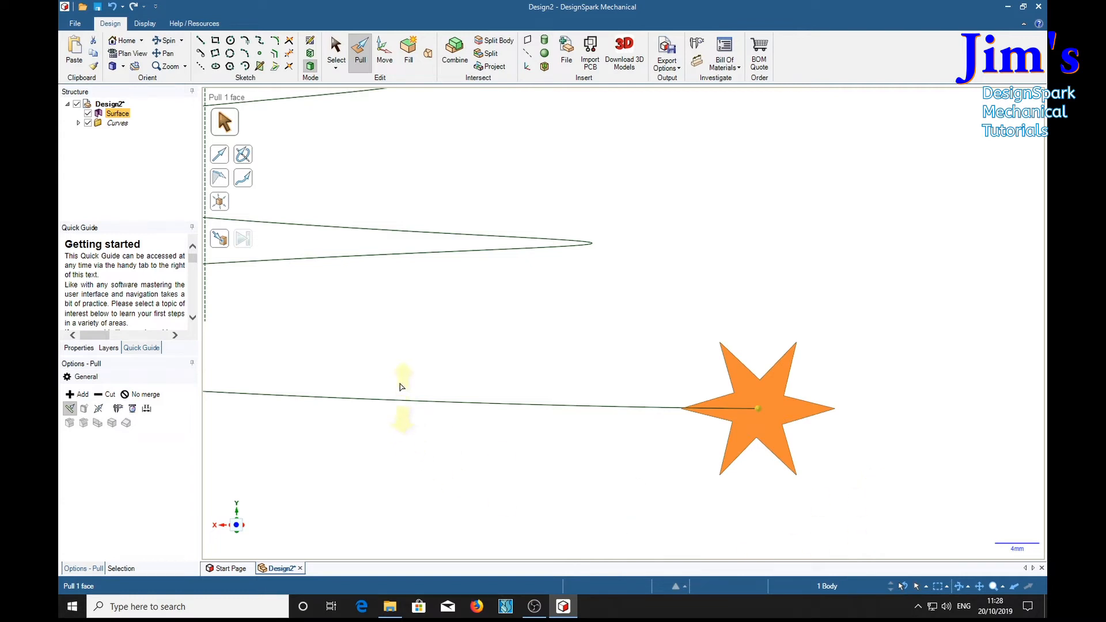
click(223, 204)
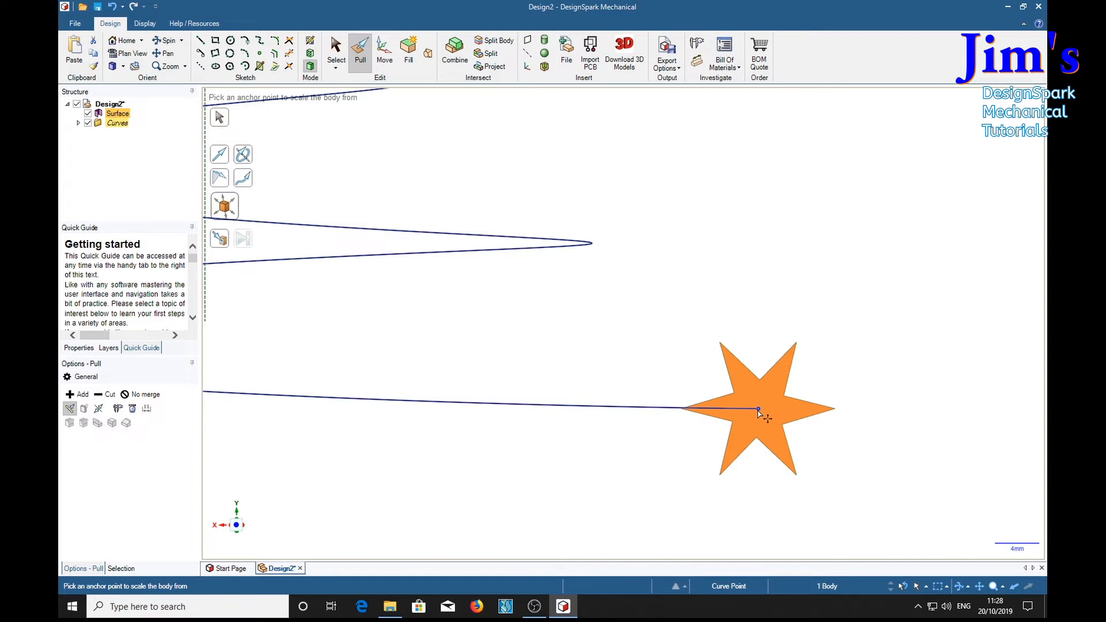
click(757, 409)
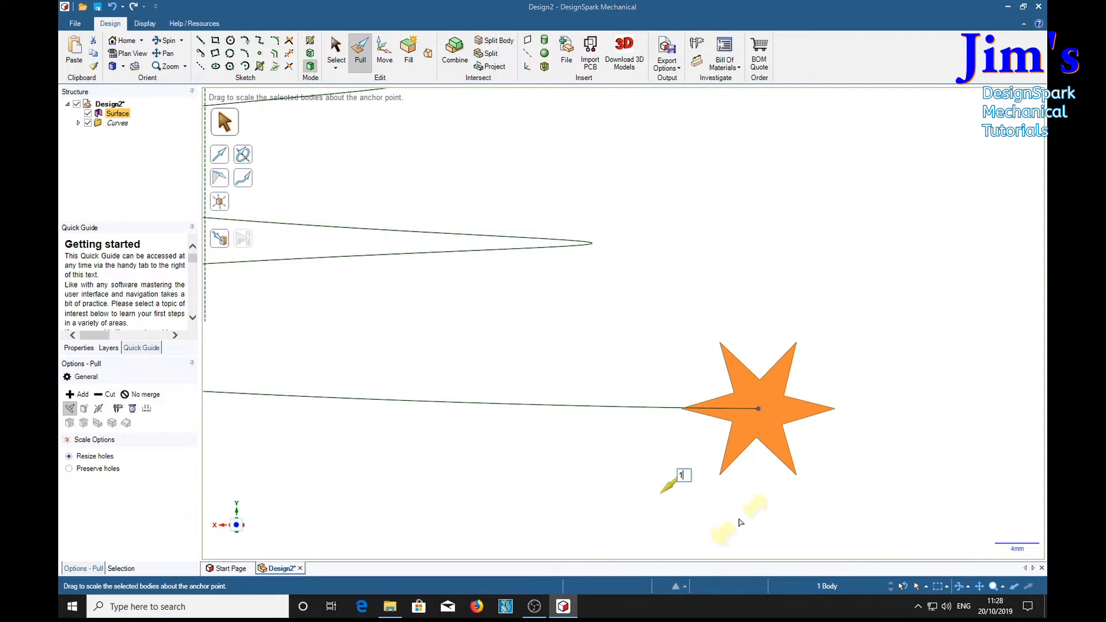
text(1.5)
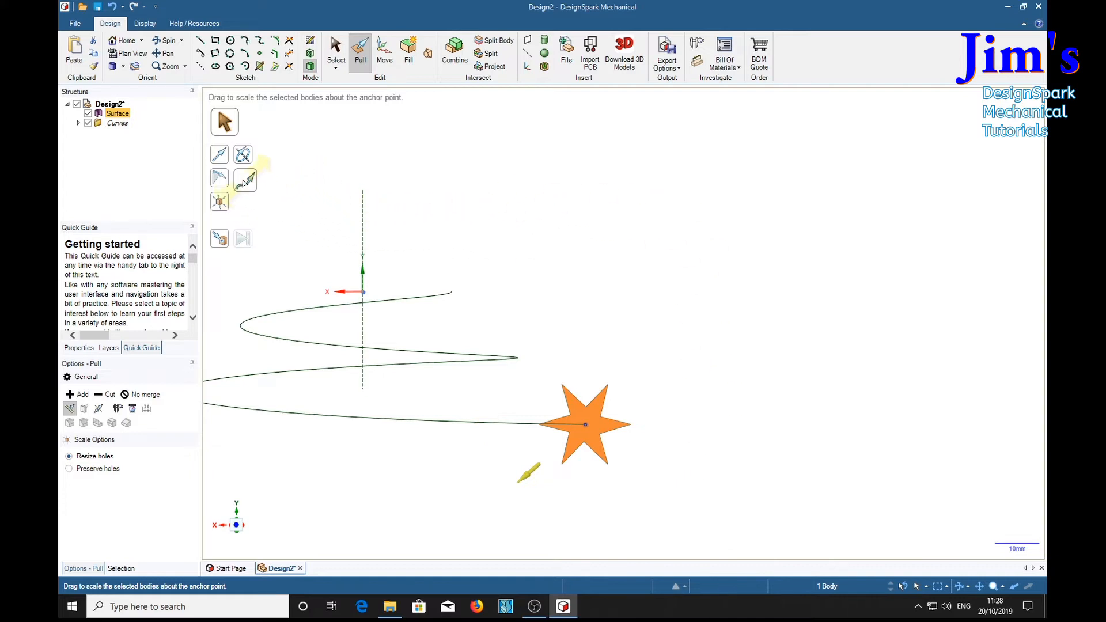
Sweep the scaled star face along the tapered helix.
click(244, 180)
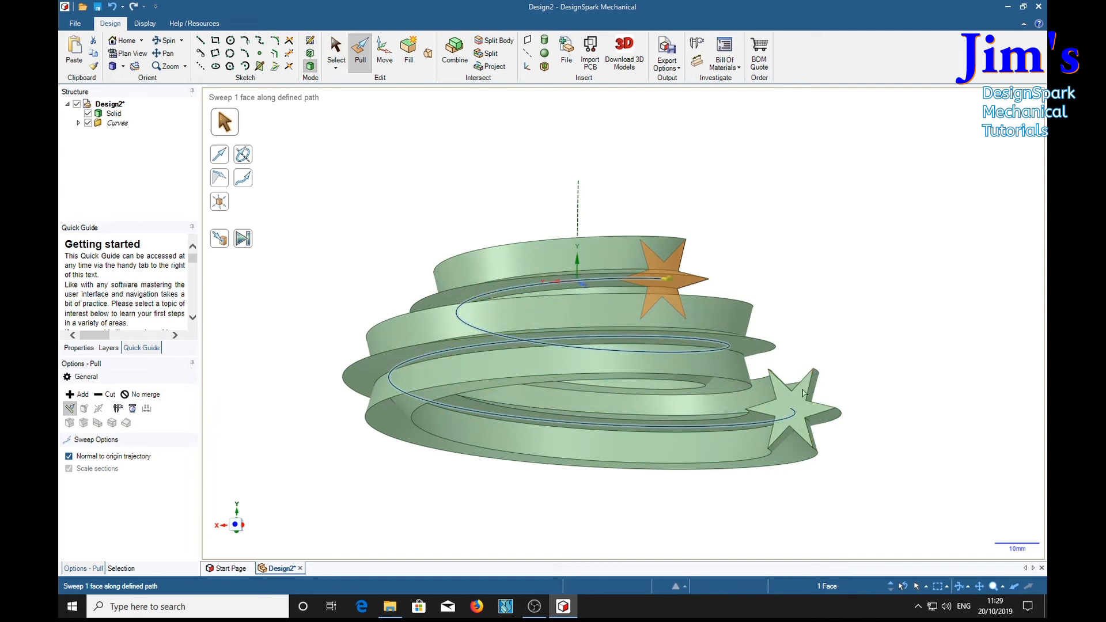
Undo the sweep to return to the flat star face.
click(789, 409)
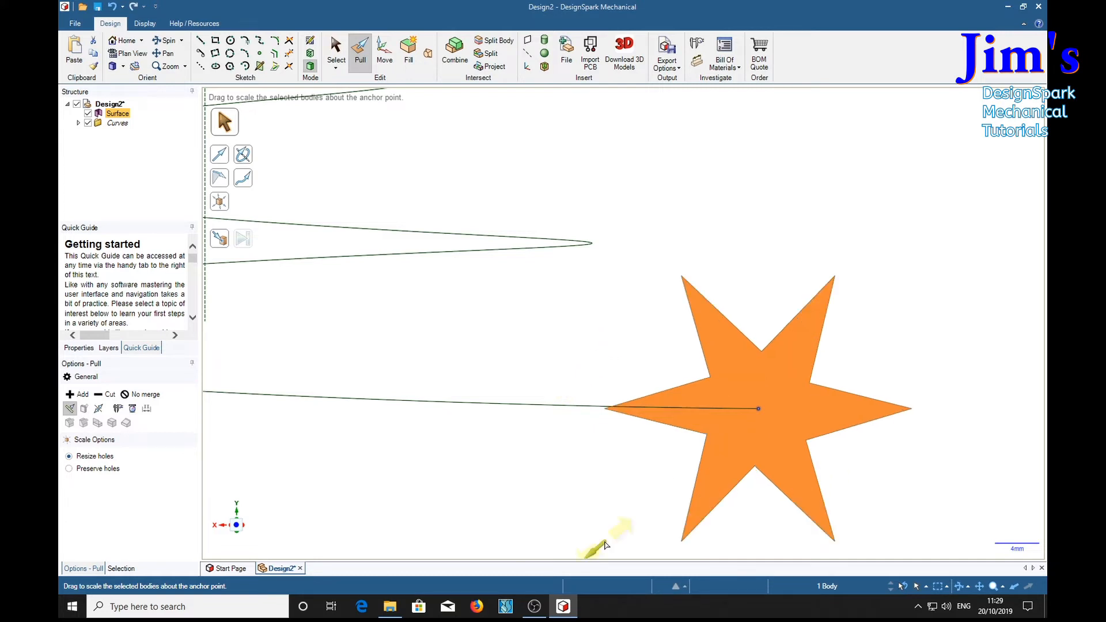
mouse_move(568, 364)
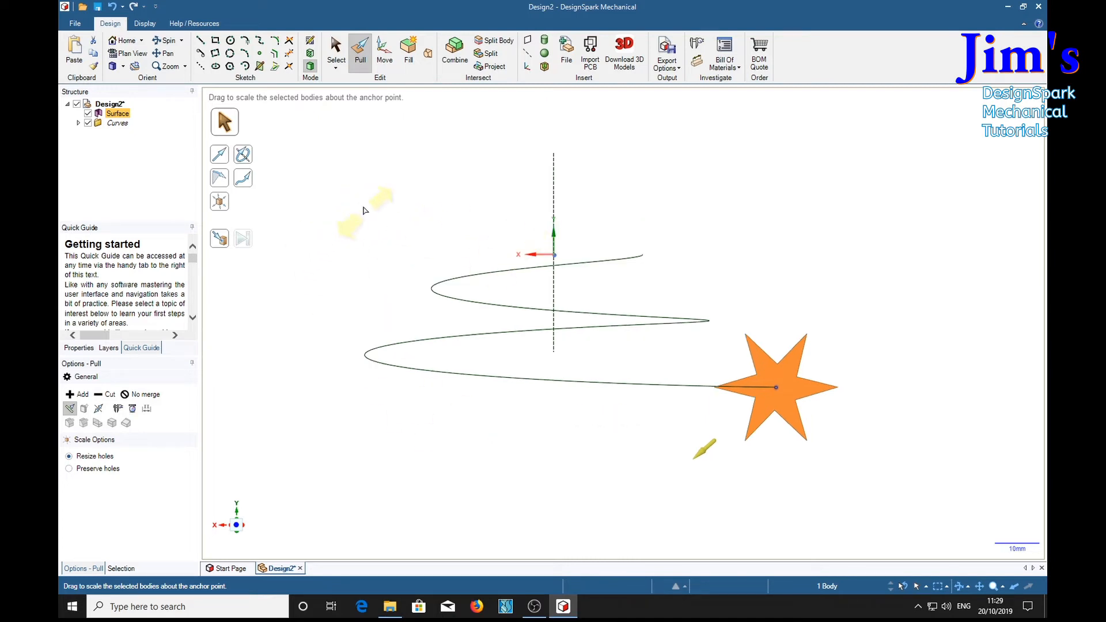
mouse_move(339, 172)
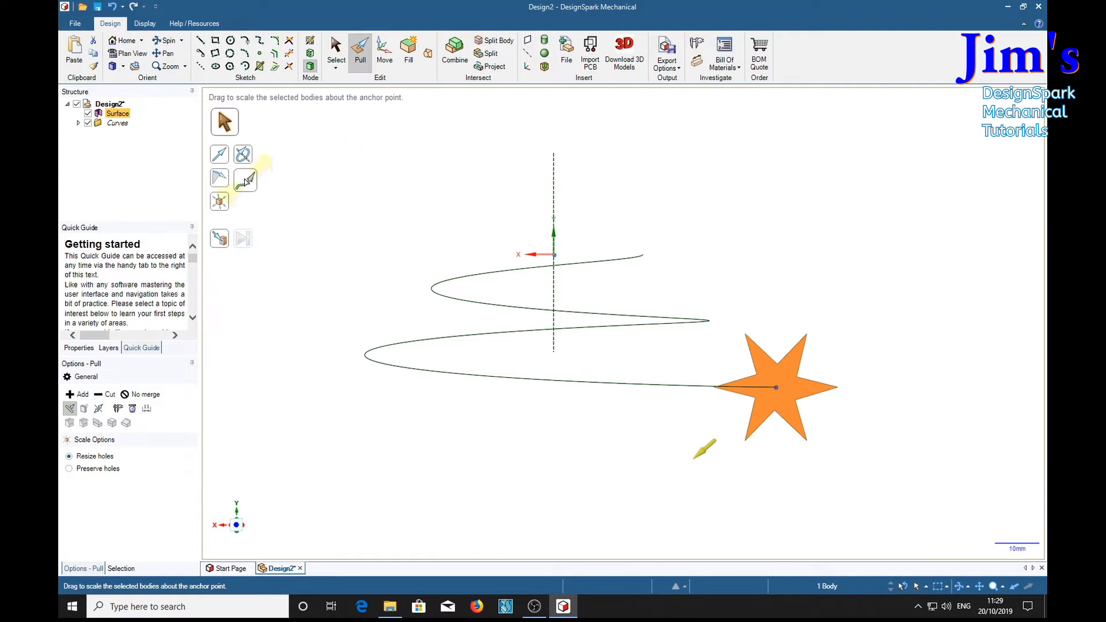
Sweep the enlarged star along the helix, then orbit to look down on the spiral.
click(244, 181)
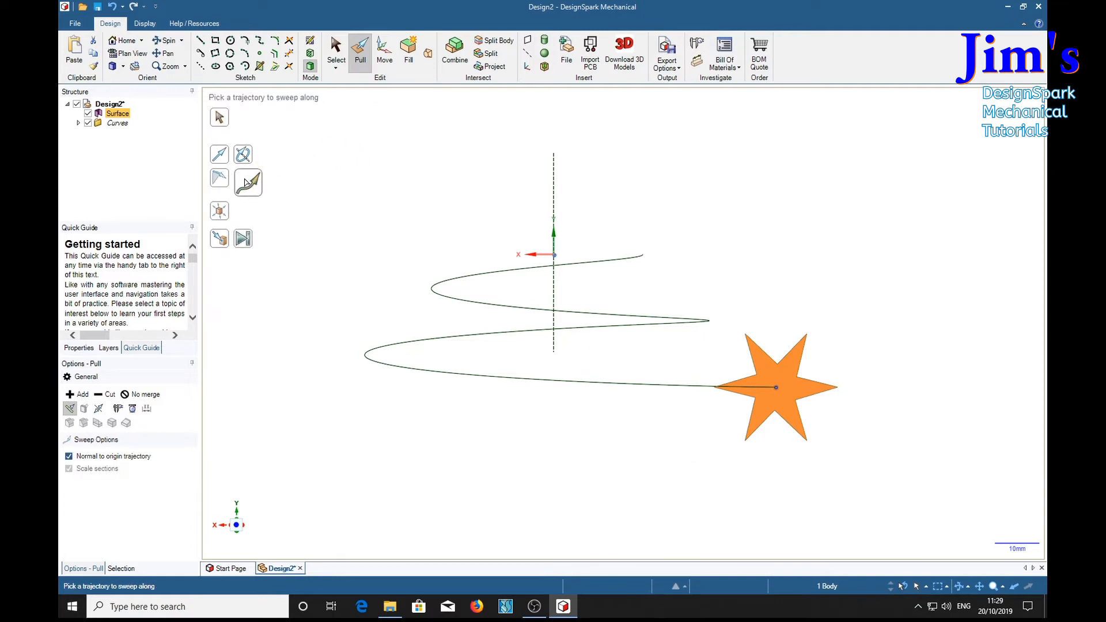
mouse_move(437, 342)
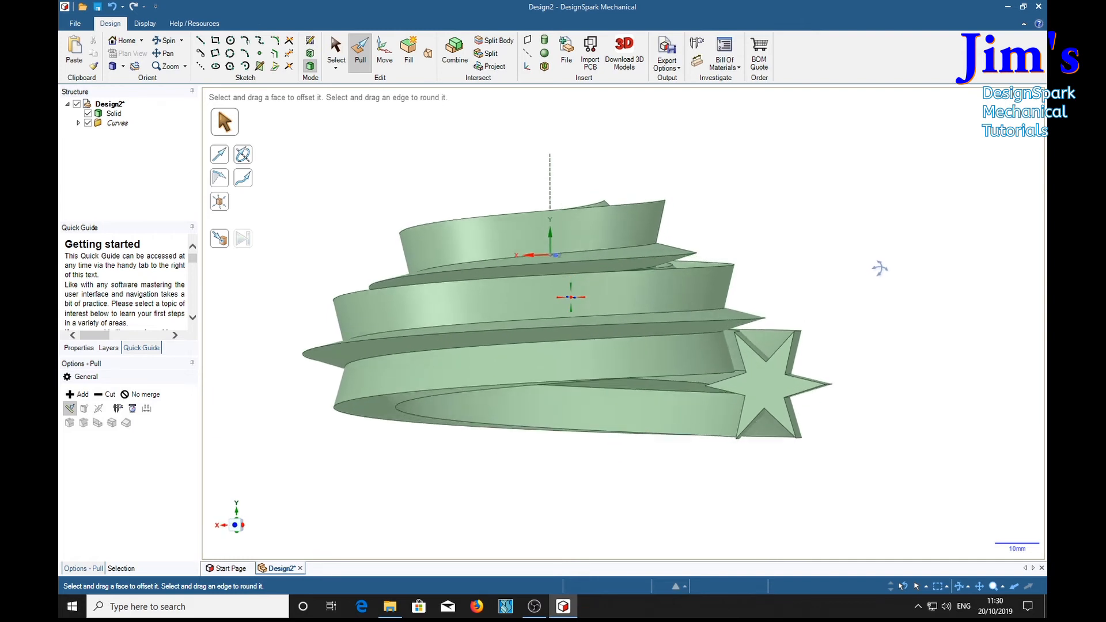
click(761, 387)
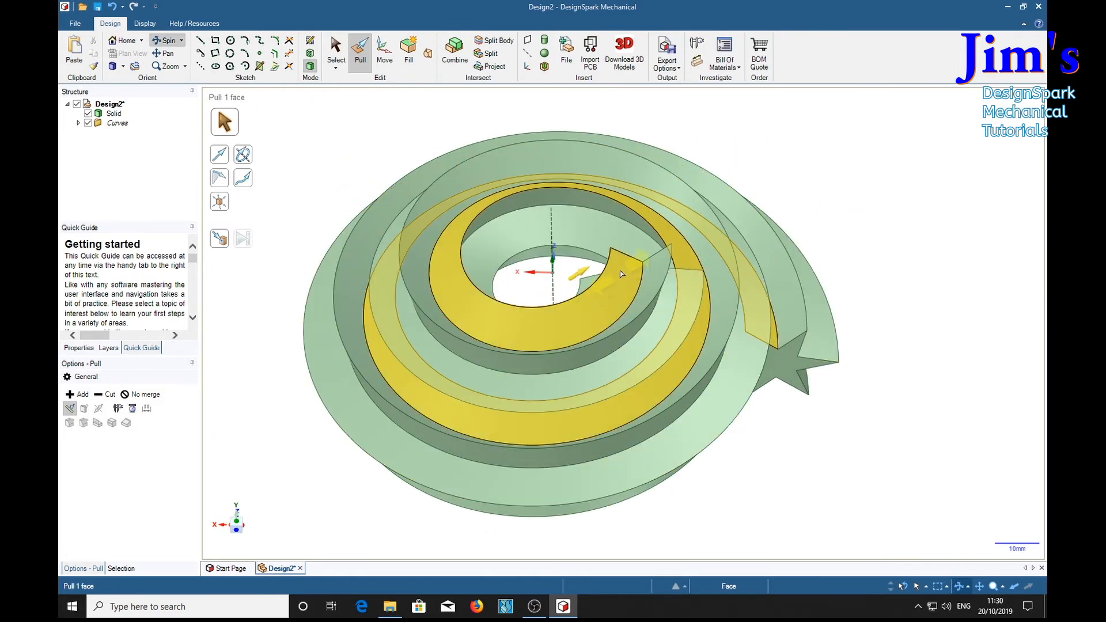
click(873, 177)
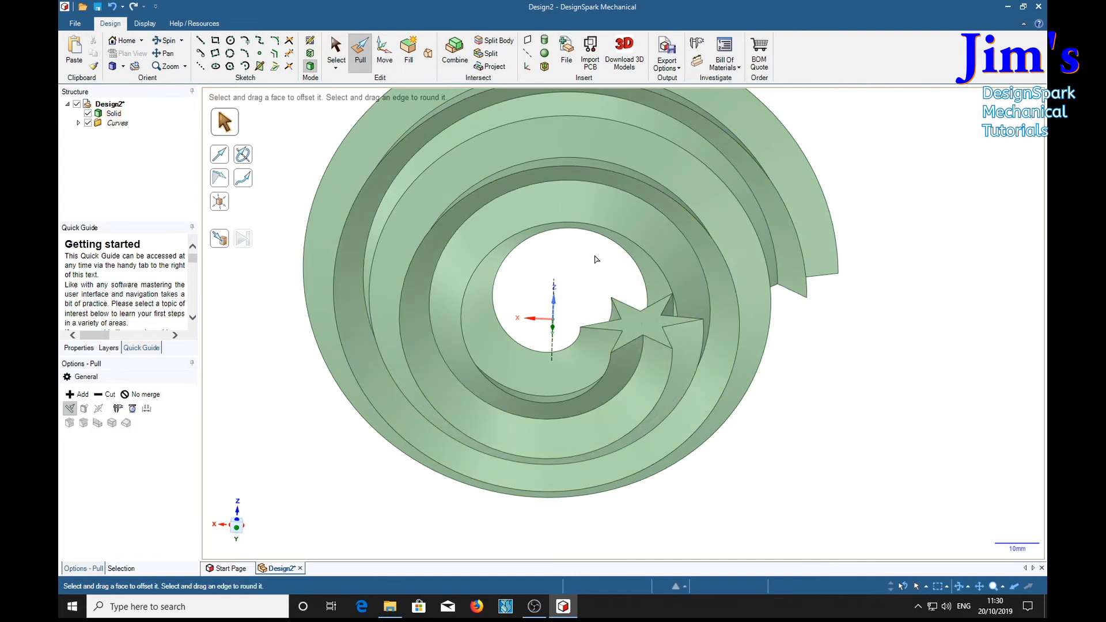
click(640, 321)
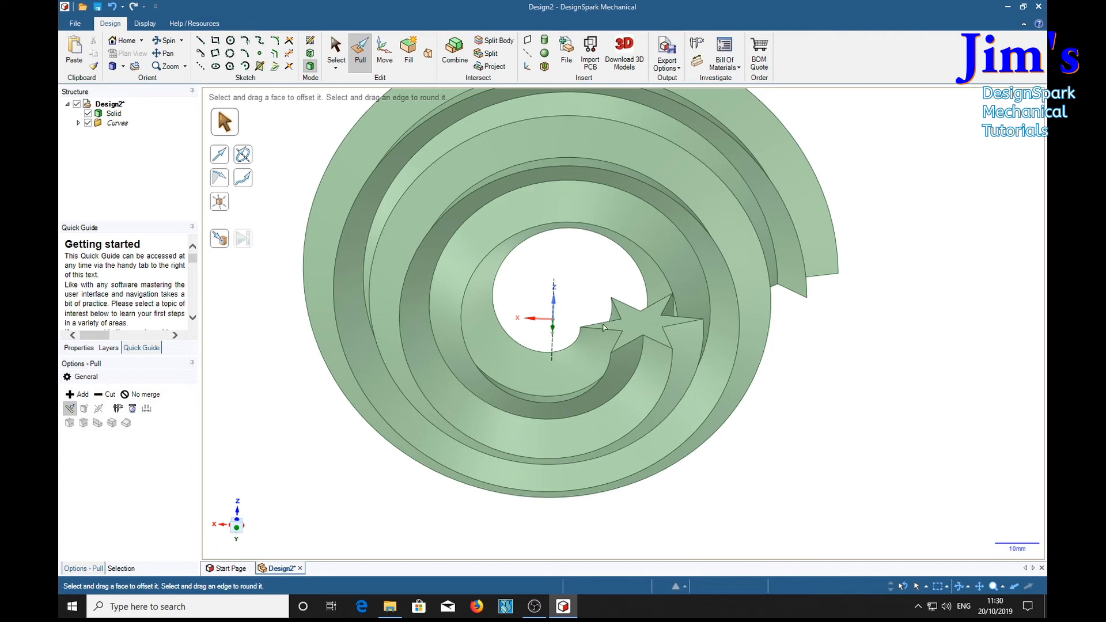
click(635, 328)
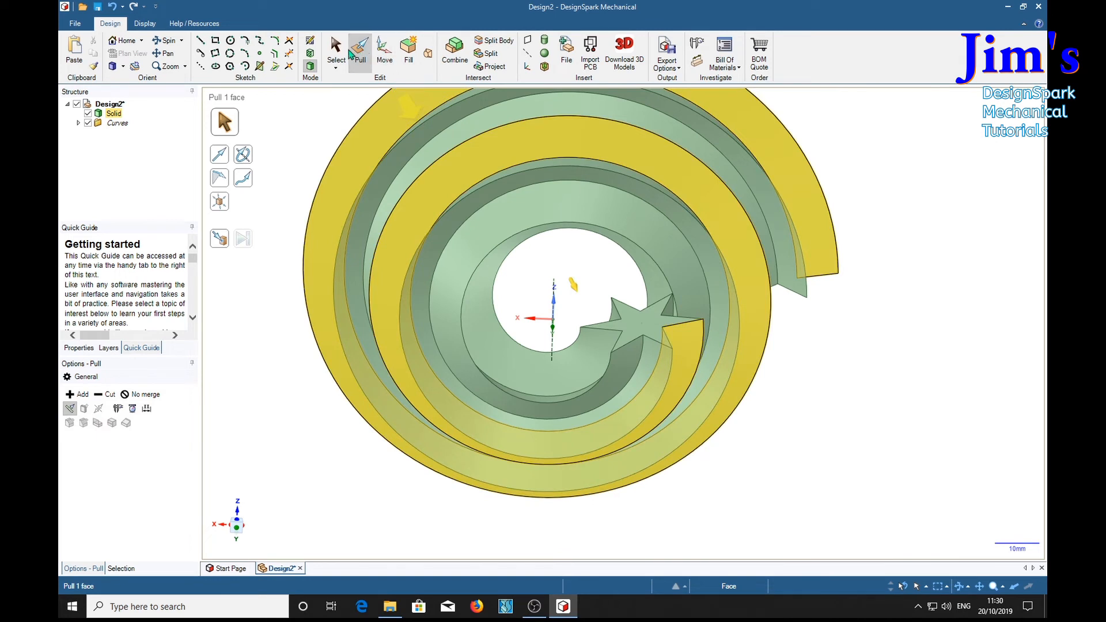
Select the star-shaped face at the spiral's inner end for pulling.
click(634, 324)
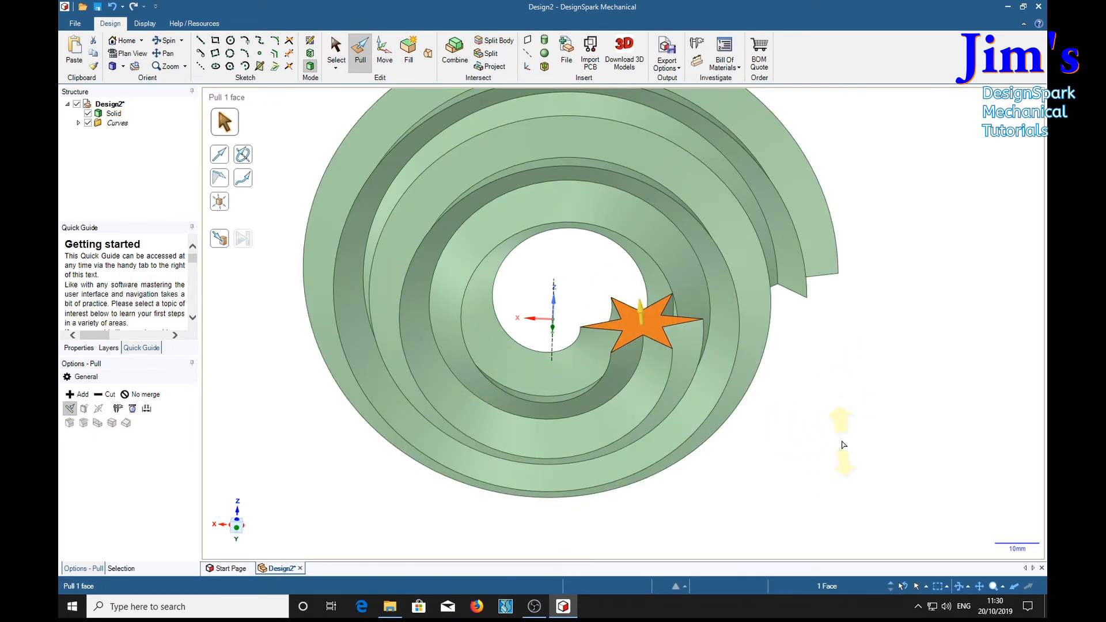
mouse_move(839, 405)
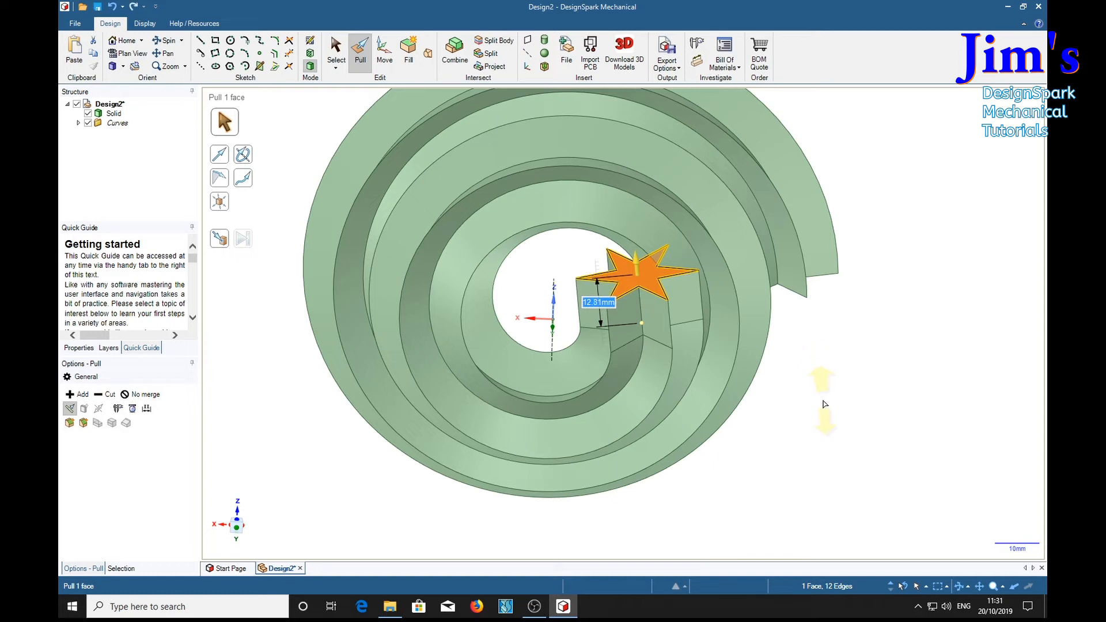
mouse_move(885, 490)
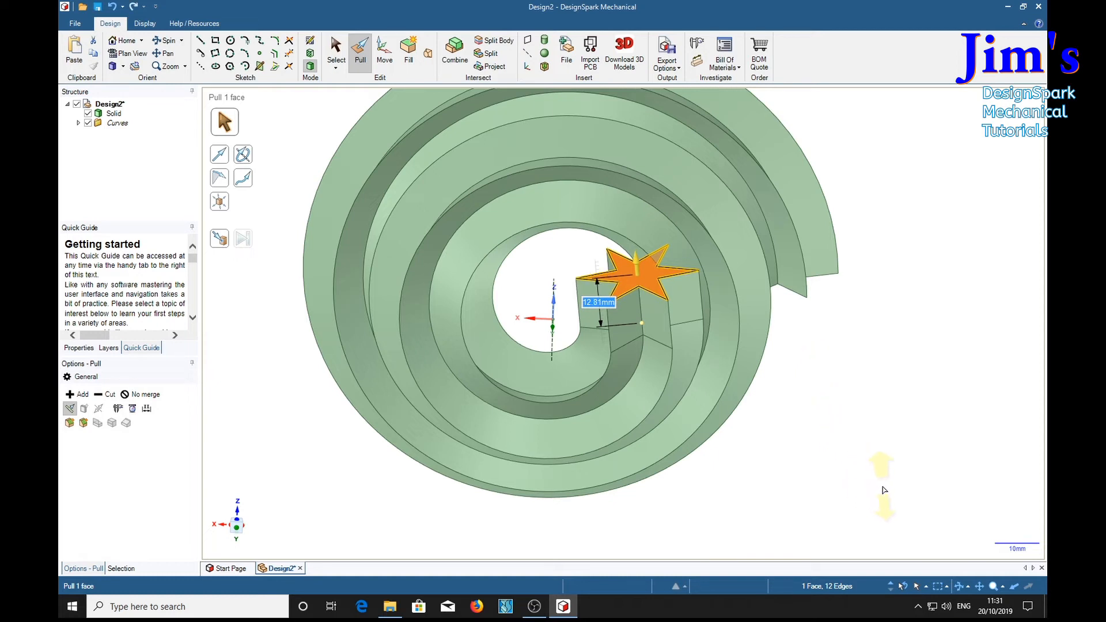
Finish raising the star block, select its twelve top edges, and switch Pull to Chamfer.
click(852, 391)
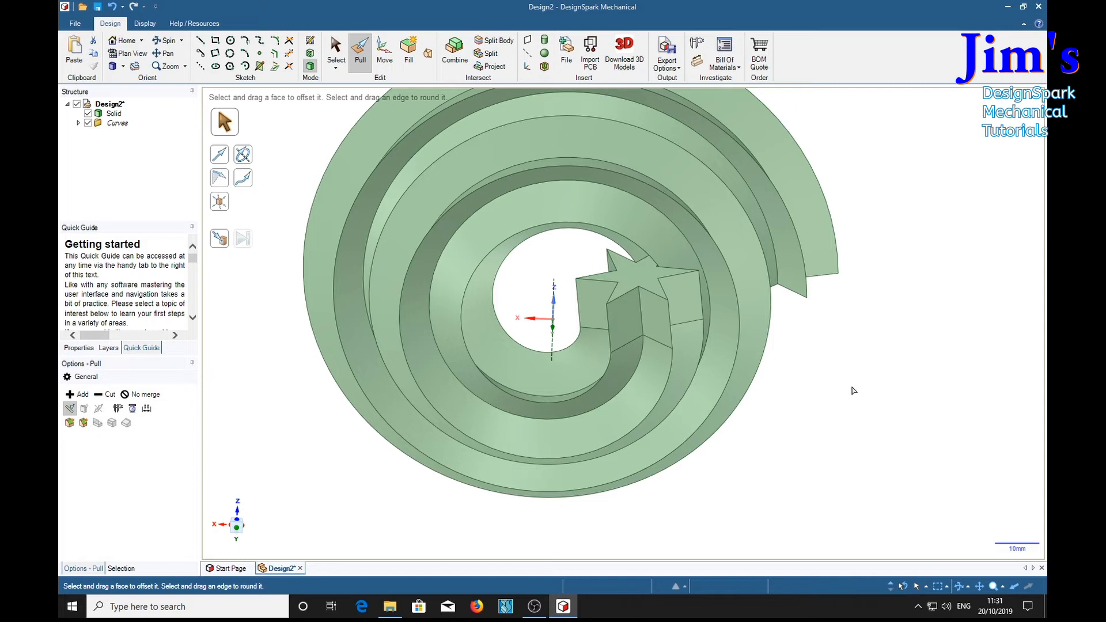
click(666, 286)
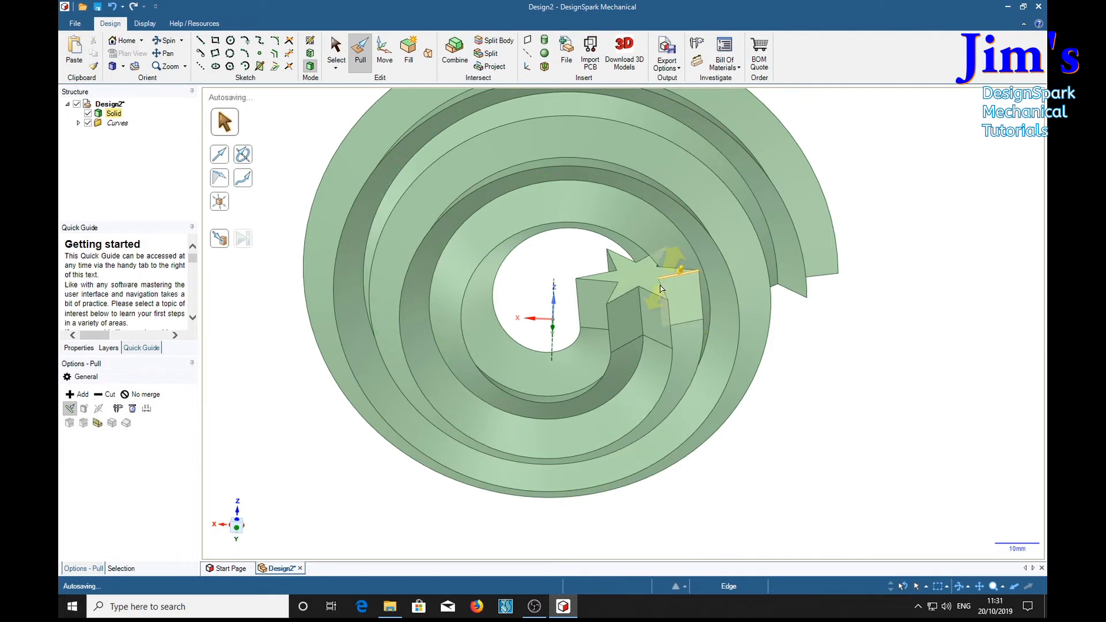
click(677, 275)
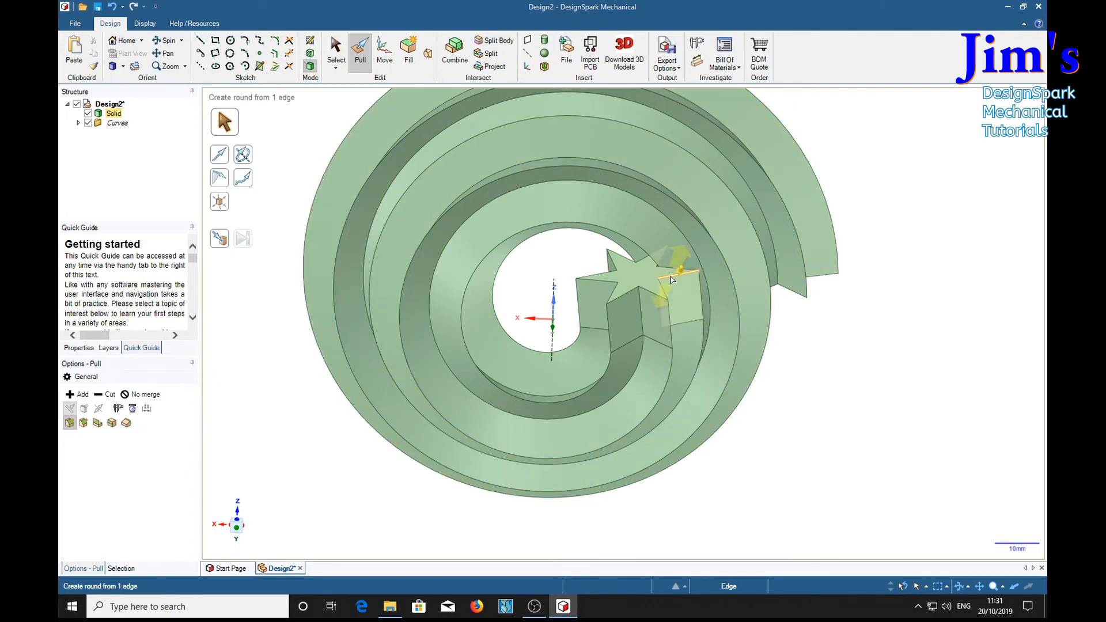
click(679, 296)
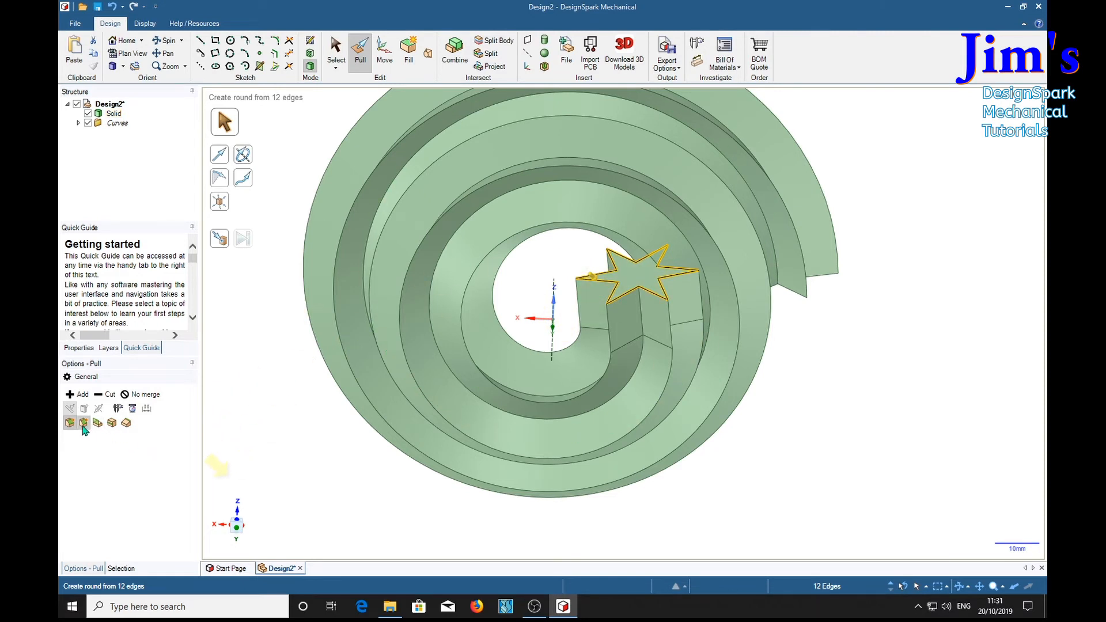
click(82, 422)
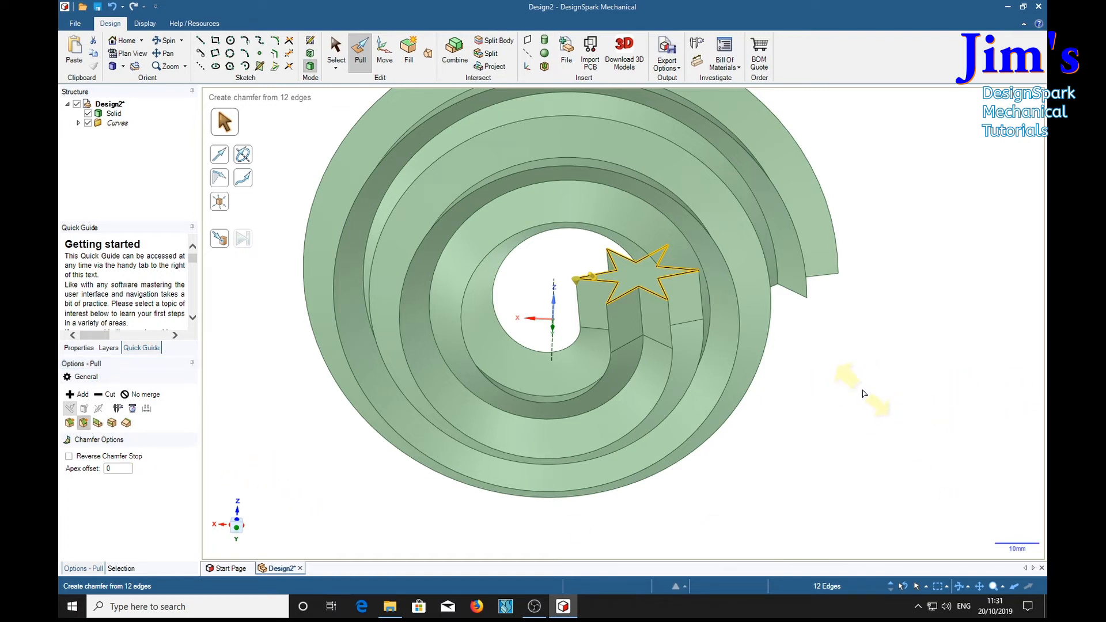
mouse_move(904, 444)
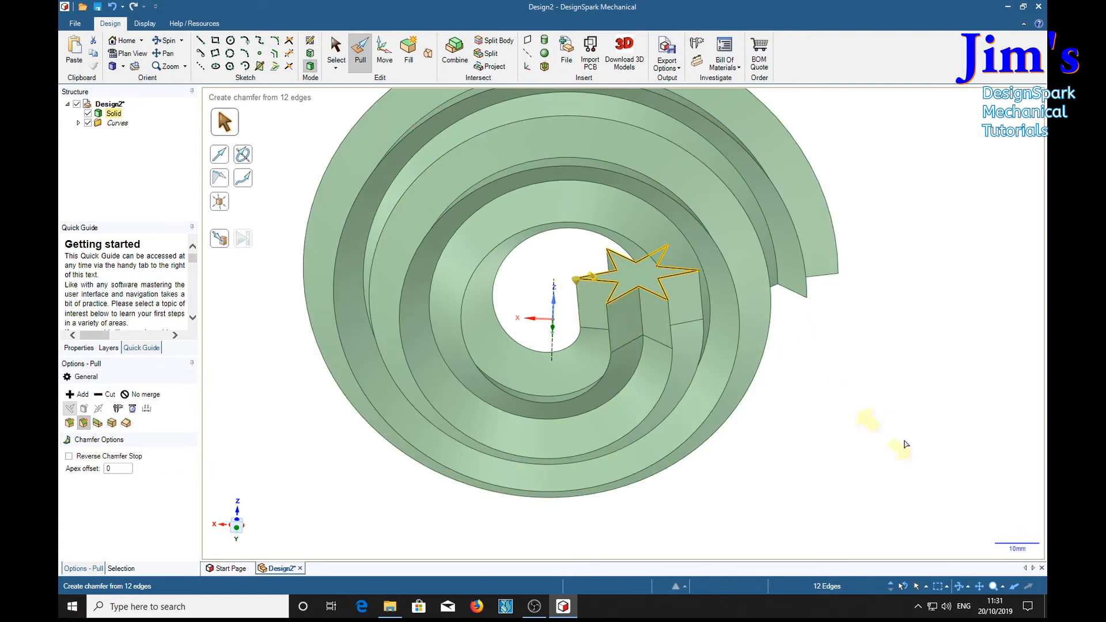
mouse_move(977, 456)
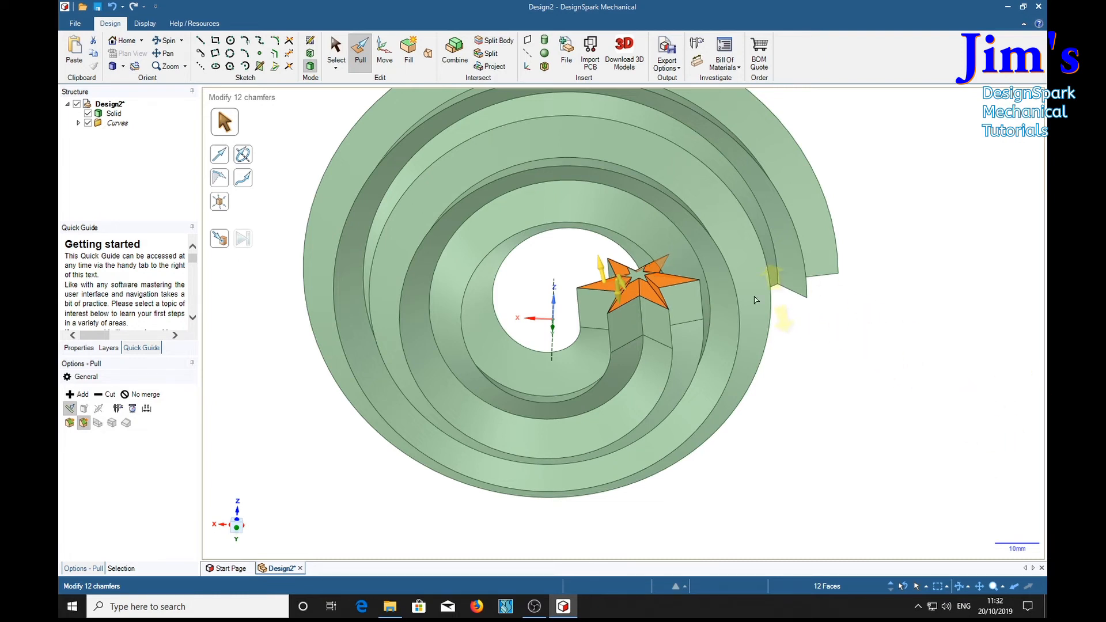
Finish chamfering the star block's twelve top edges to taper the swirl's tip.
click(607, 332)
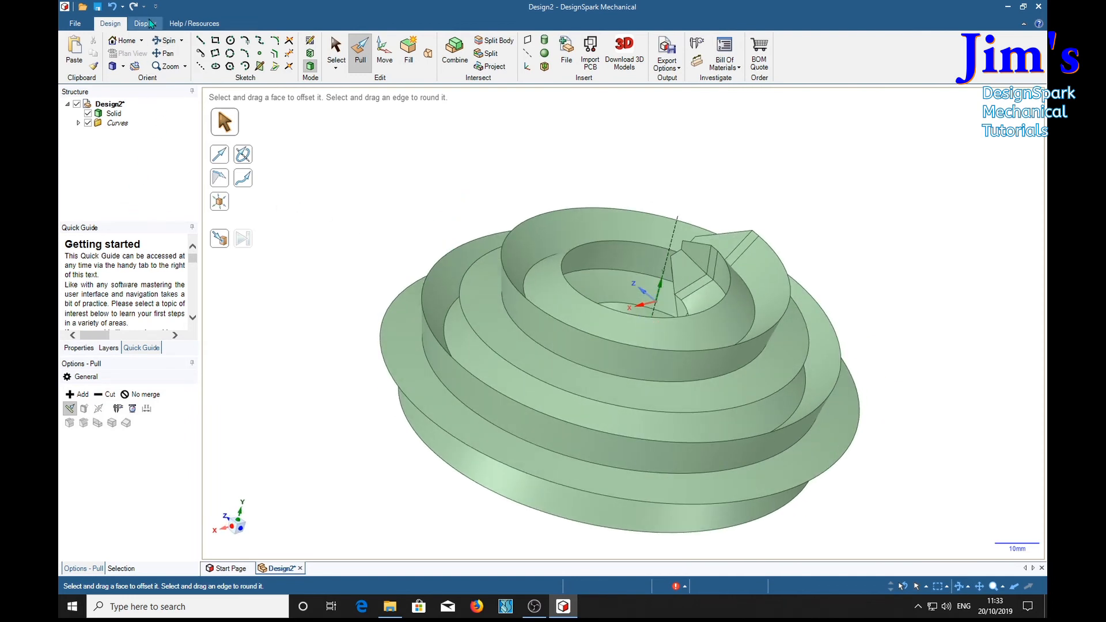
Review the solid's Display tab colour options and Rendering Style finish choices, leaving the swirl unchanged.
click(145, 23)
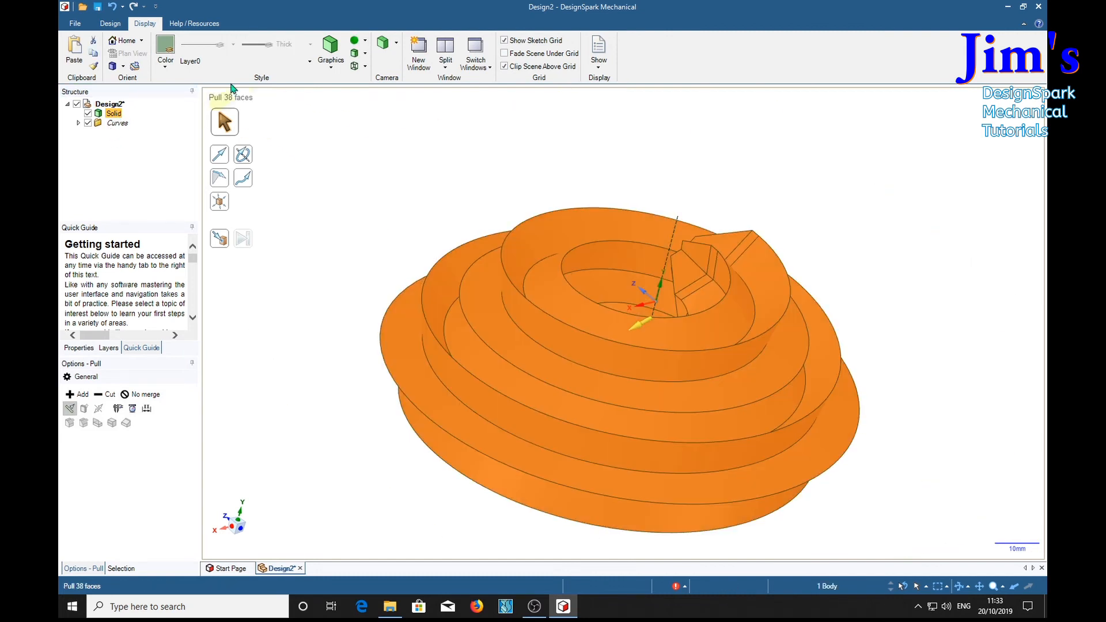
click(166, 53)
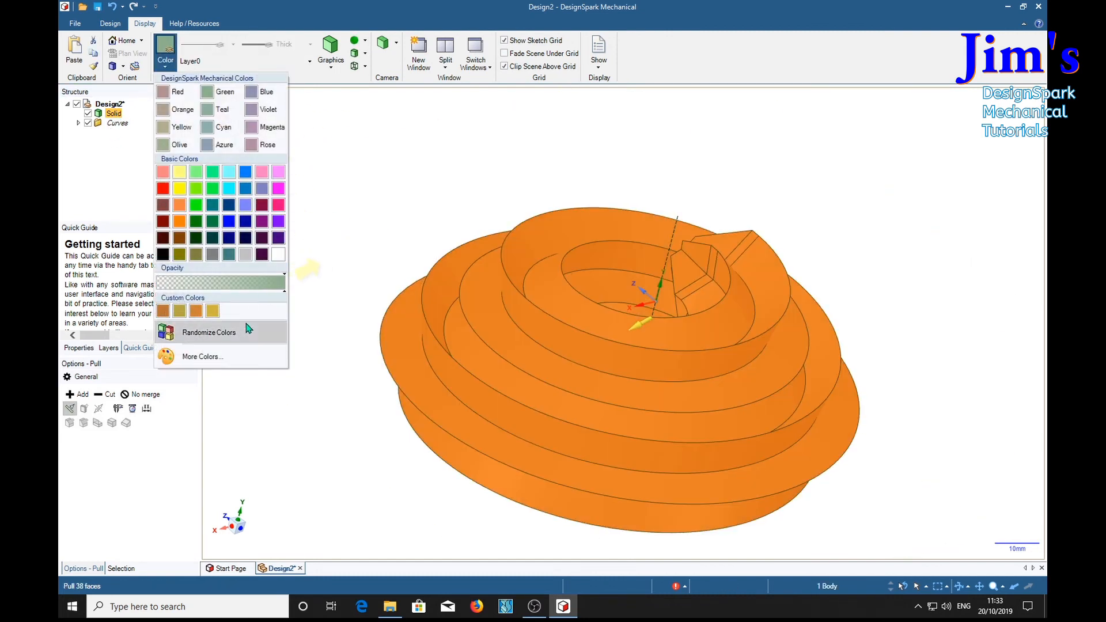
mouse_move(384, 206)
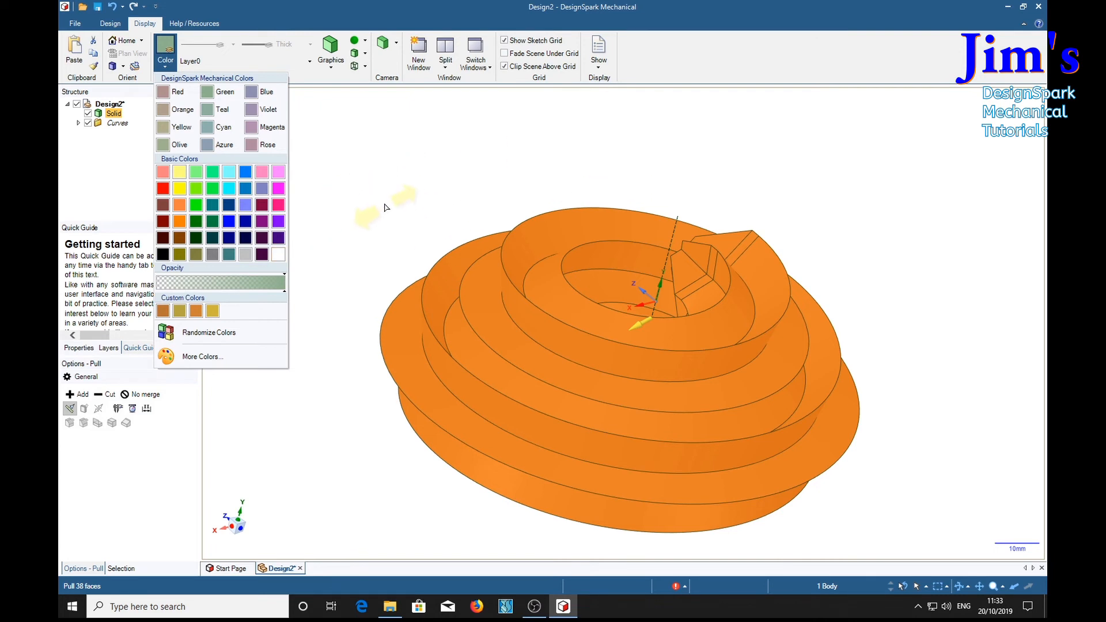
mouse_move(356, 205)
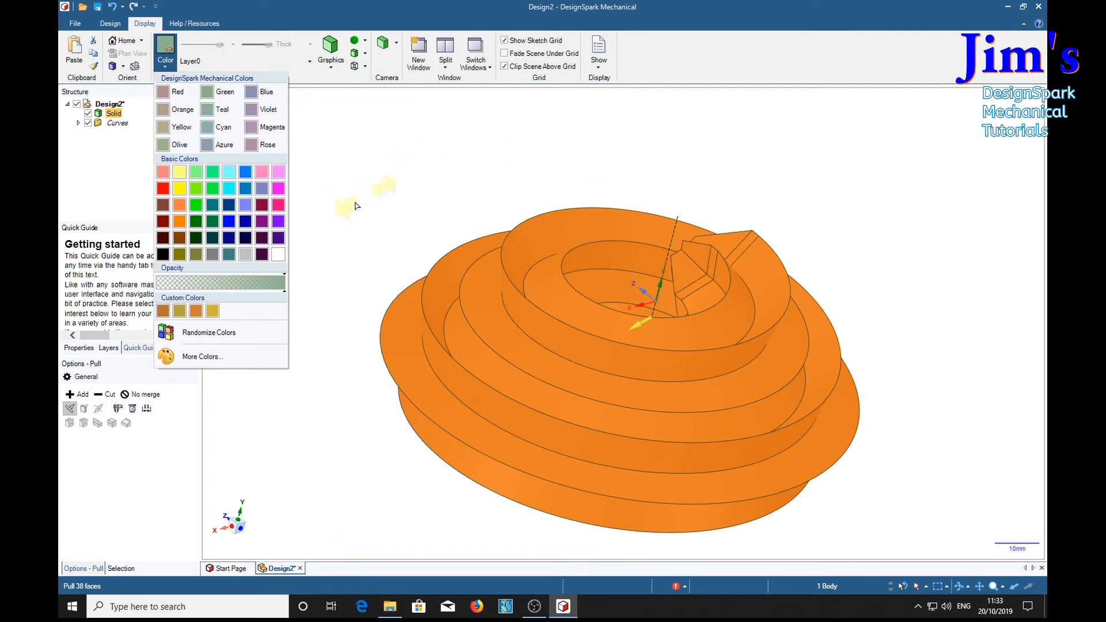
mouse_move(327, 275)
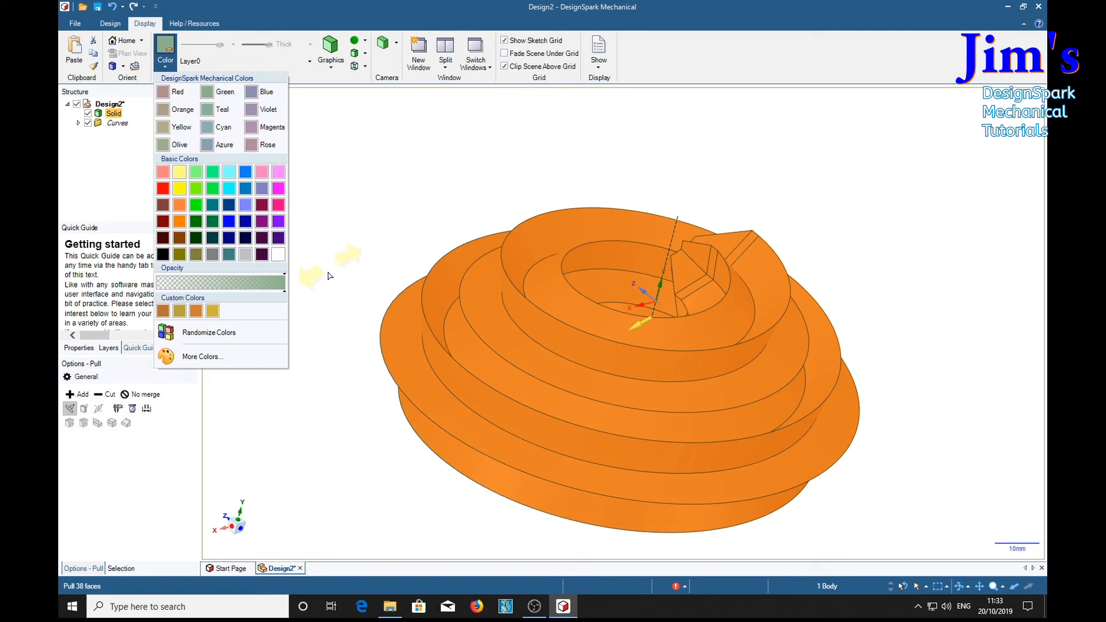
mouse_move(356, 133)
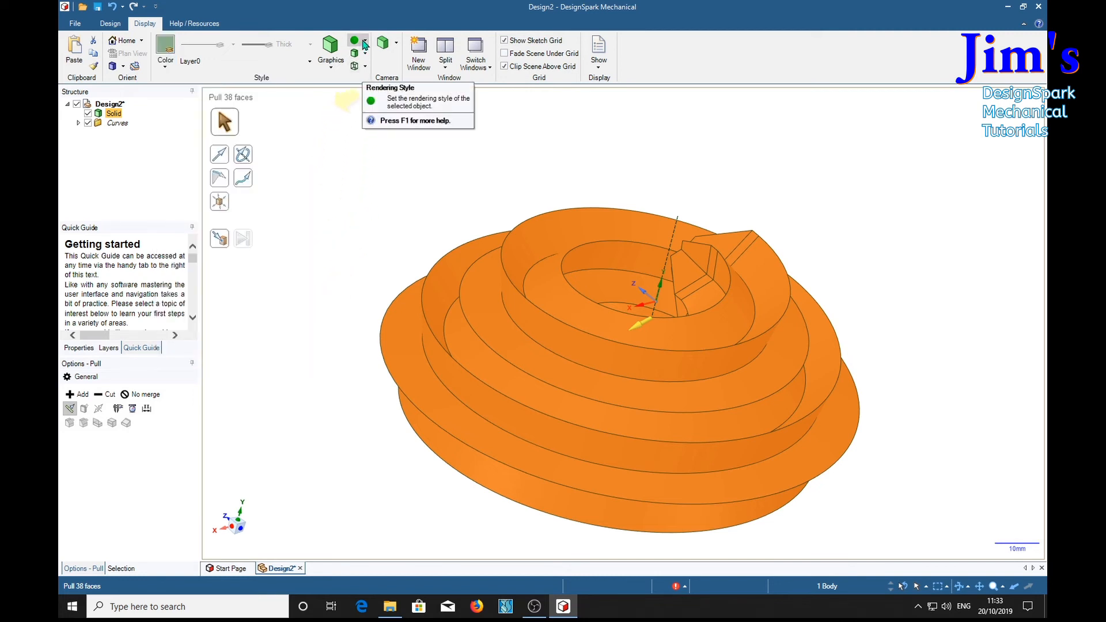
click(354, 44)
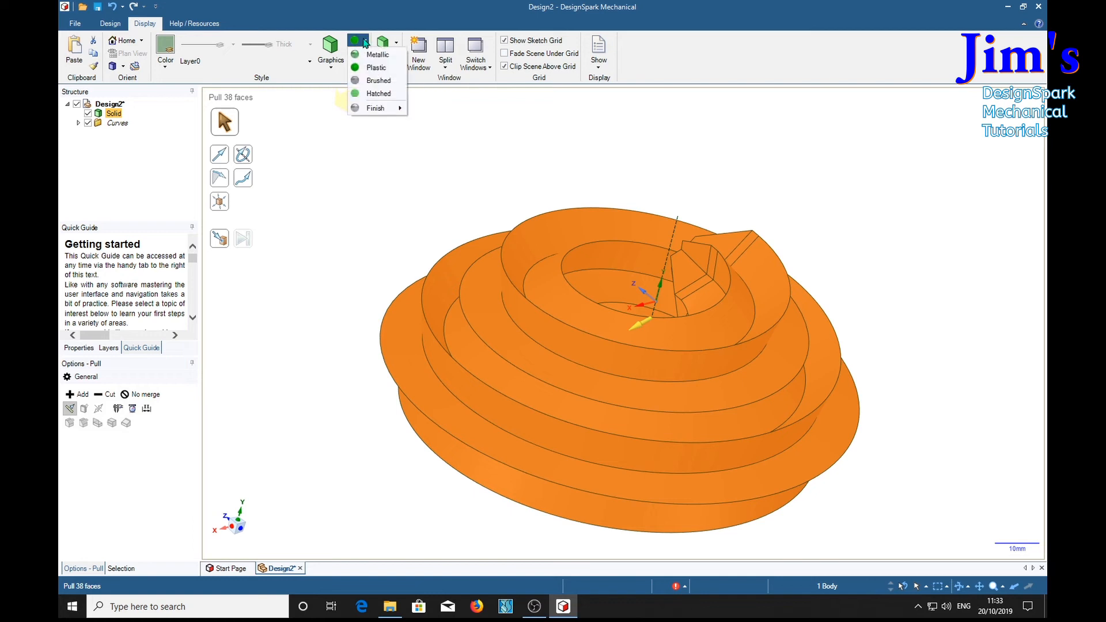
mouse_move(376, 108)
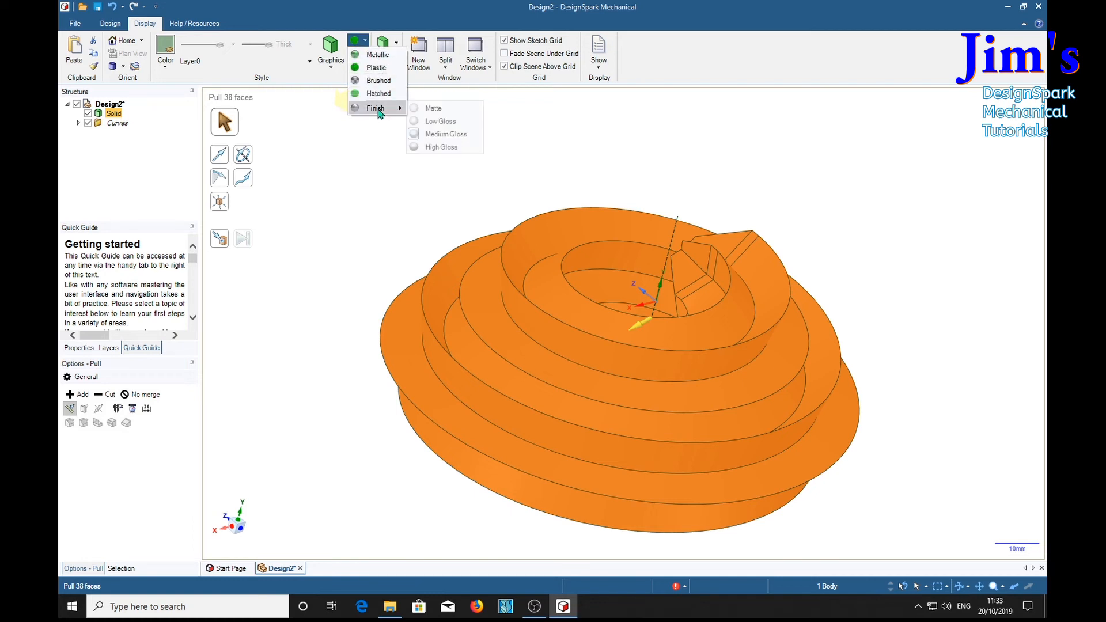
mouse_move(374, 113)
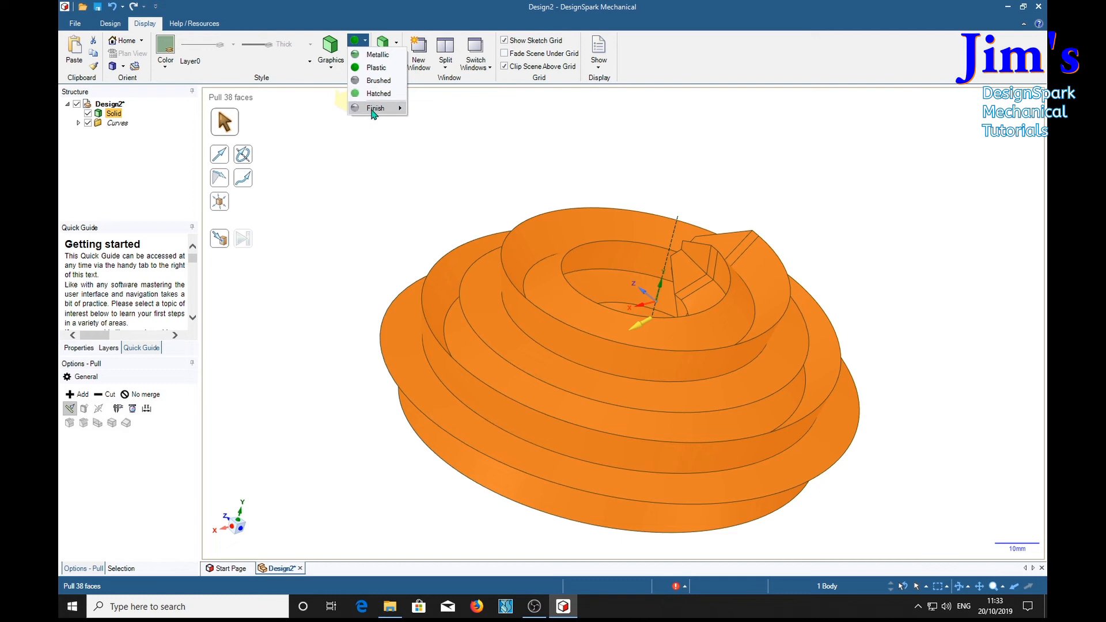
mouse_move(376, 67)
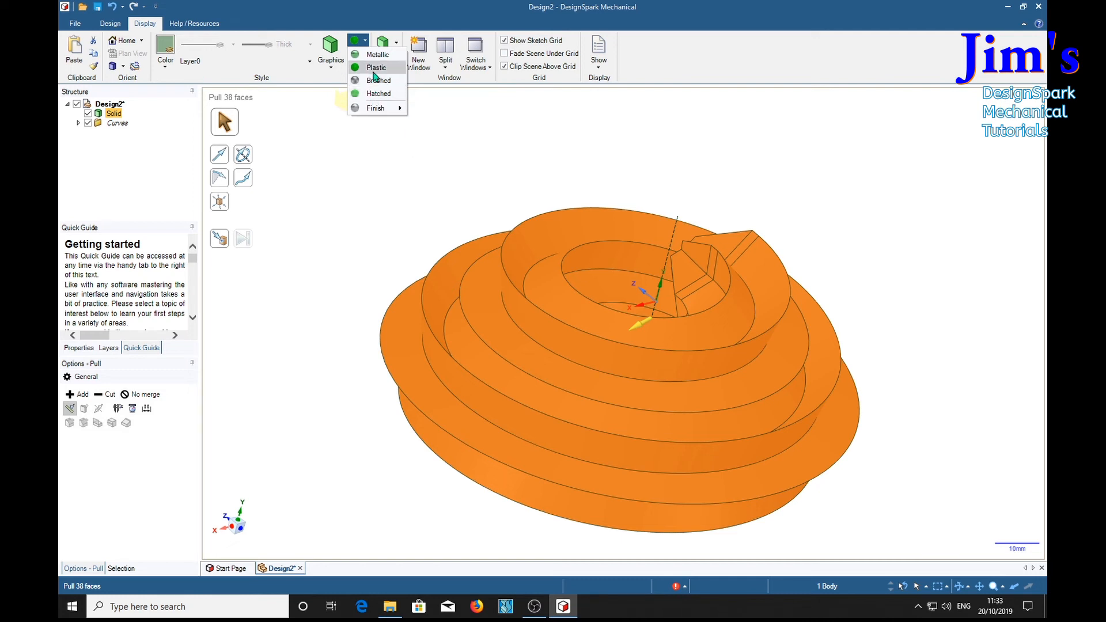
mouse_move(378, 80)
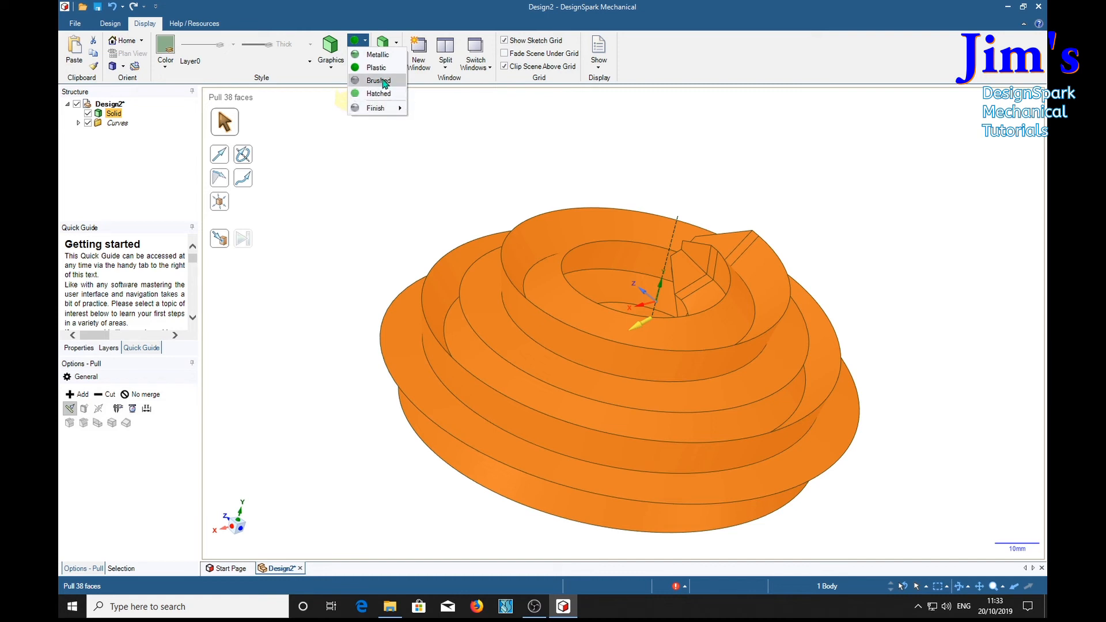
mouse_move(366, 180)
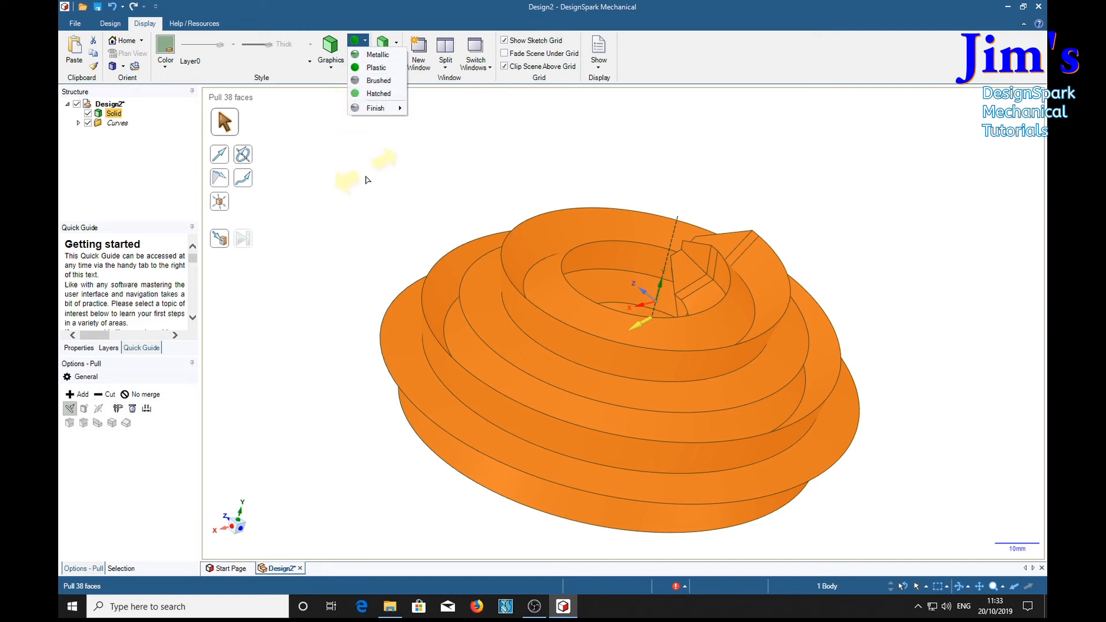
mouse_move(355, 127)
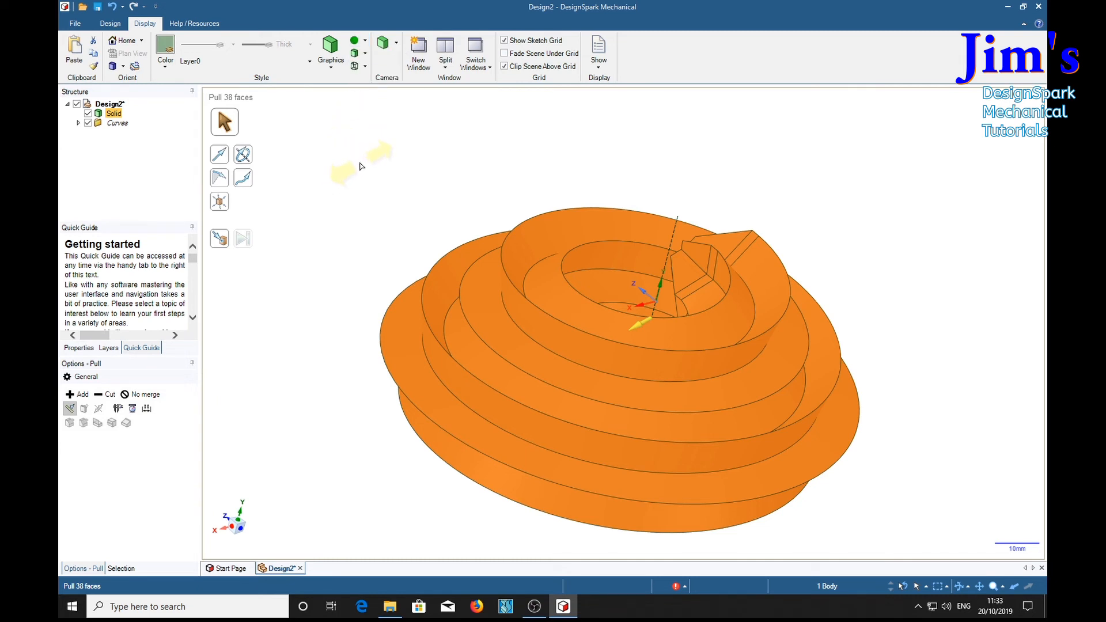
click(358, 40)
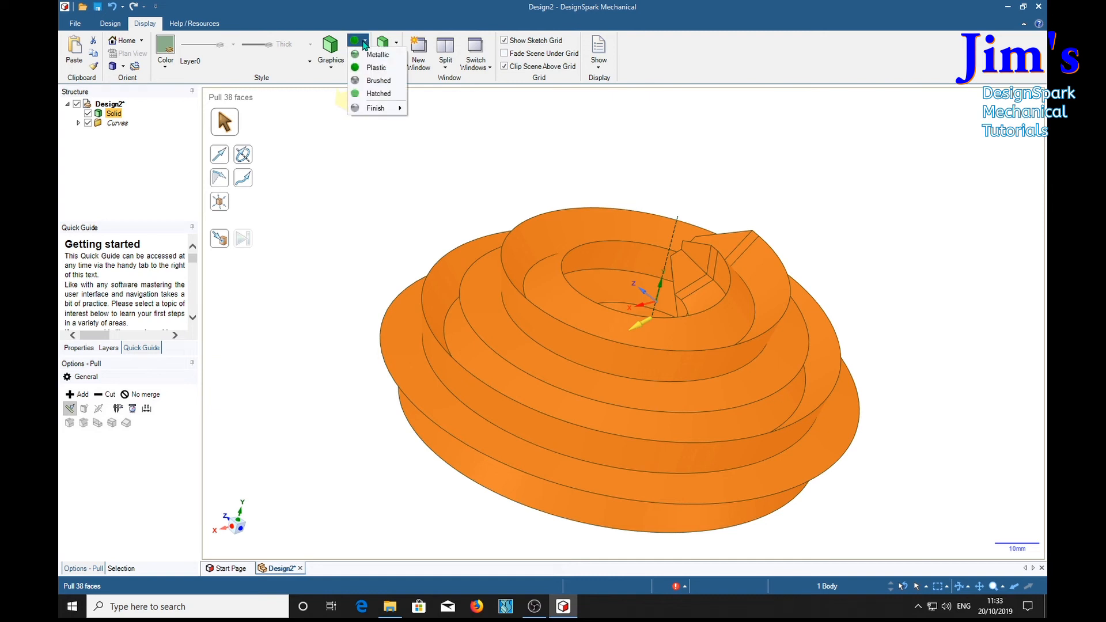
mouse_move(376, 107)
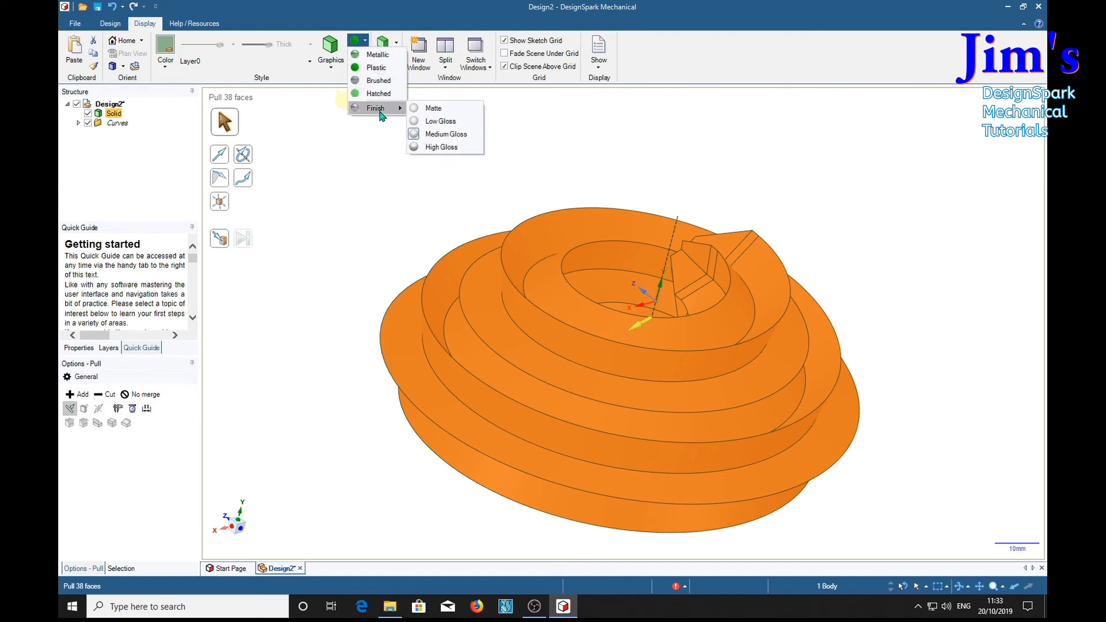
click(342, 192)
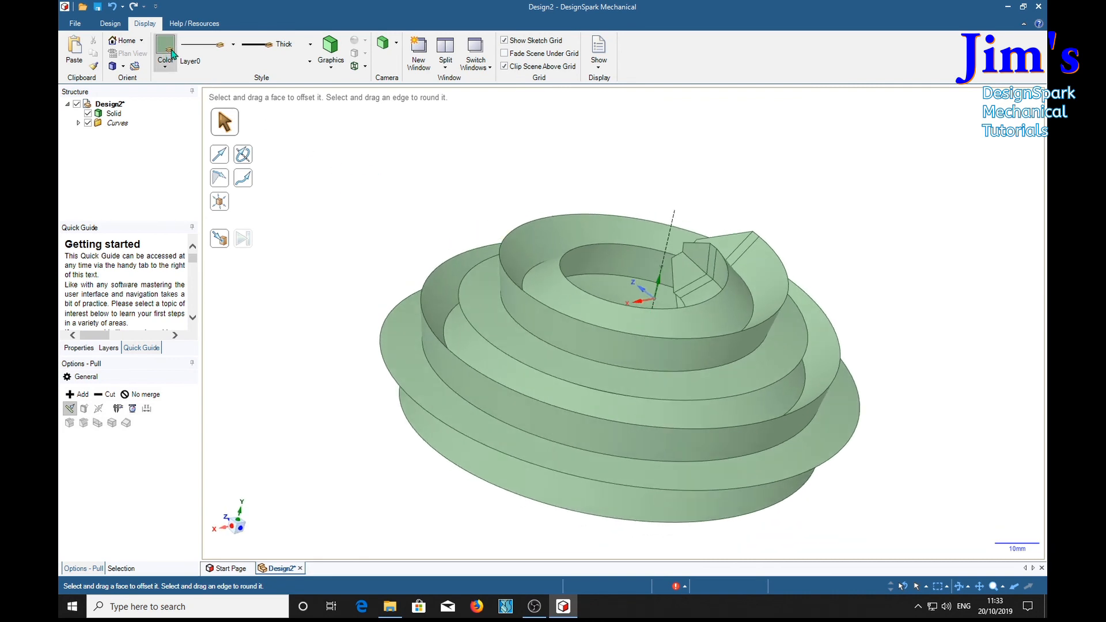
Recolour the swirl solid white, then select the whole body.
click(114, 113)
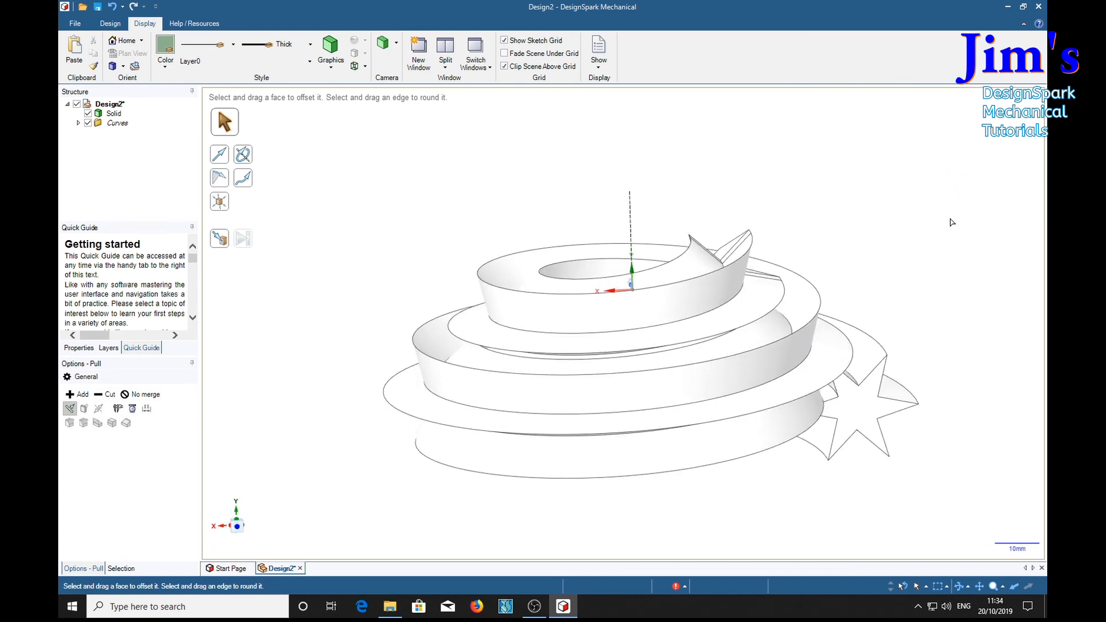
mouse_move(964, 326)
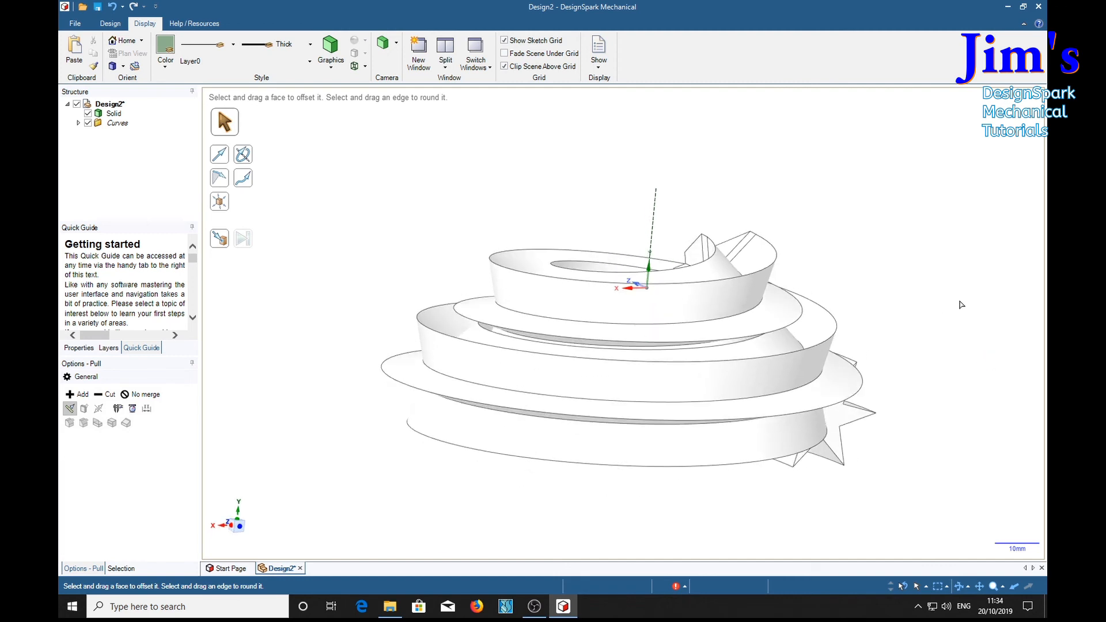
mouse_move(286, 439)
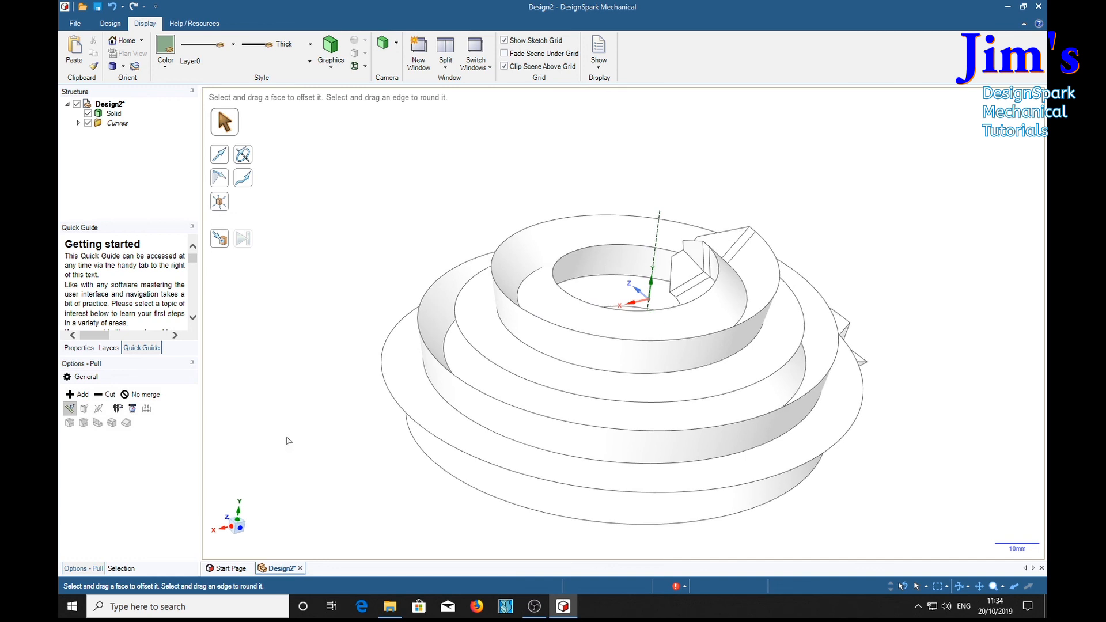
mouse_move(935, 365)
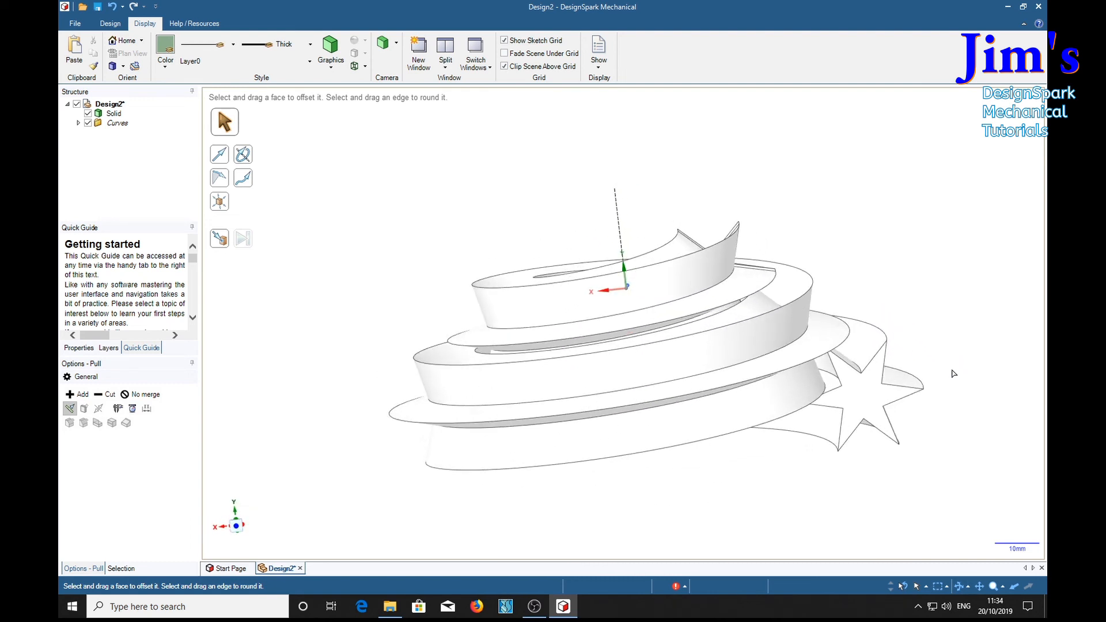
mouse_move(688, 496)
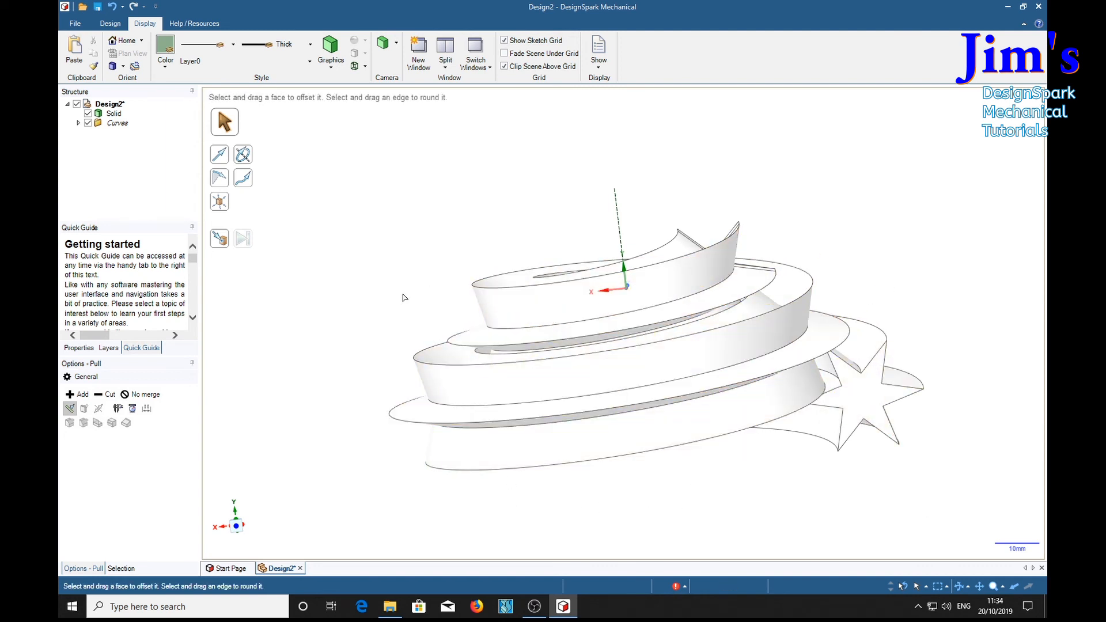
mouse_move(339, 283)
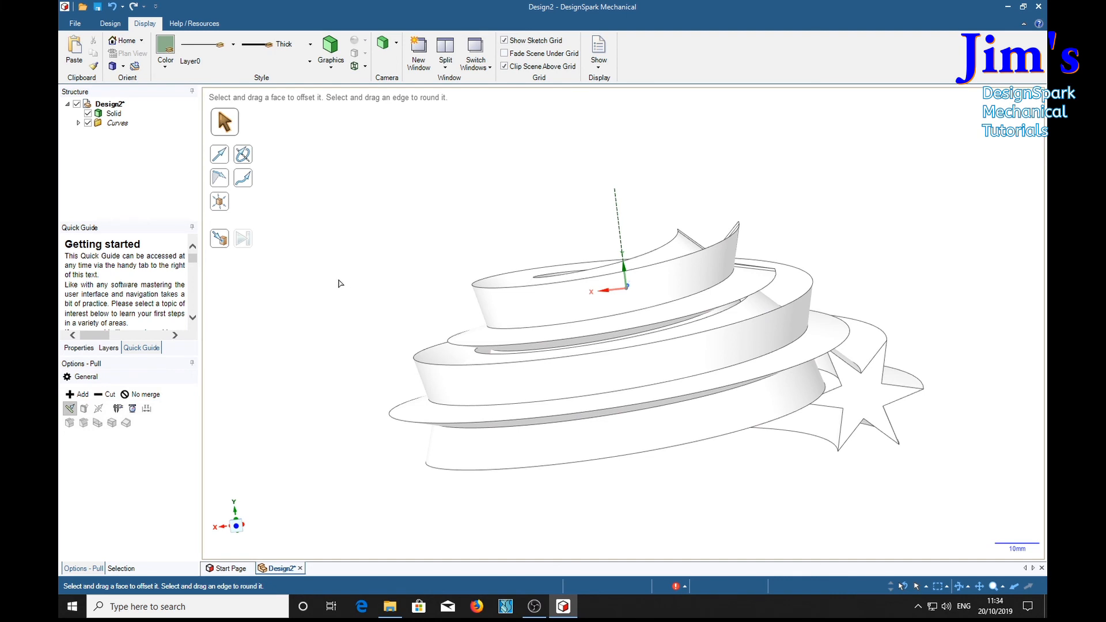
mouse_move(449, 215)
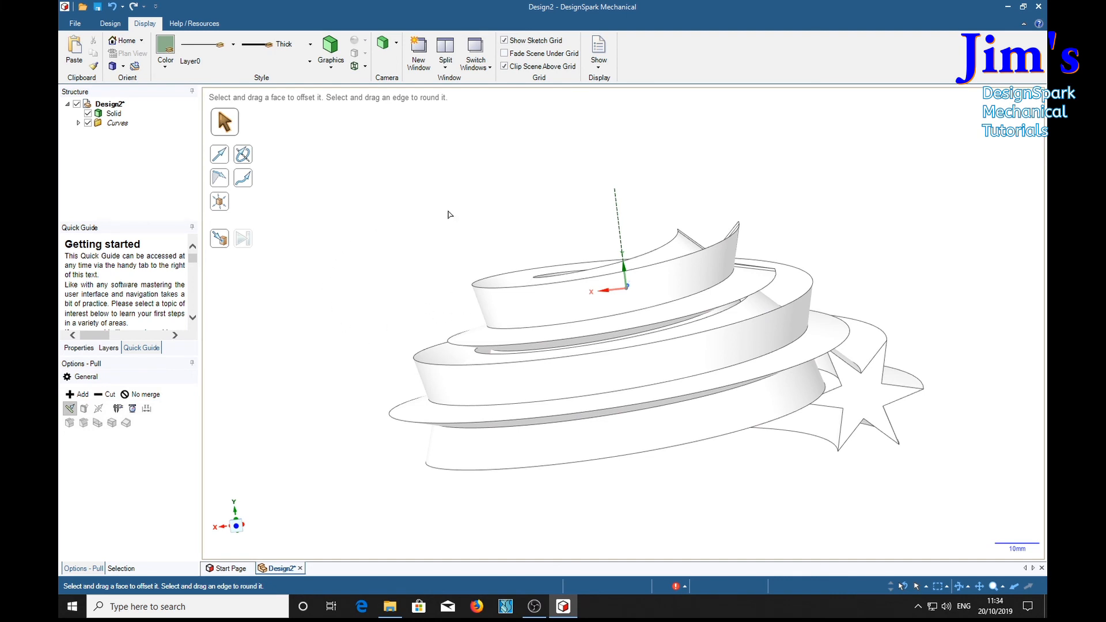
click(113, 113)
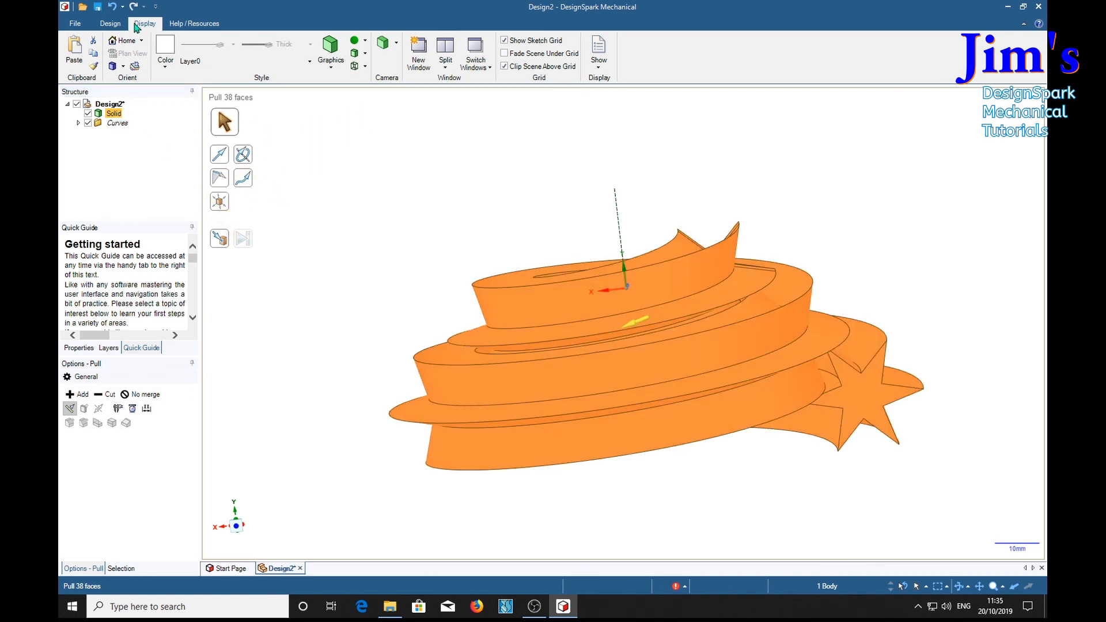
Return to the Design tab and activate the Move tool for copying the solid.
click(109, 23)
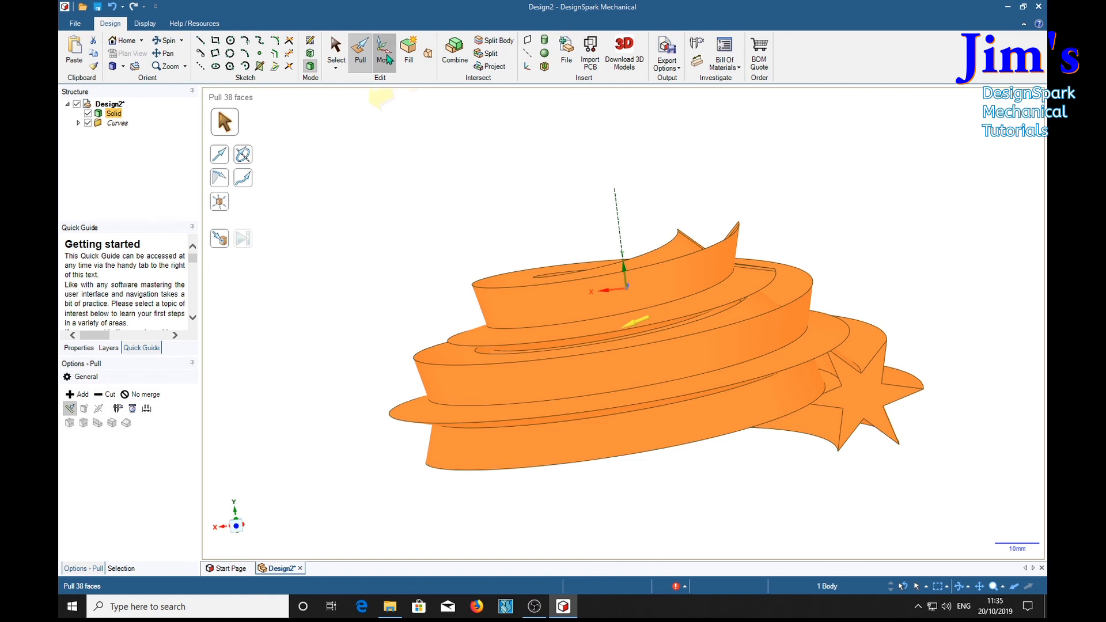
click(384, 50)
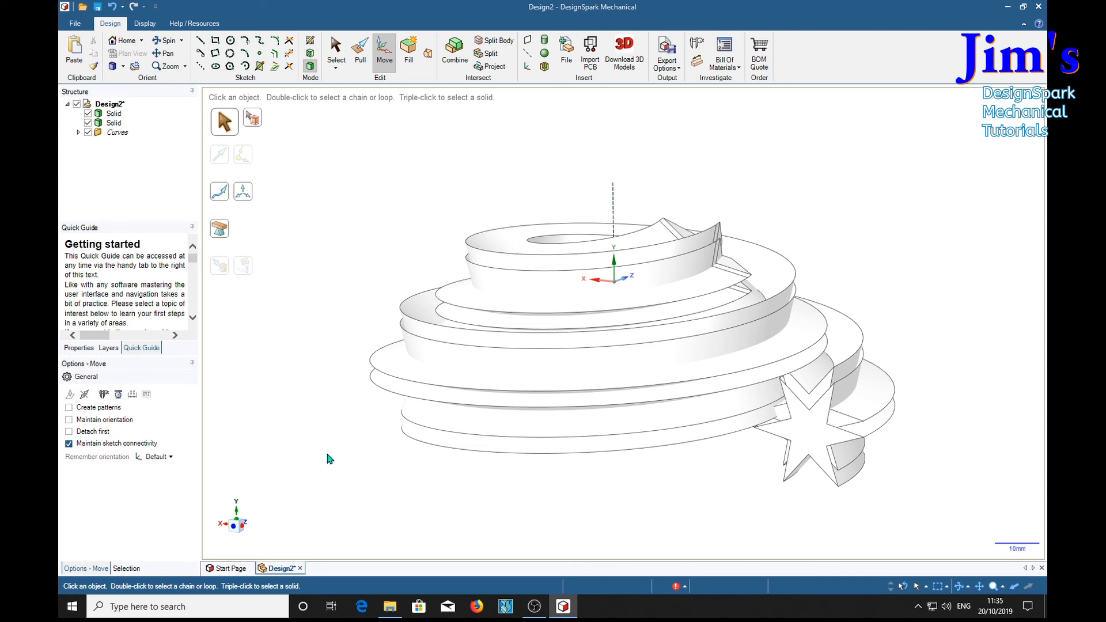
mouse_move(939, 261)
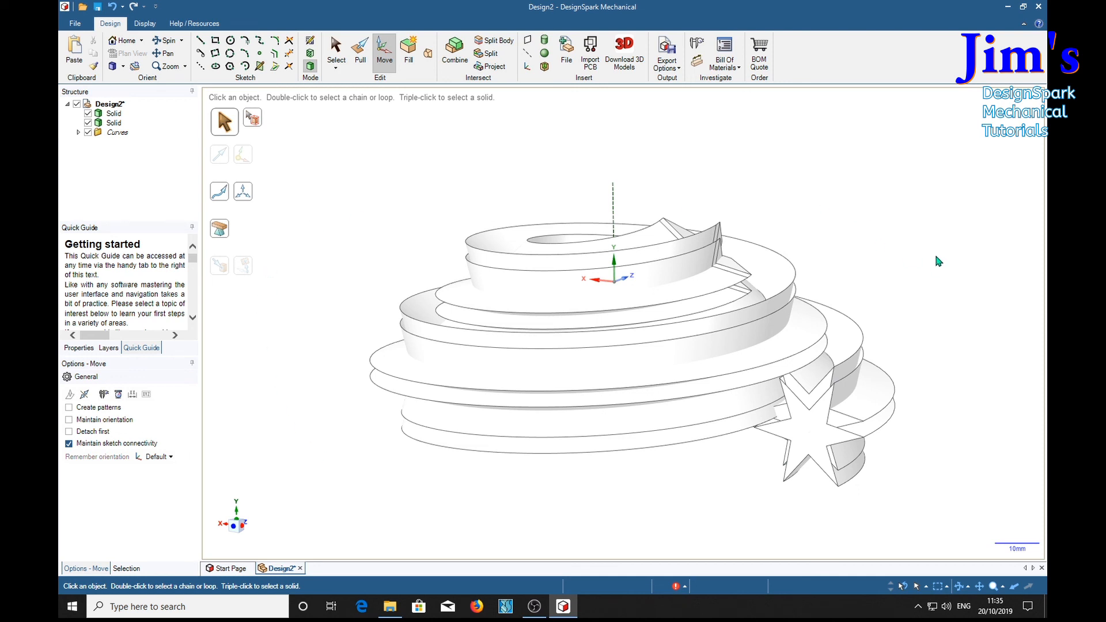